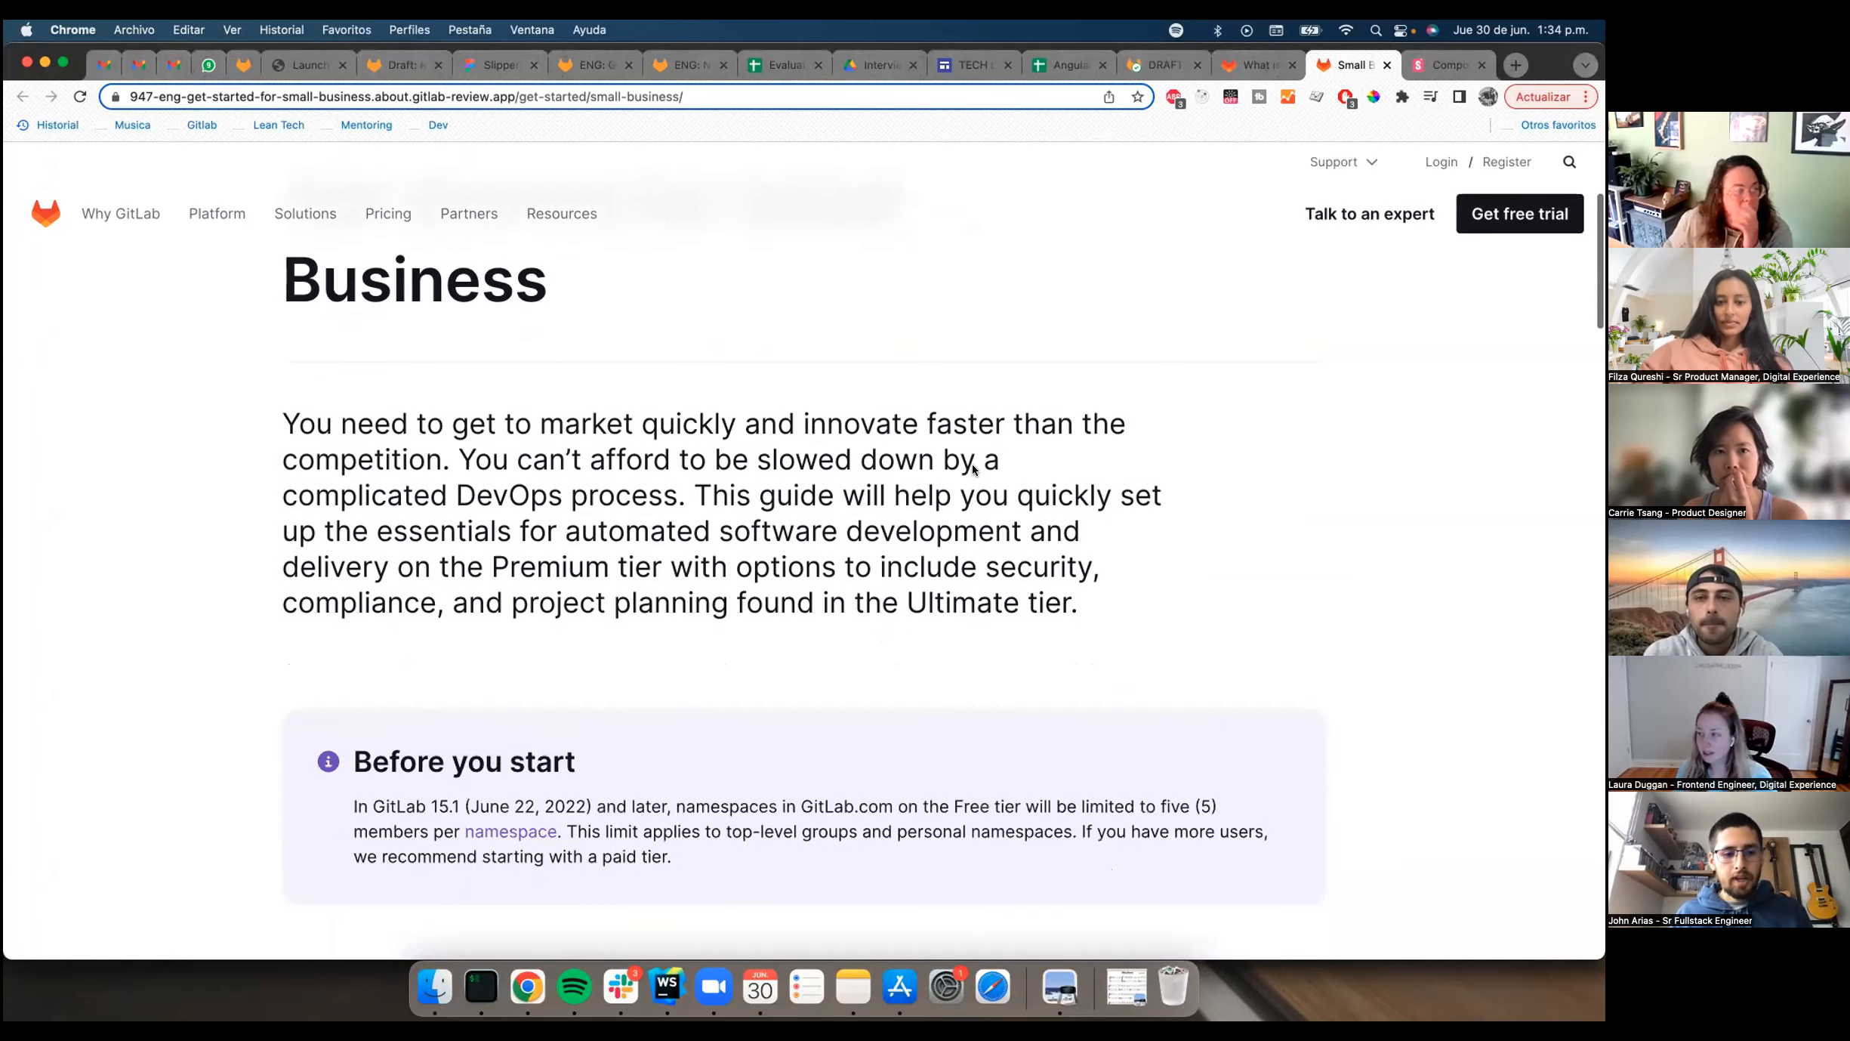
Step: Review the Get Started page, expanding and collapsing the subscription choice step while scrolling through
scroll(down, 3)
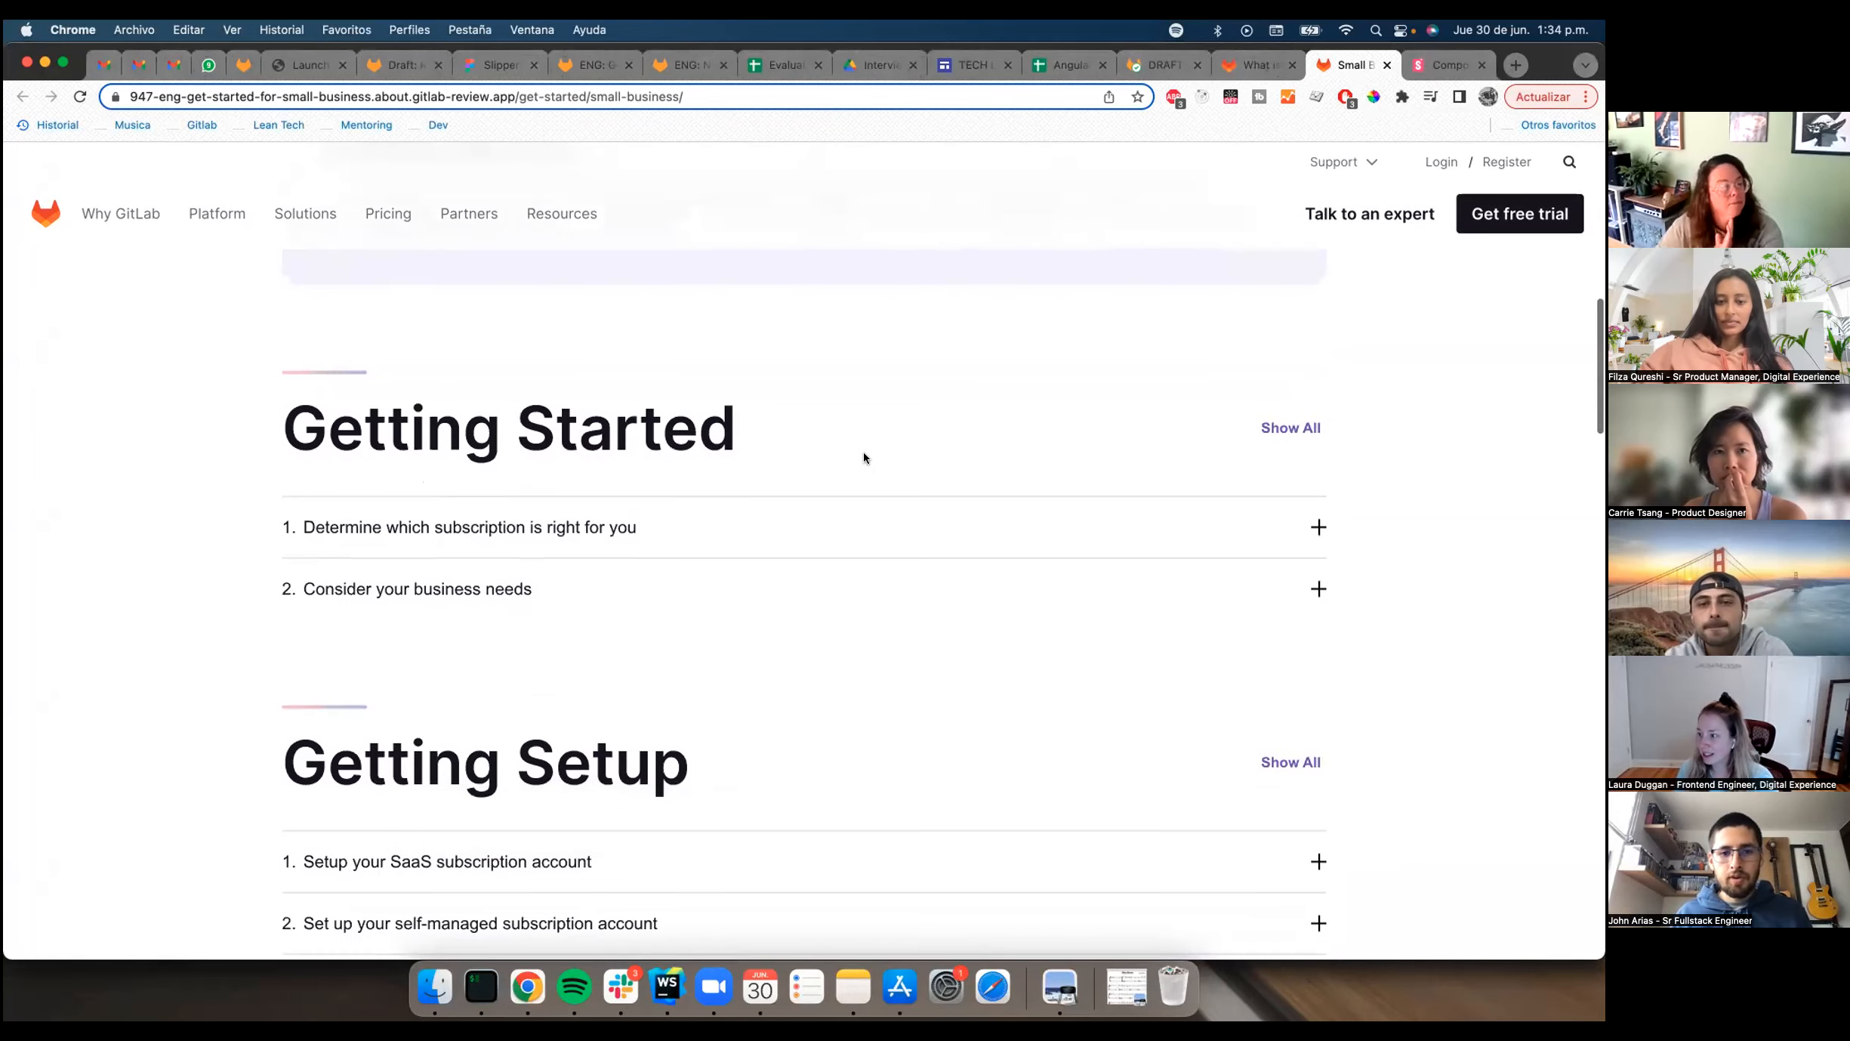
scroll(down, 3)
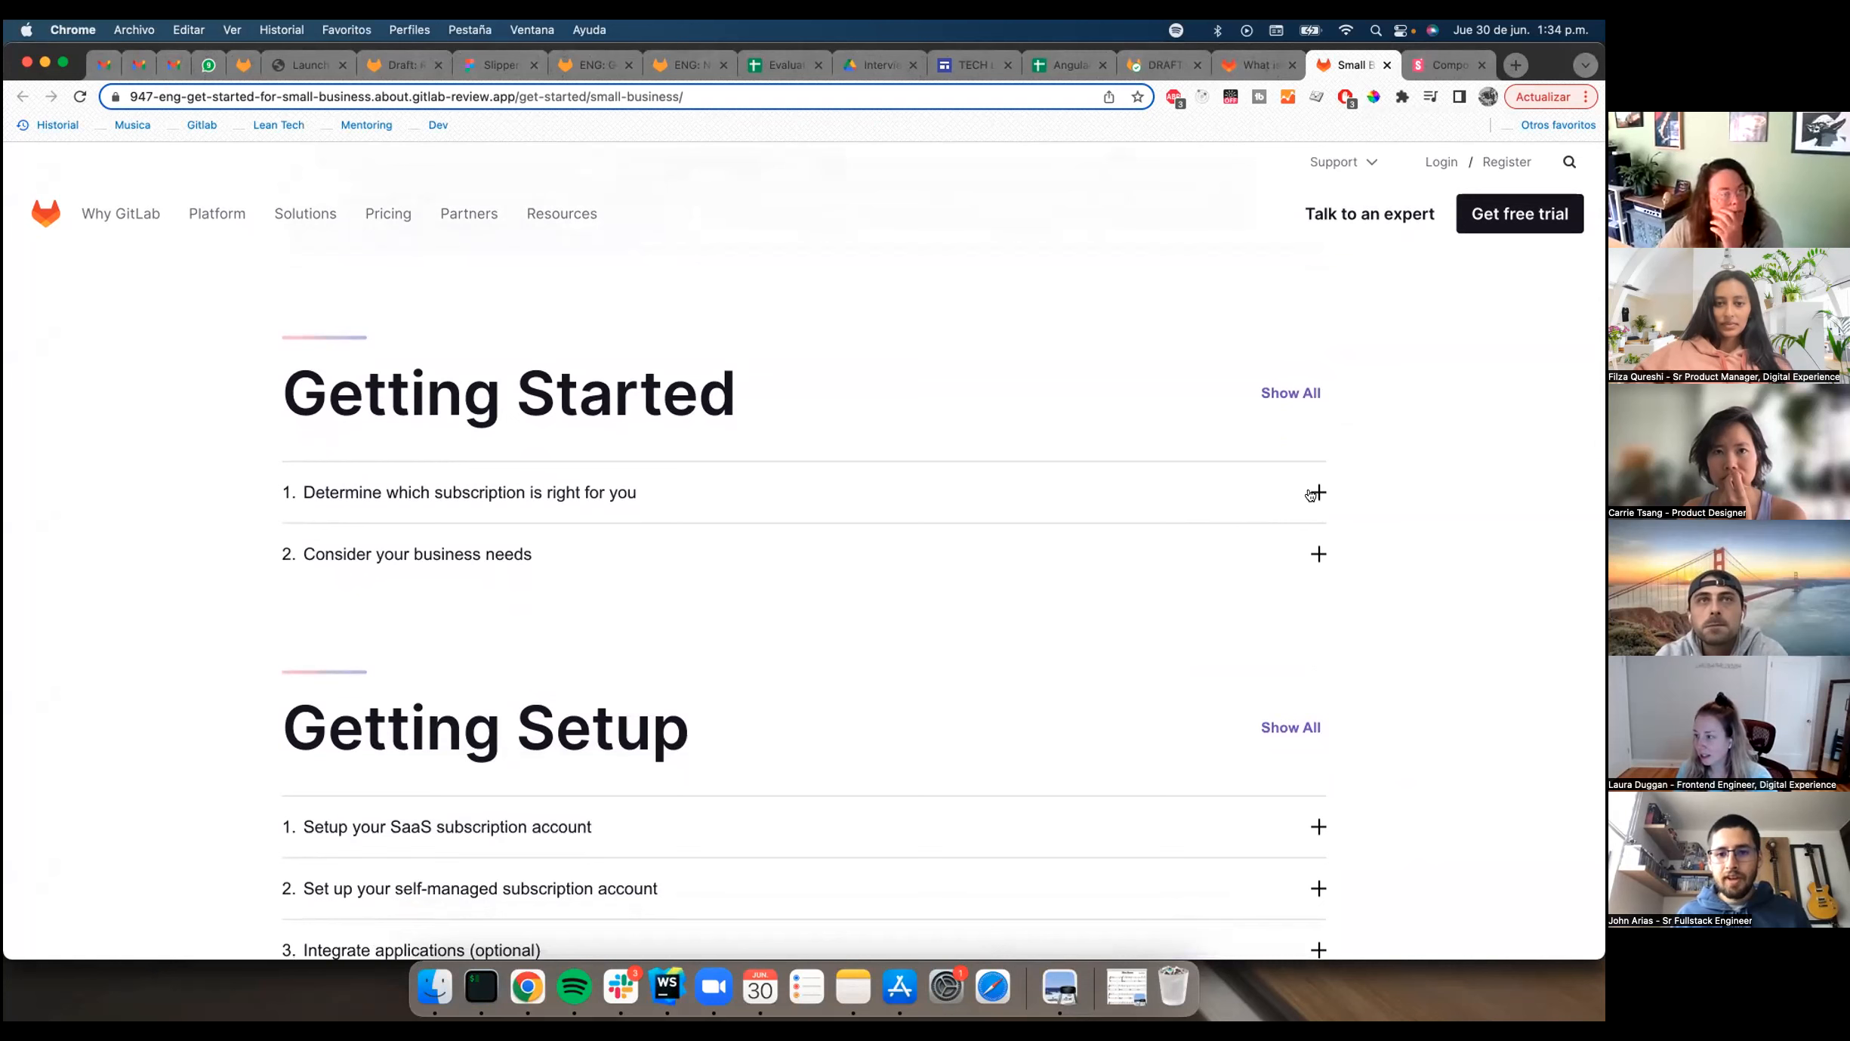
click(1319, 493)
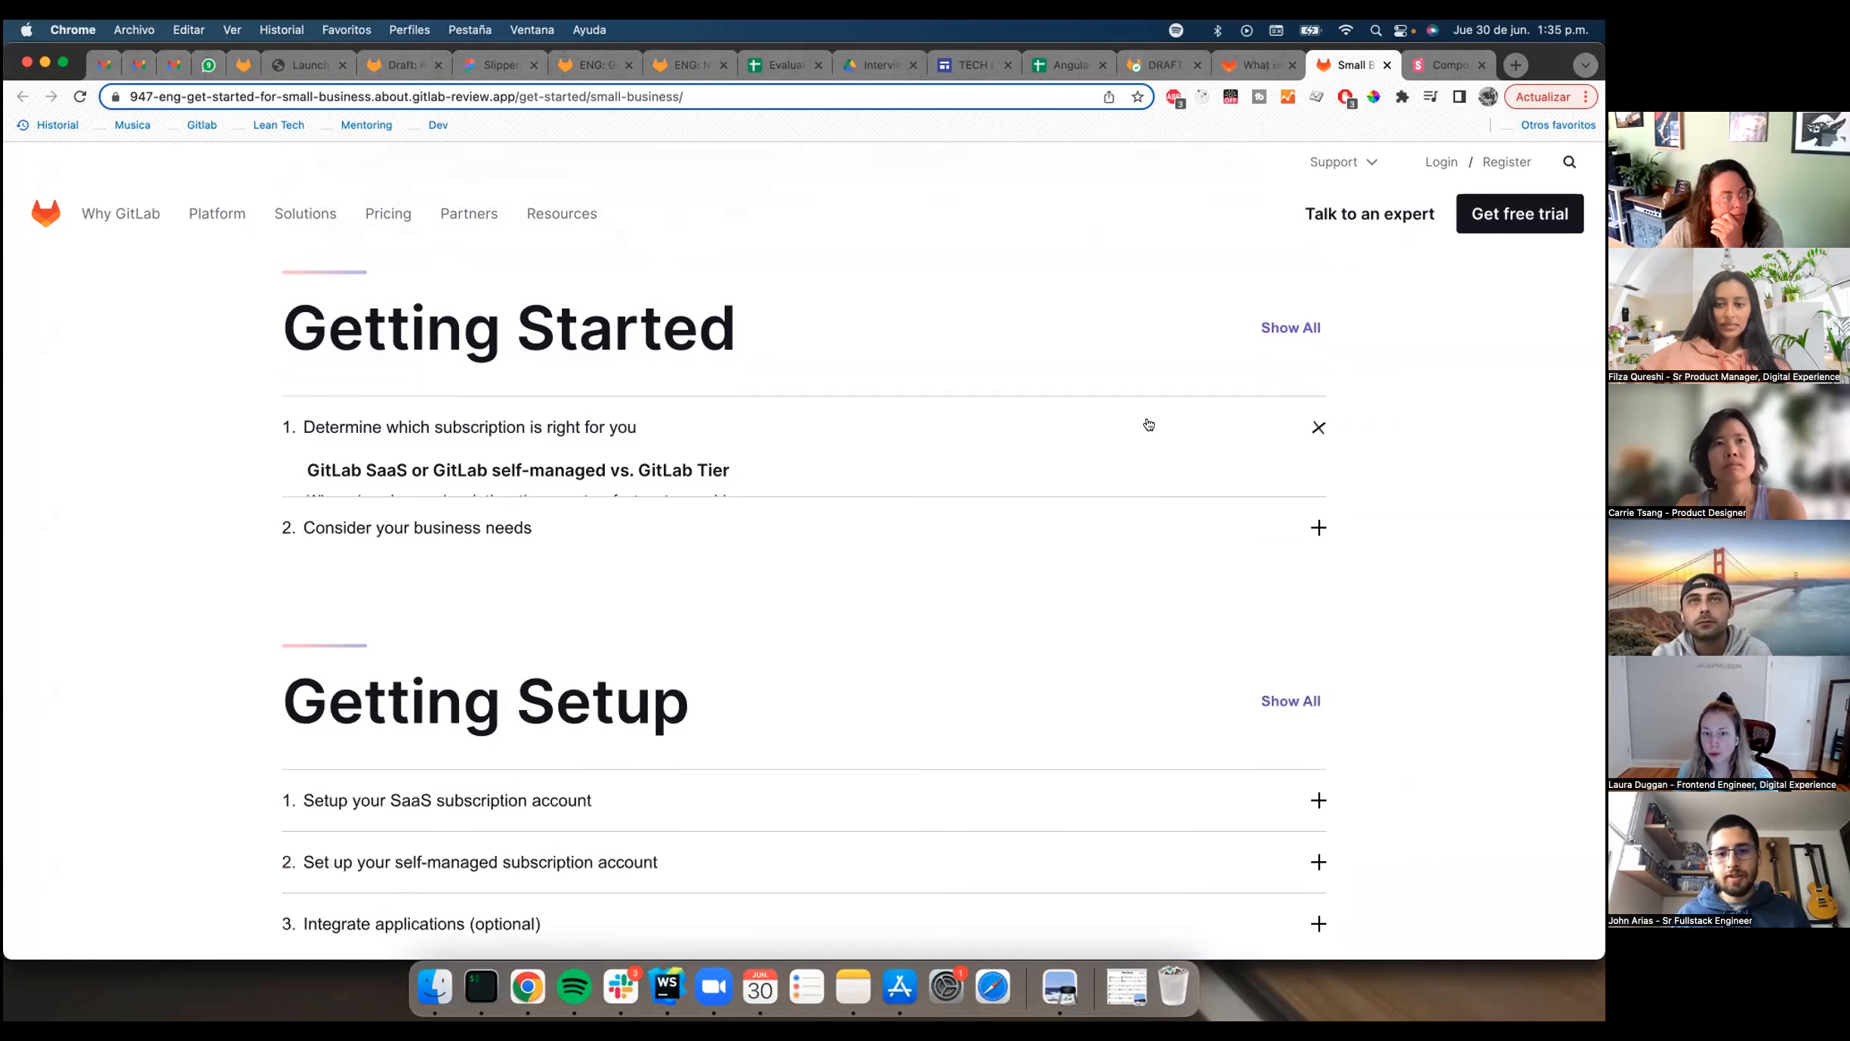
click(1318, 428)
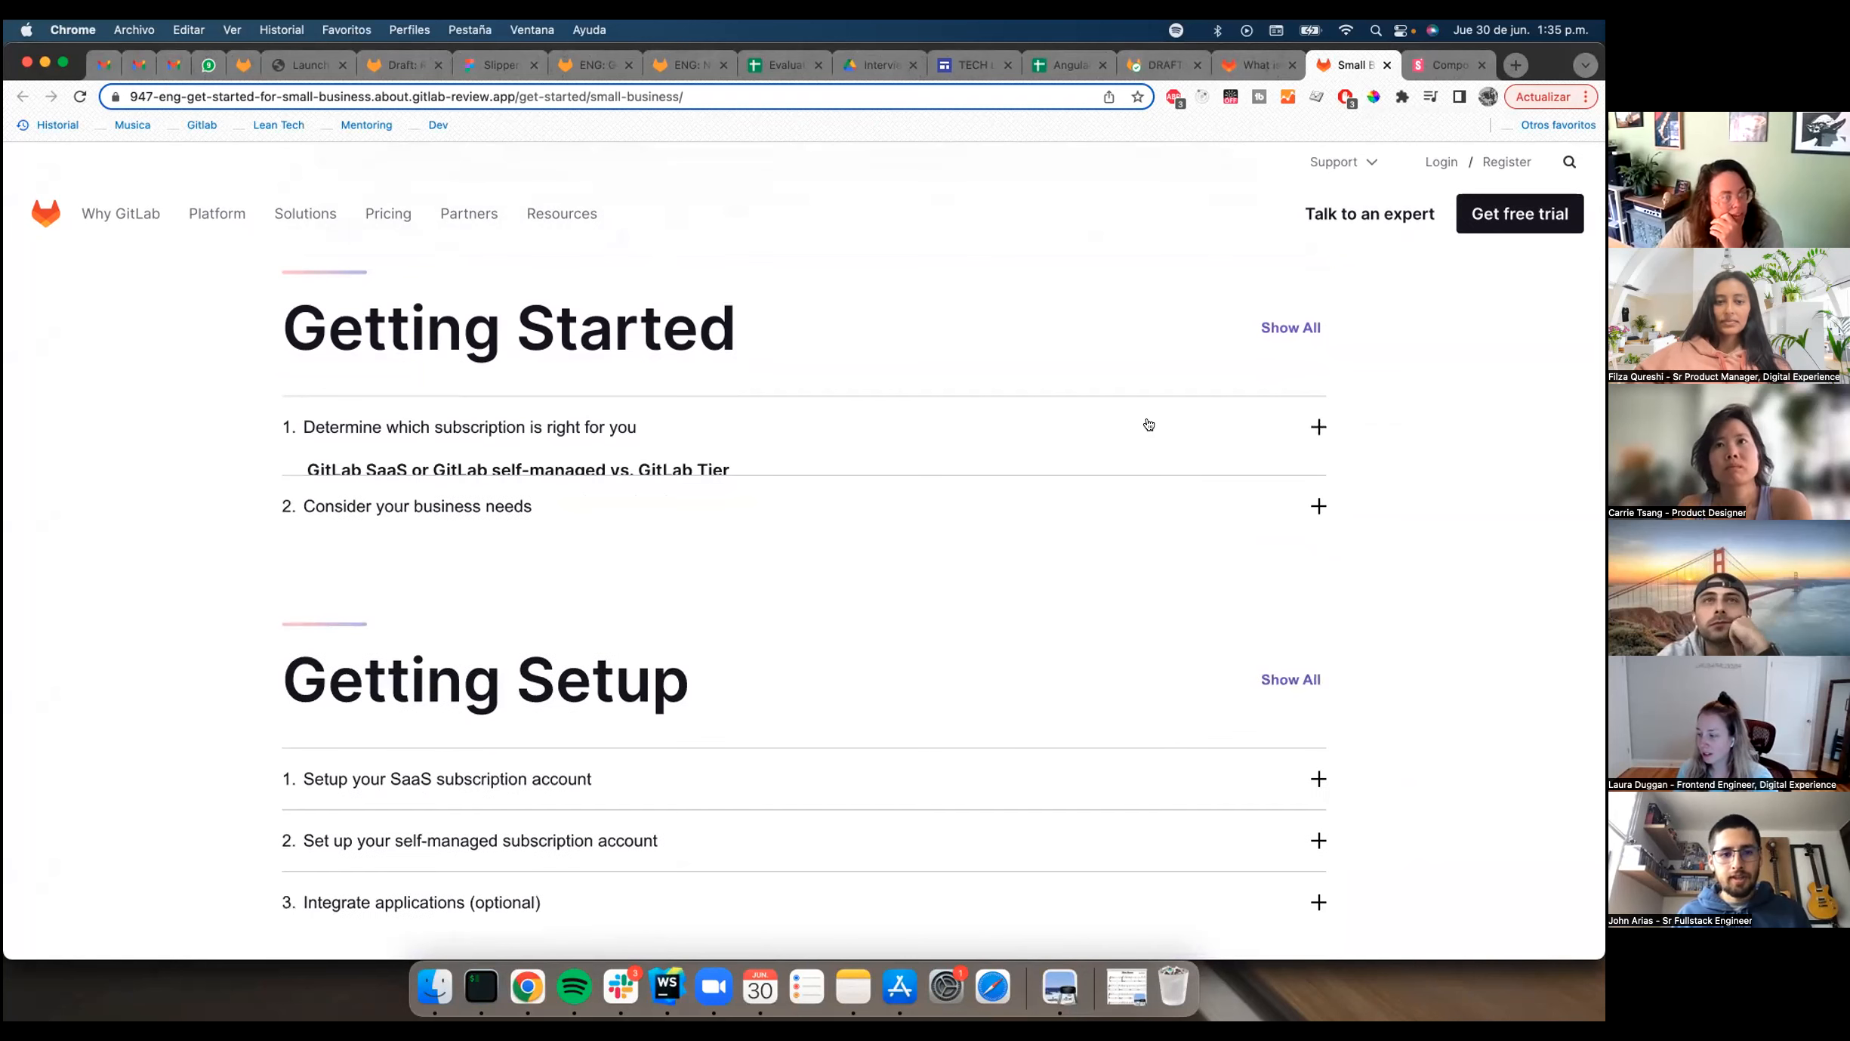
click(1318, 426)
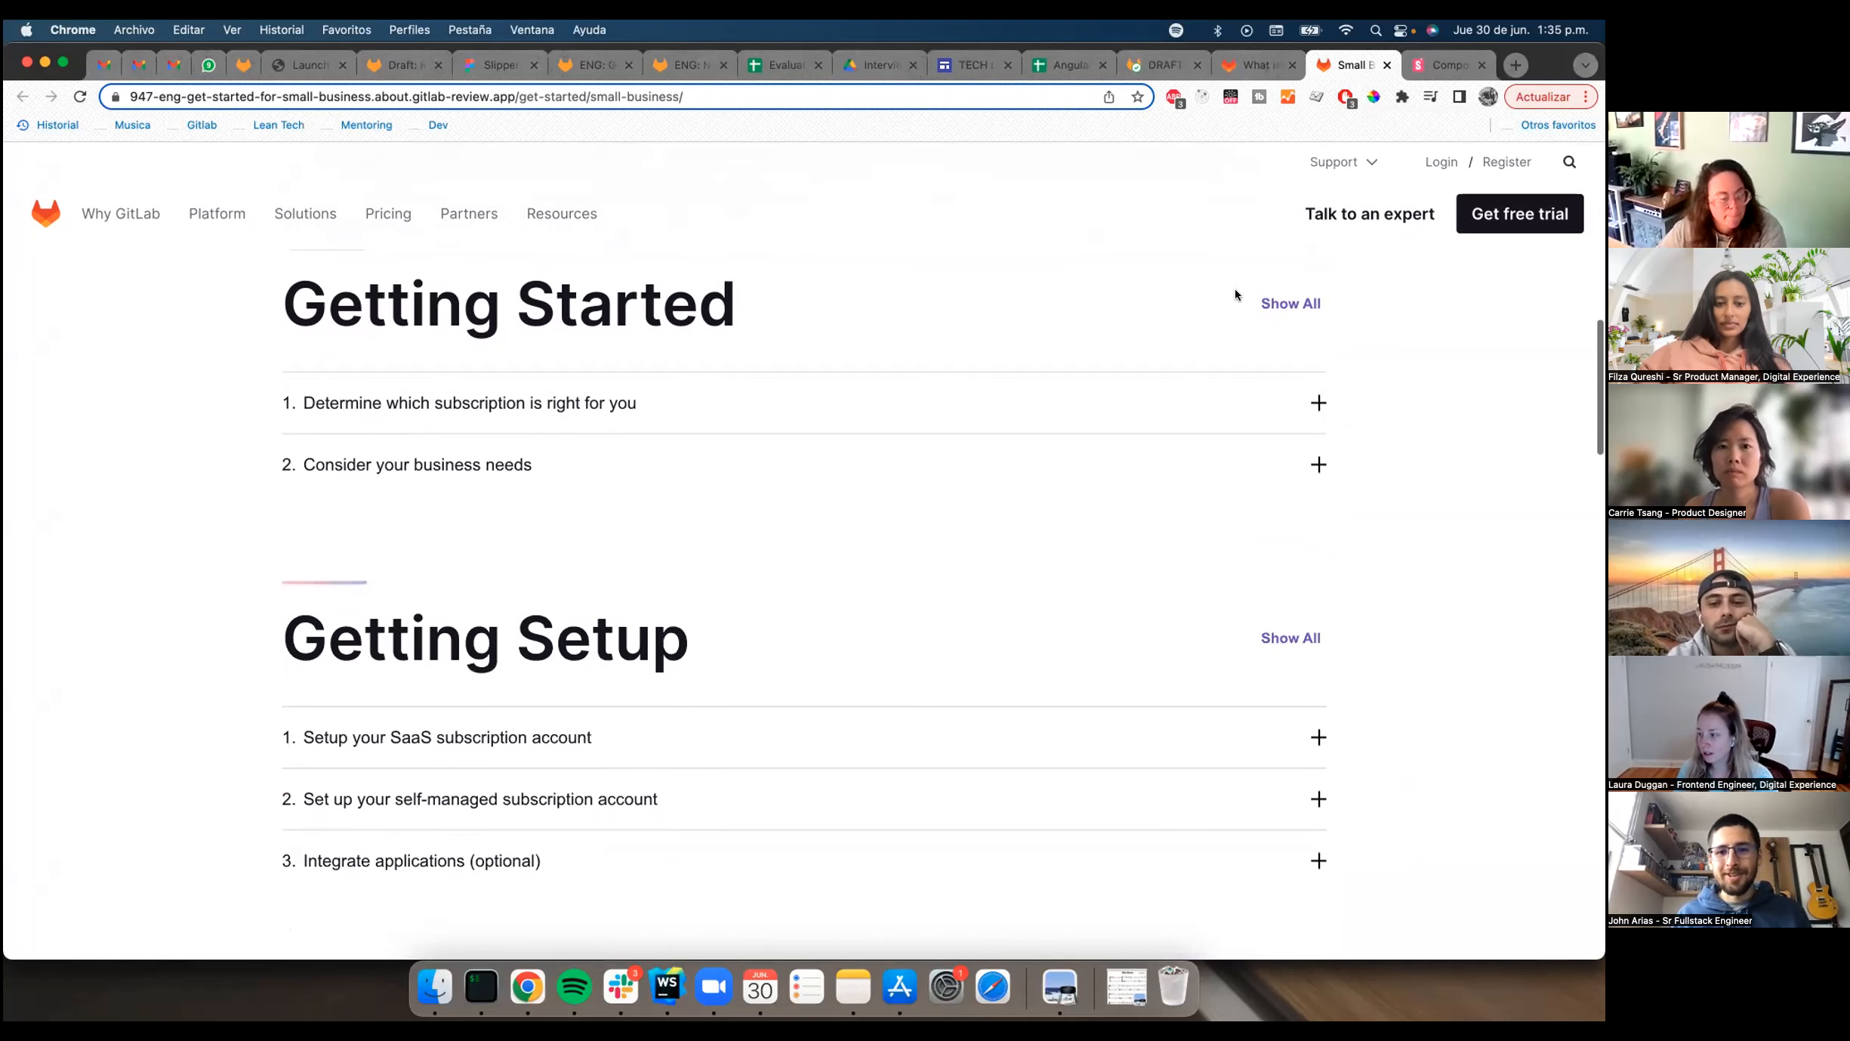
scroll(down, 3)
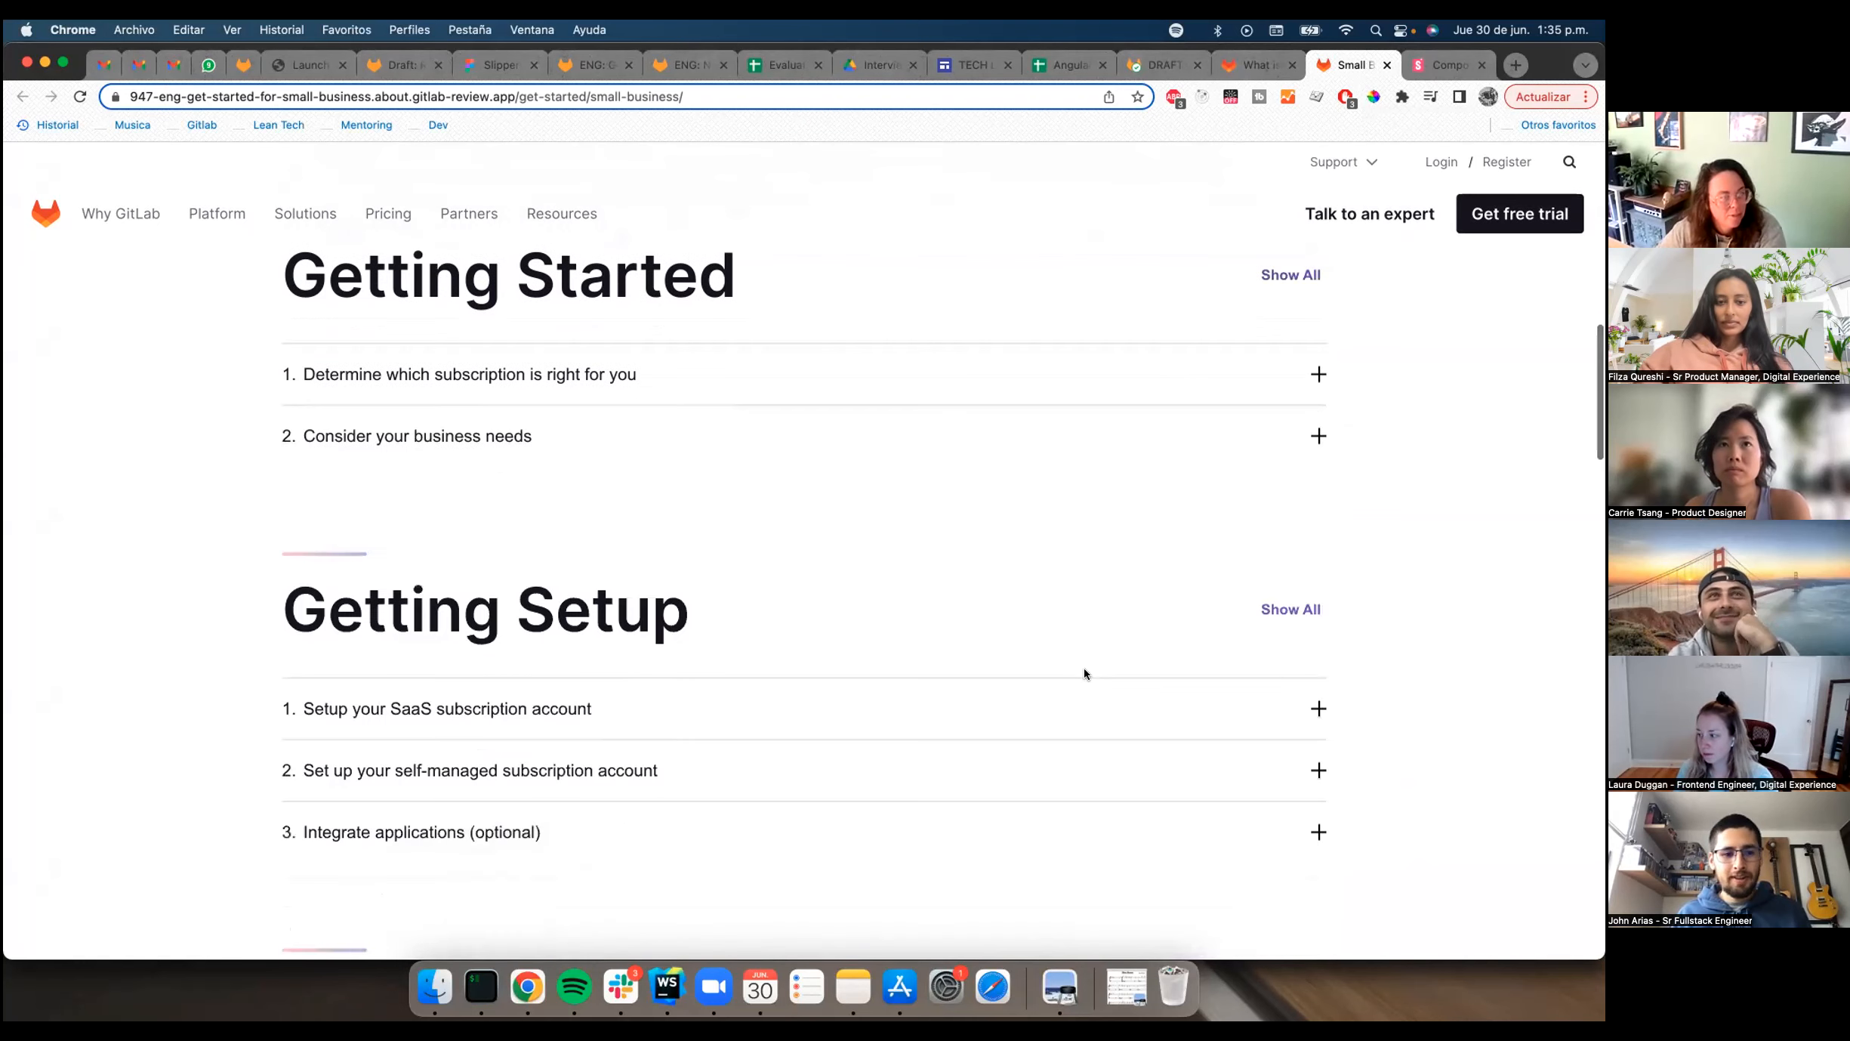
scroll(down, 3)
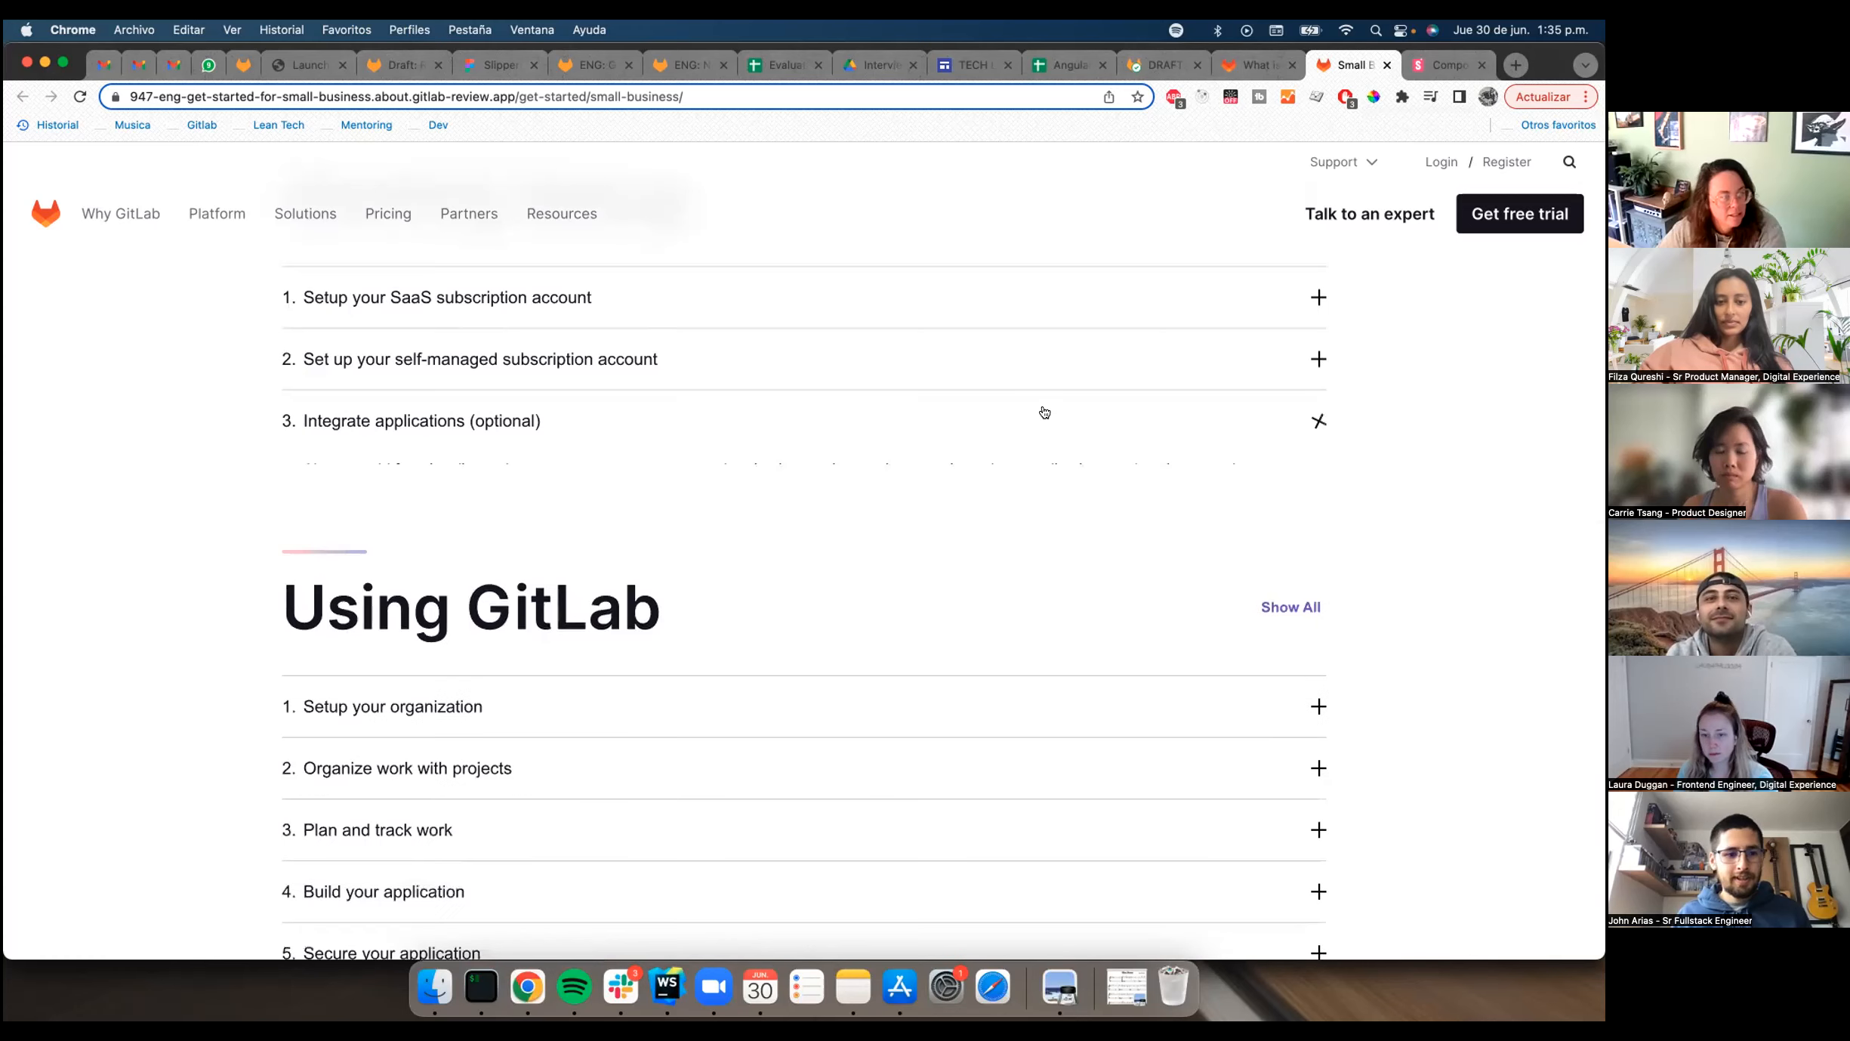
scroll(down, 3)
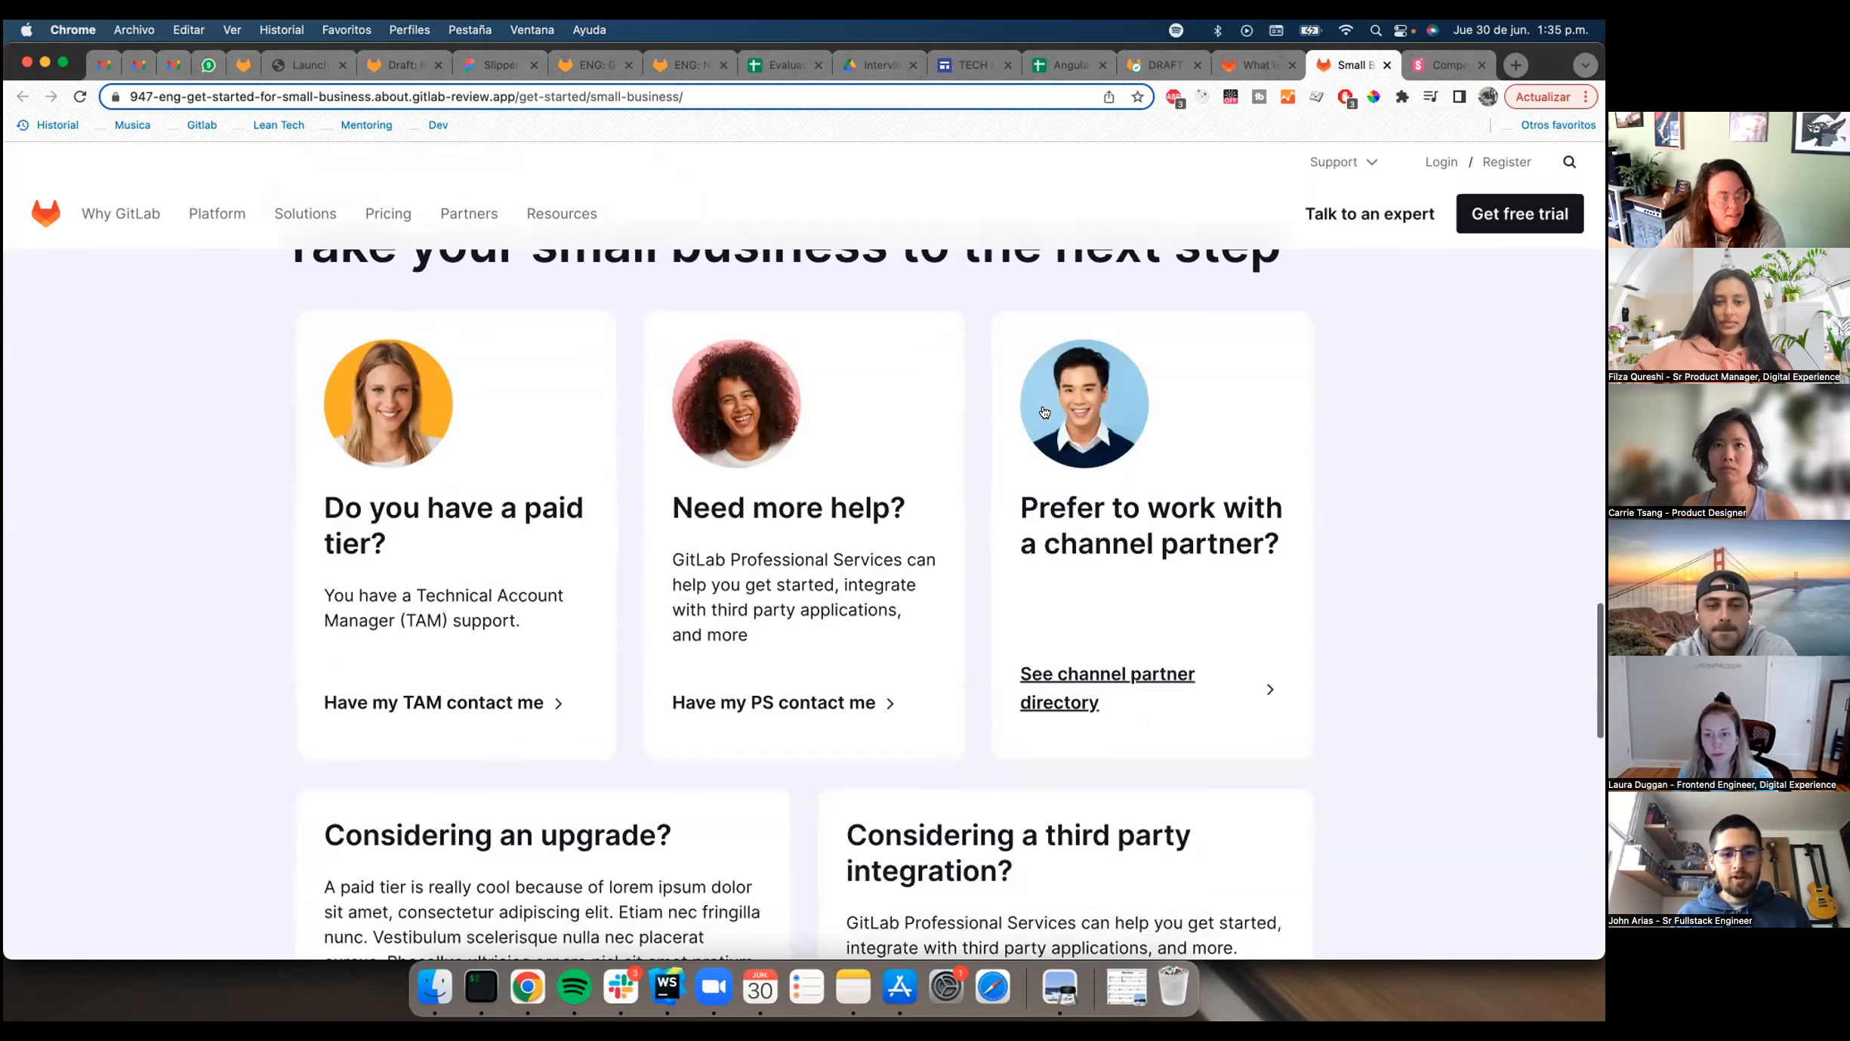
scroll(down, 3)
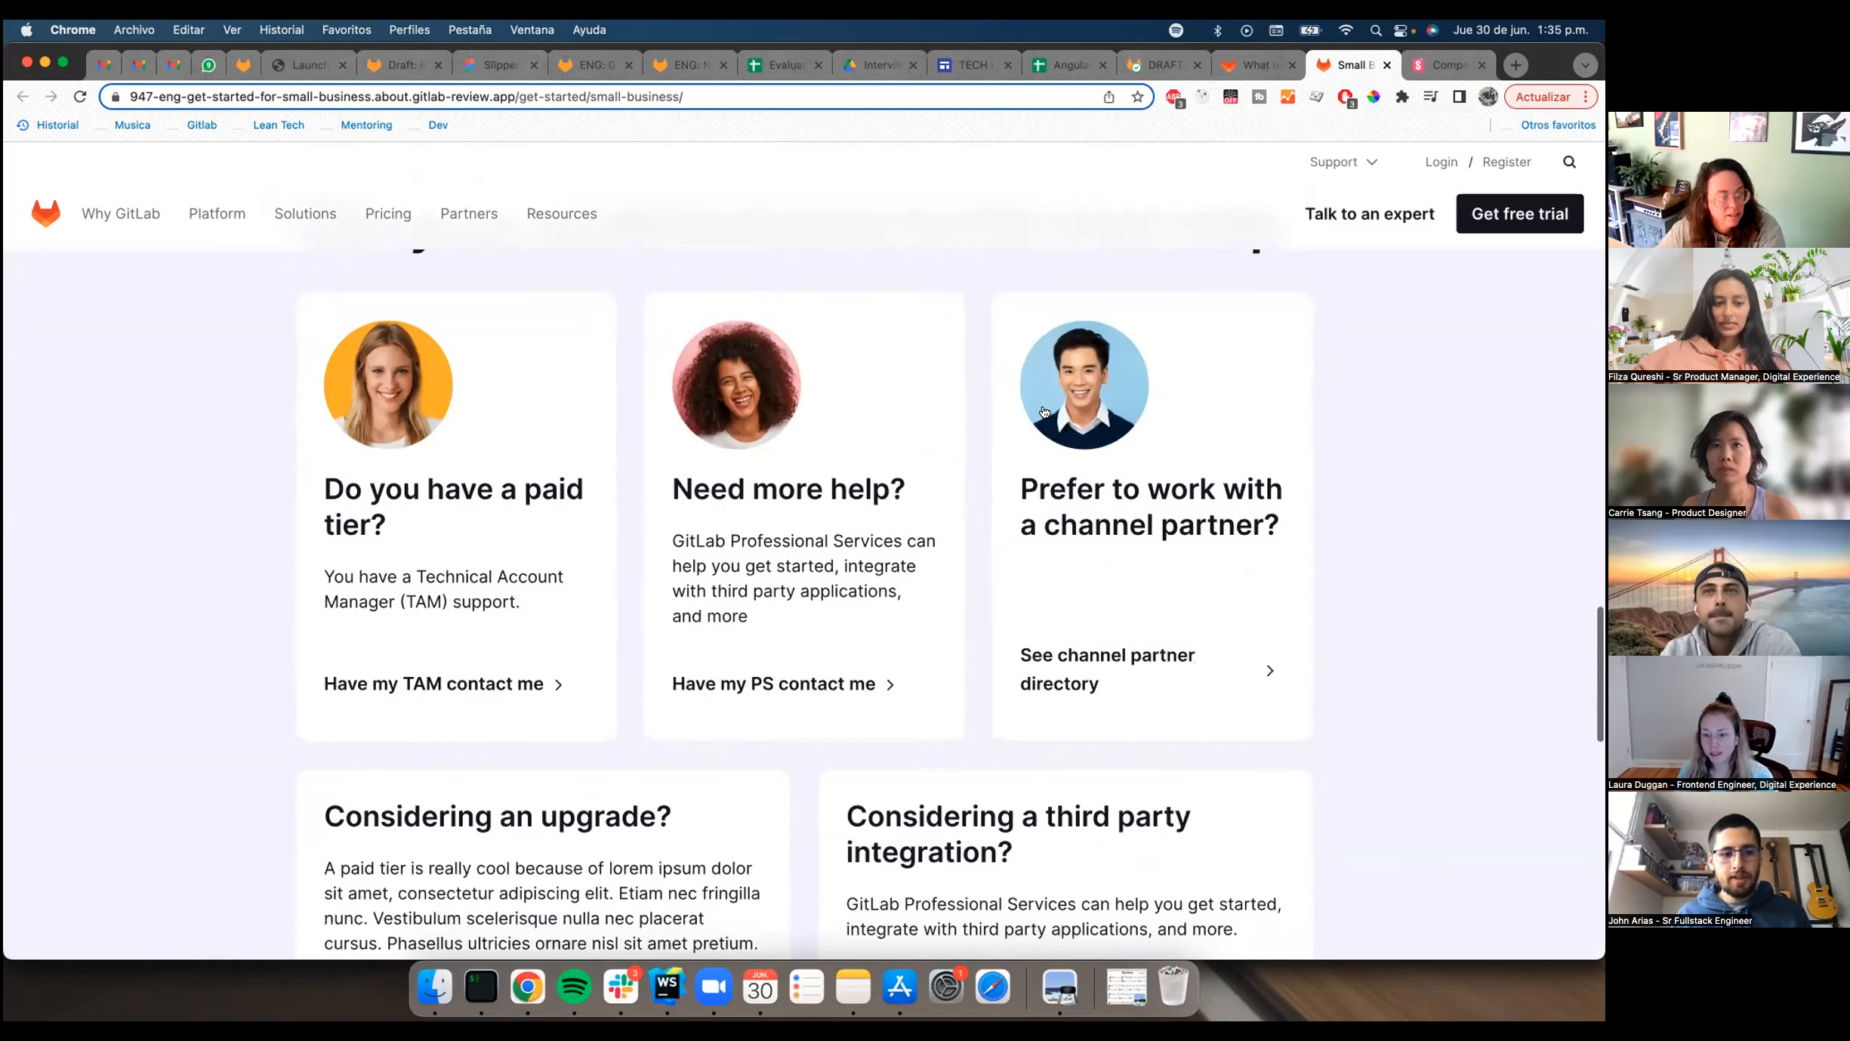
scroll(down, 3)
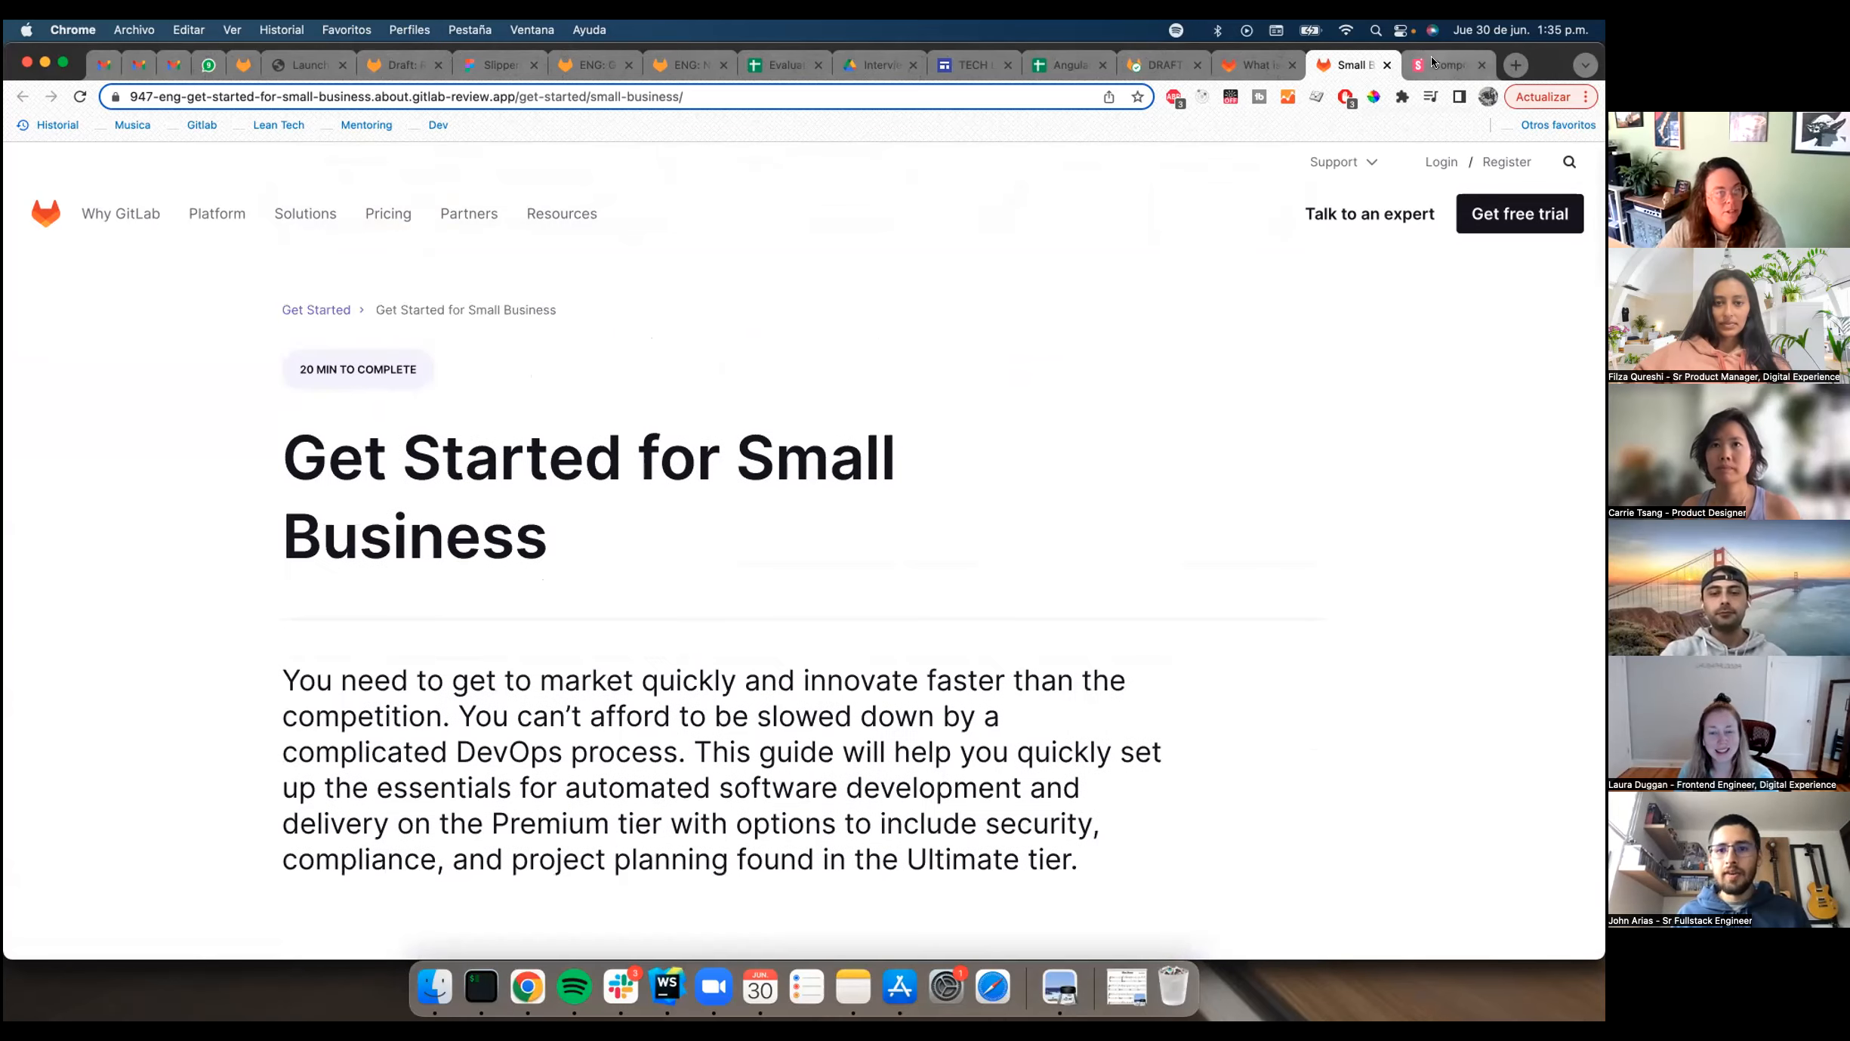
Step: Show the Breadcrumb Default story in Storybook with its crumbs array expanded to titles and paths
click(1444, 63)
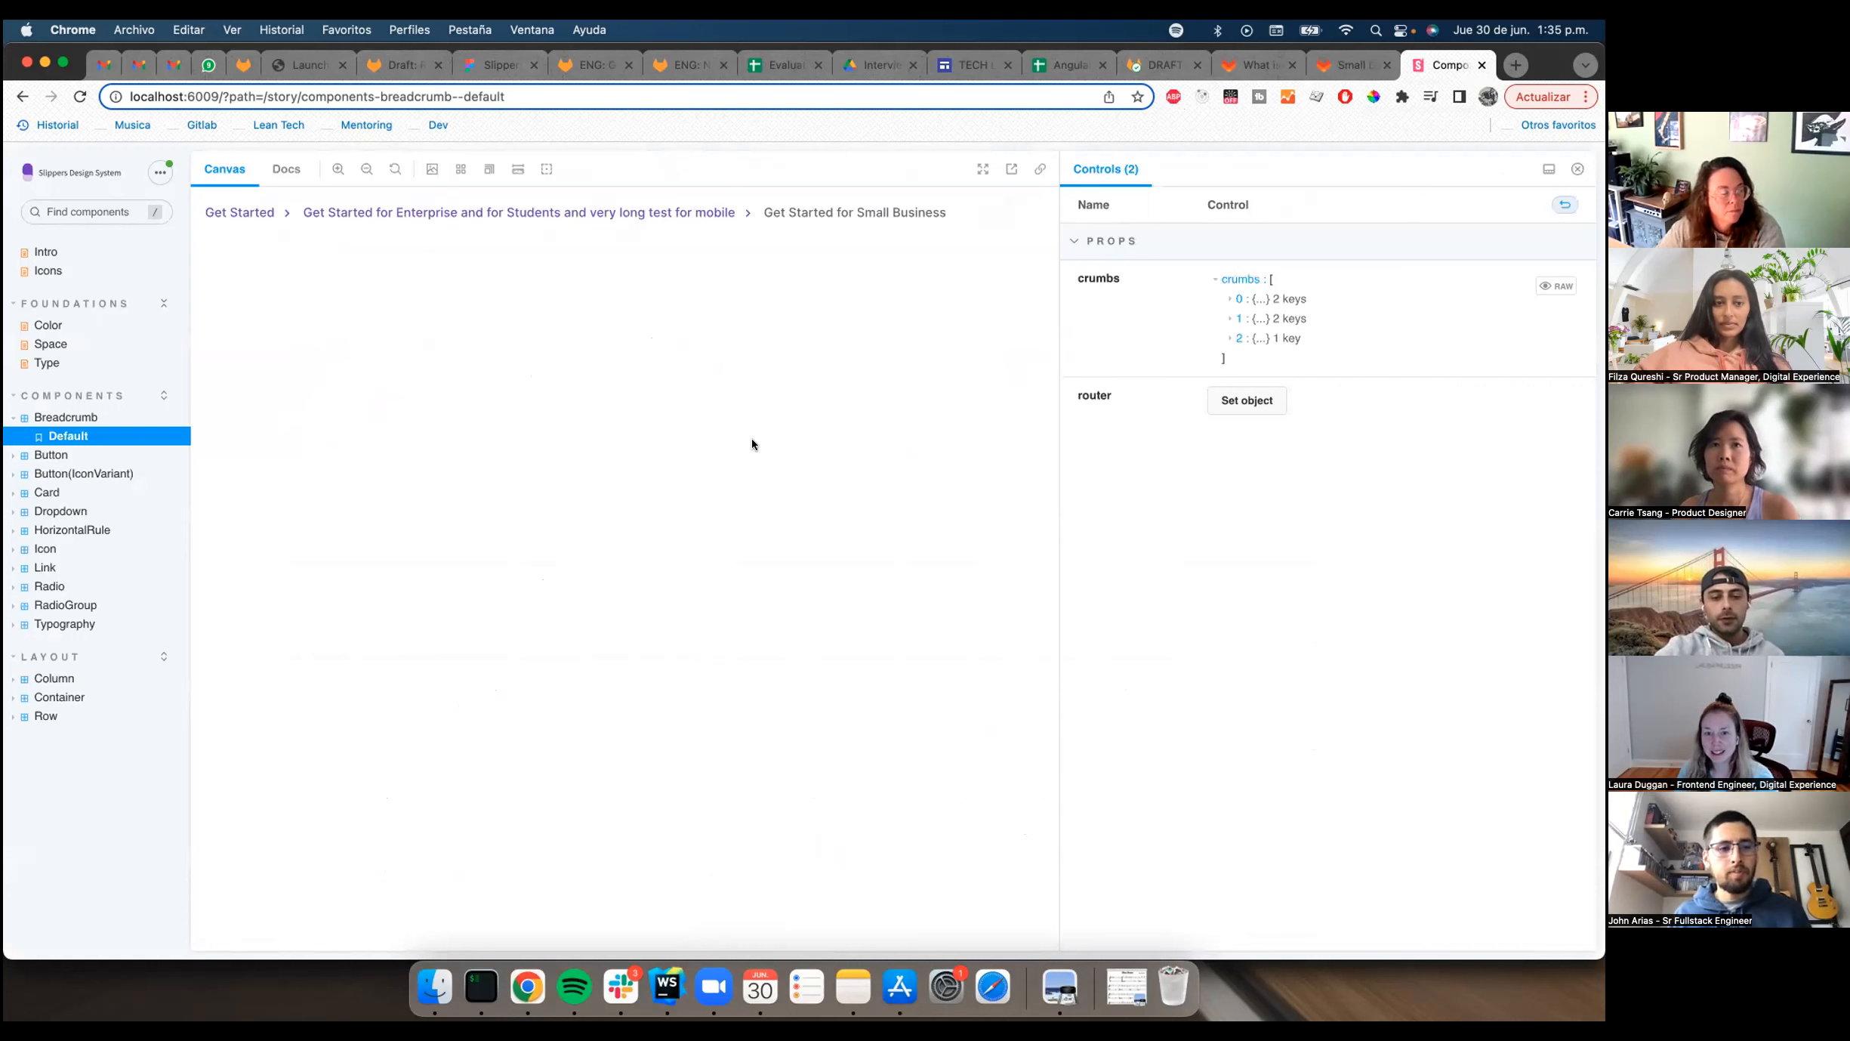
mouse_move(886, 433)
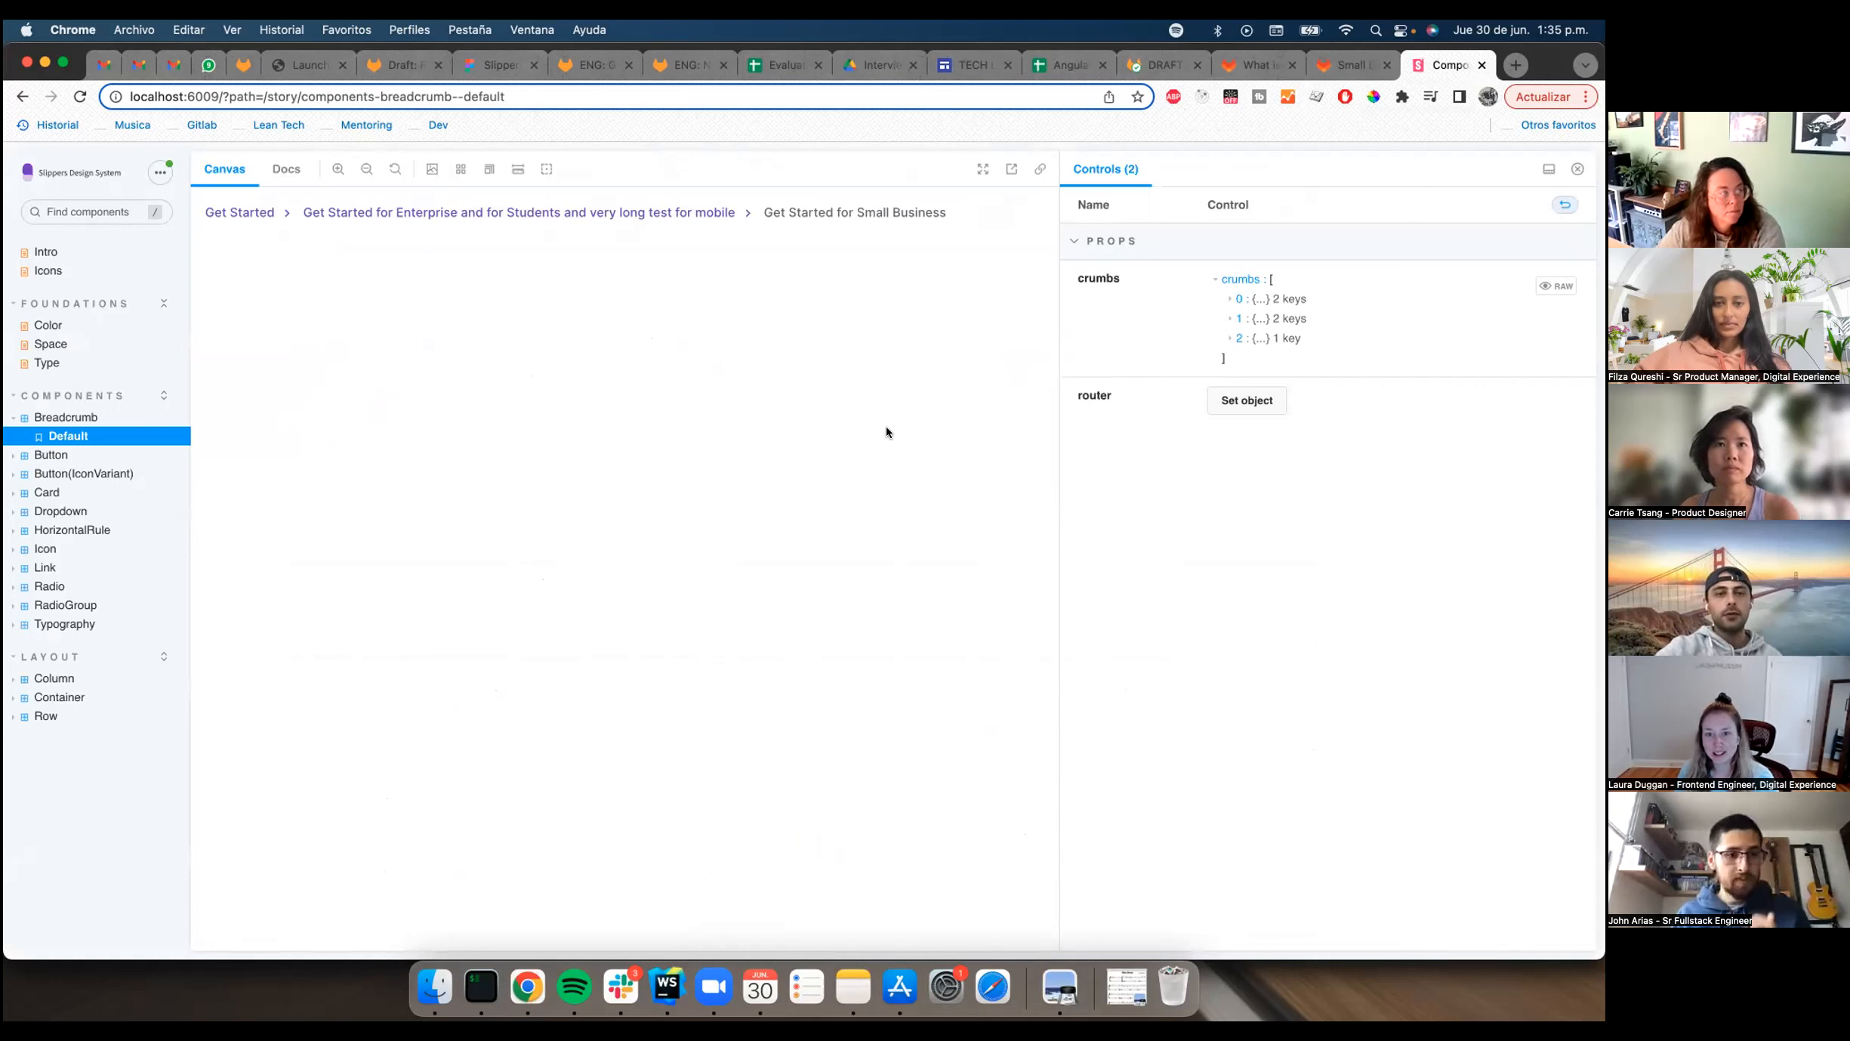
mouse_move(1139, 344)
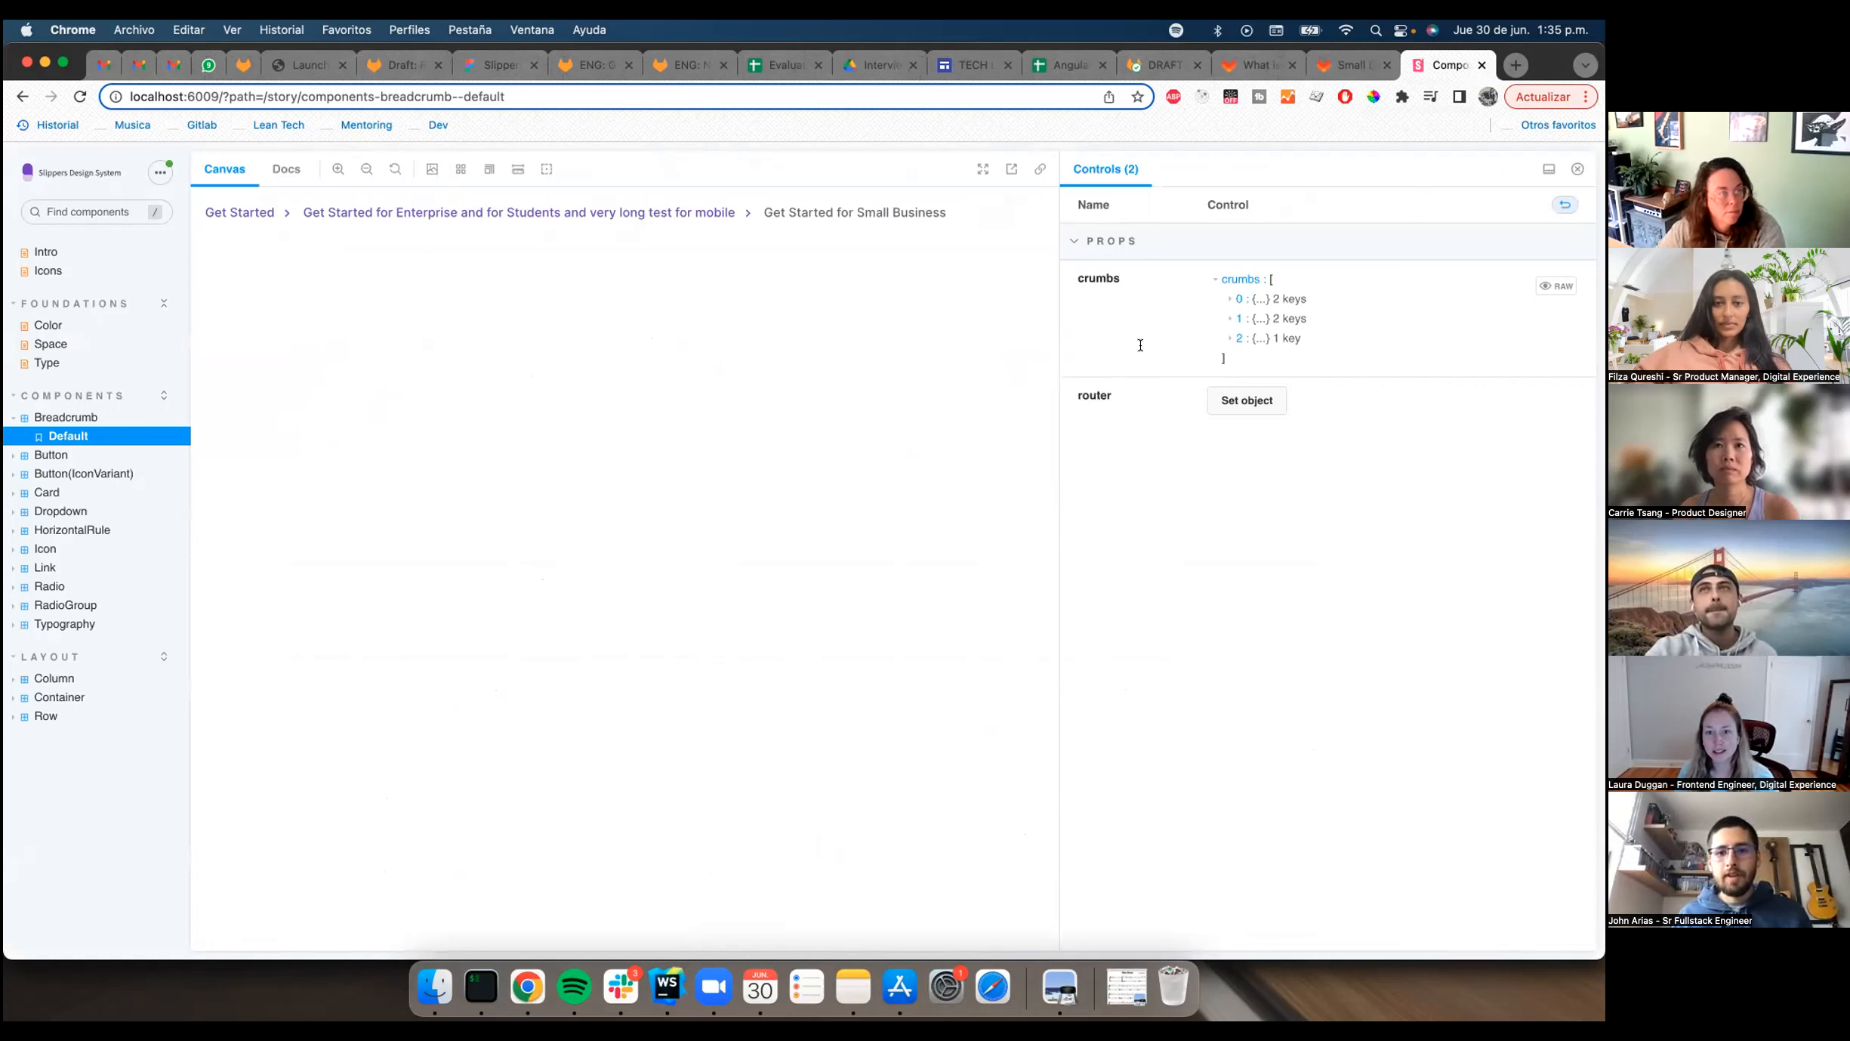
mouse_move(773, 398)
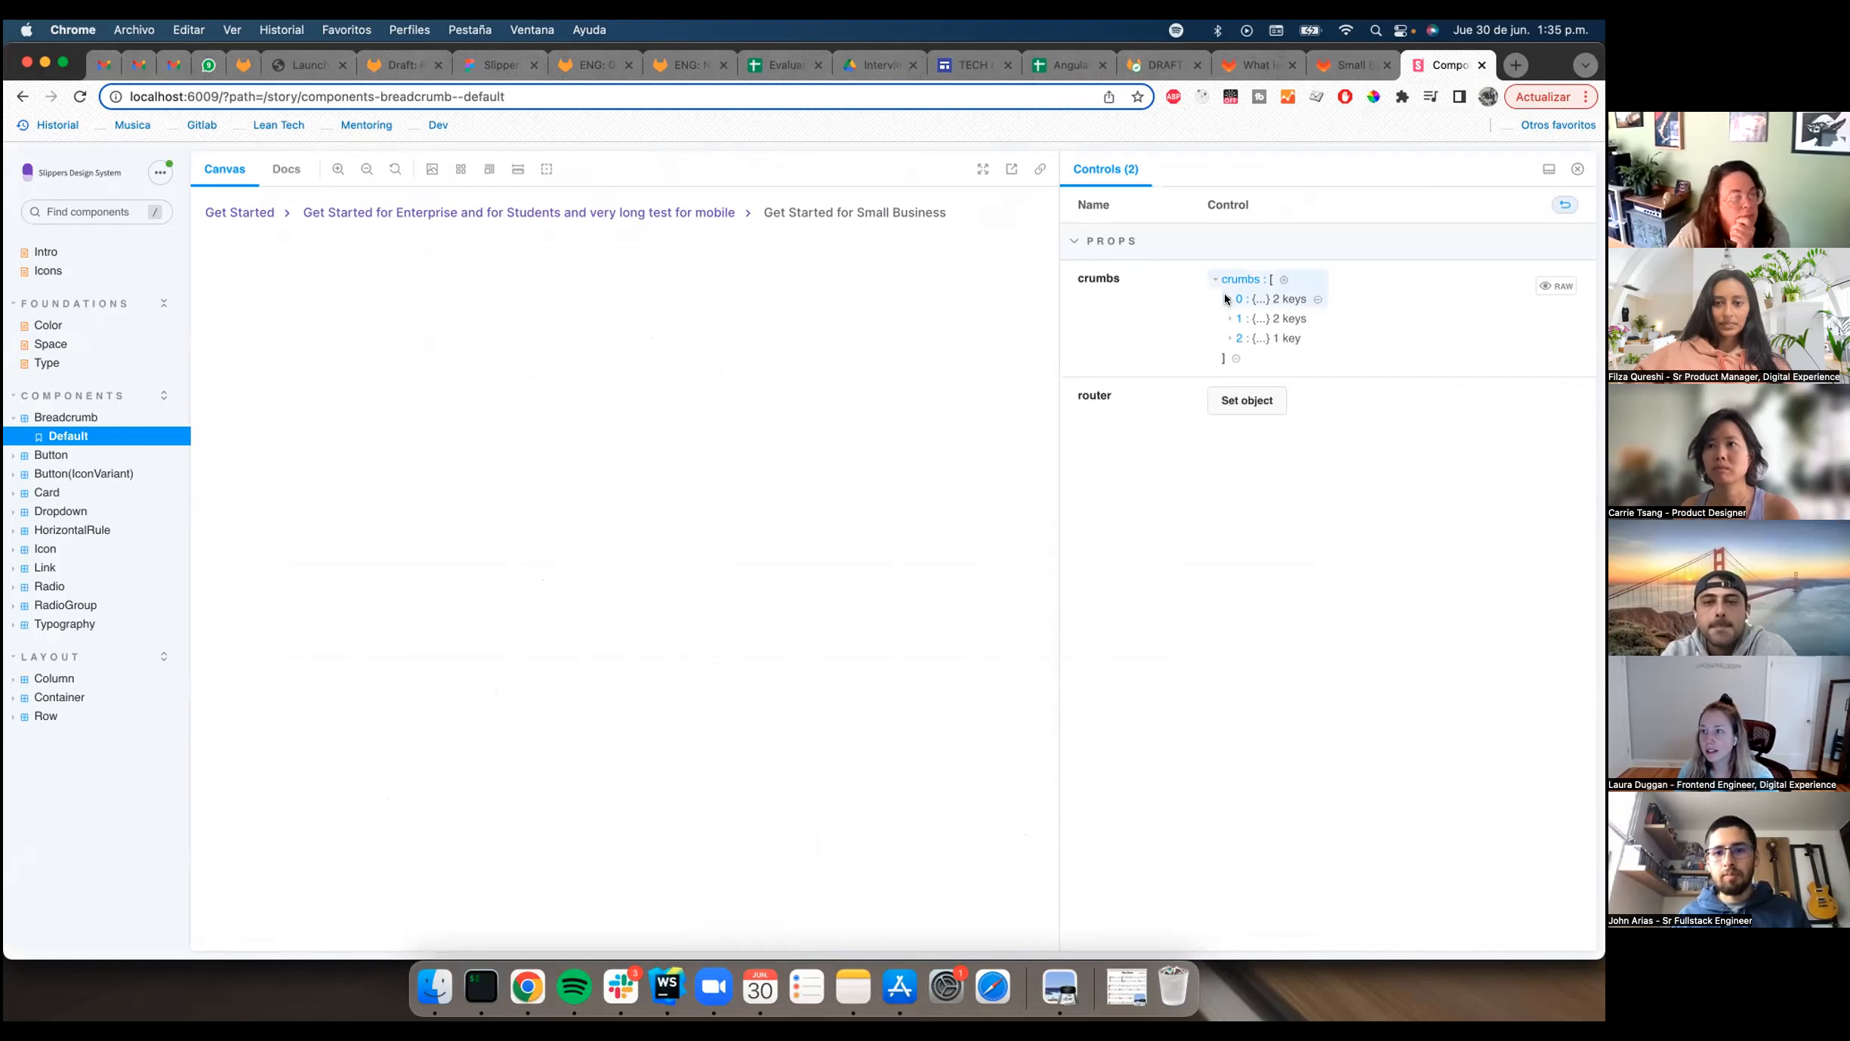
click(1231, 299)
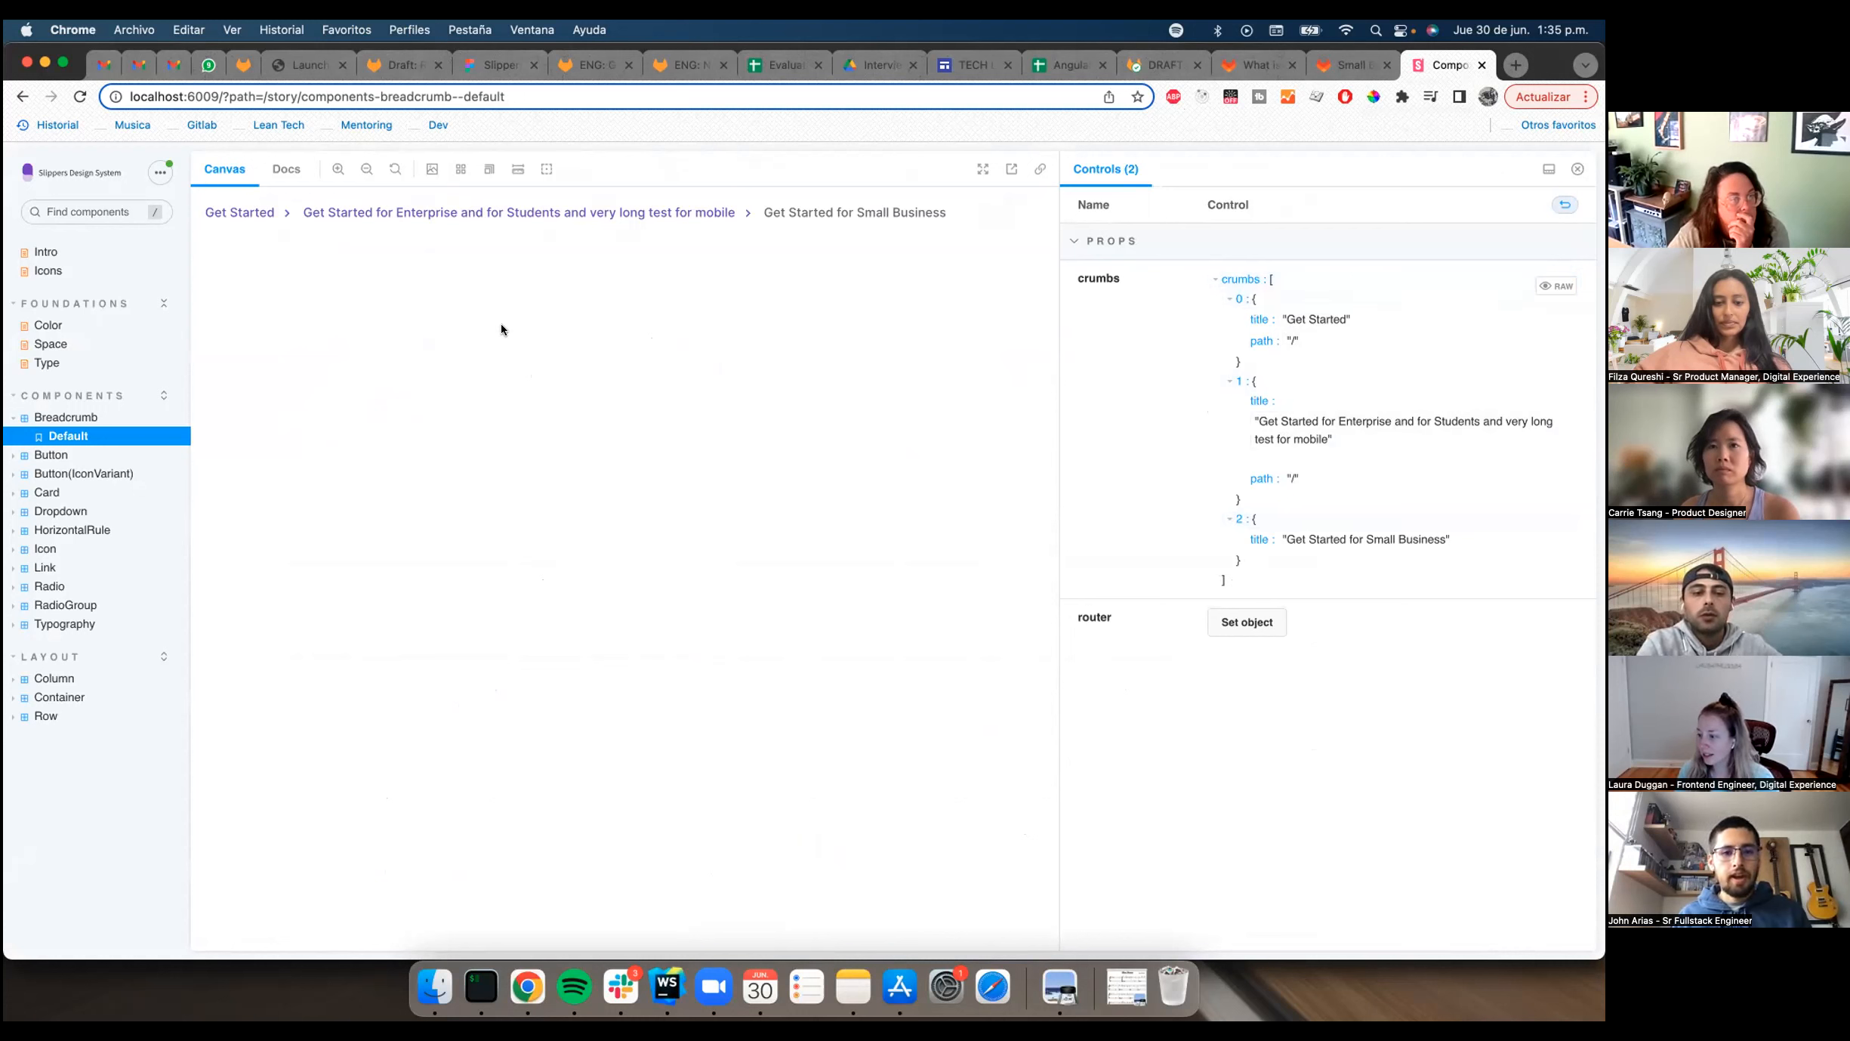
mouse_move(797, 435)
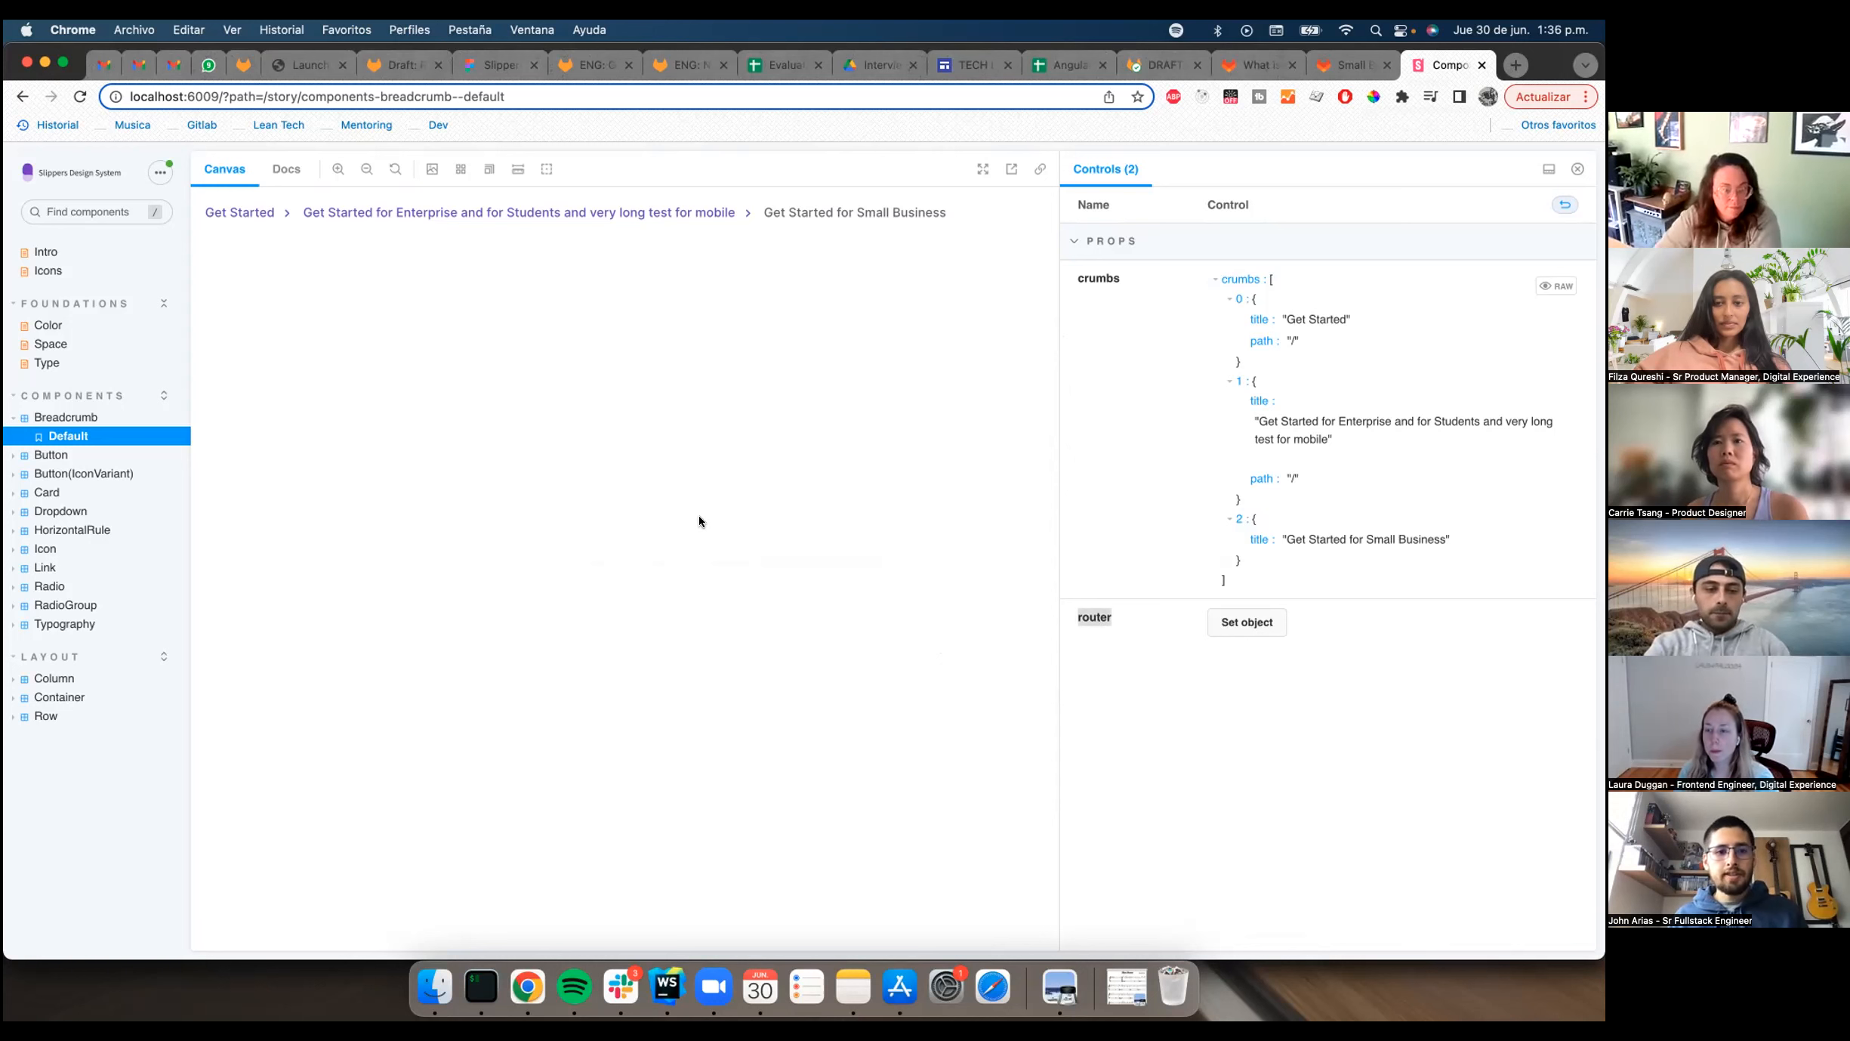
mouse_move(791, 421)
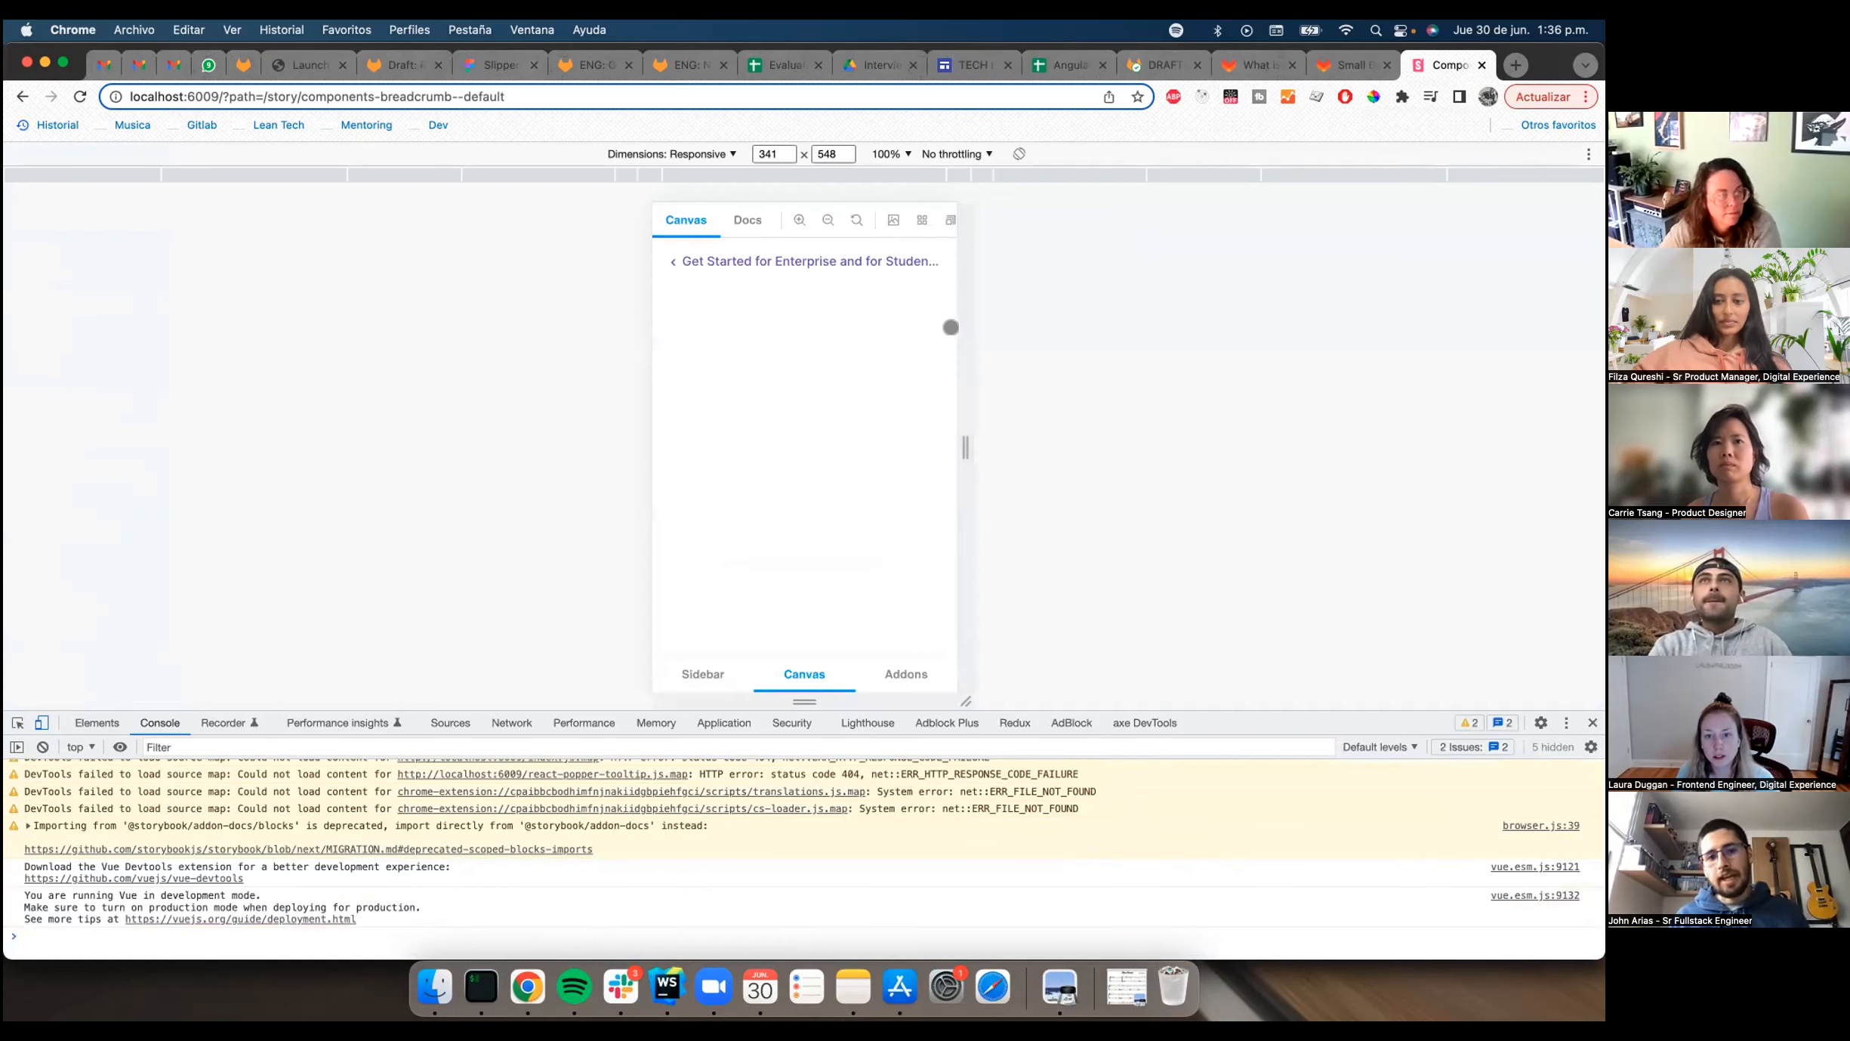
Step: Resize the responsive preview to check the breadcrumb collapsing to a single truncated back link
drag(952, 326, 1006, 326)
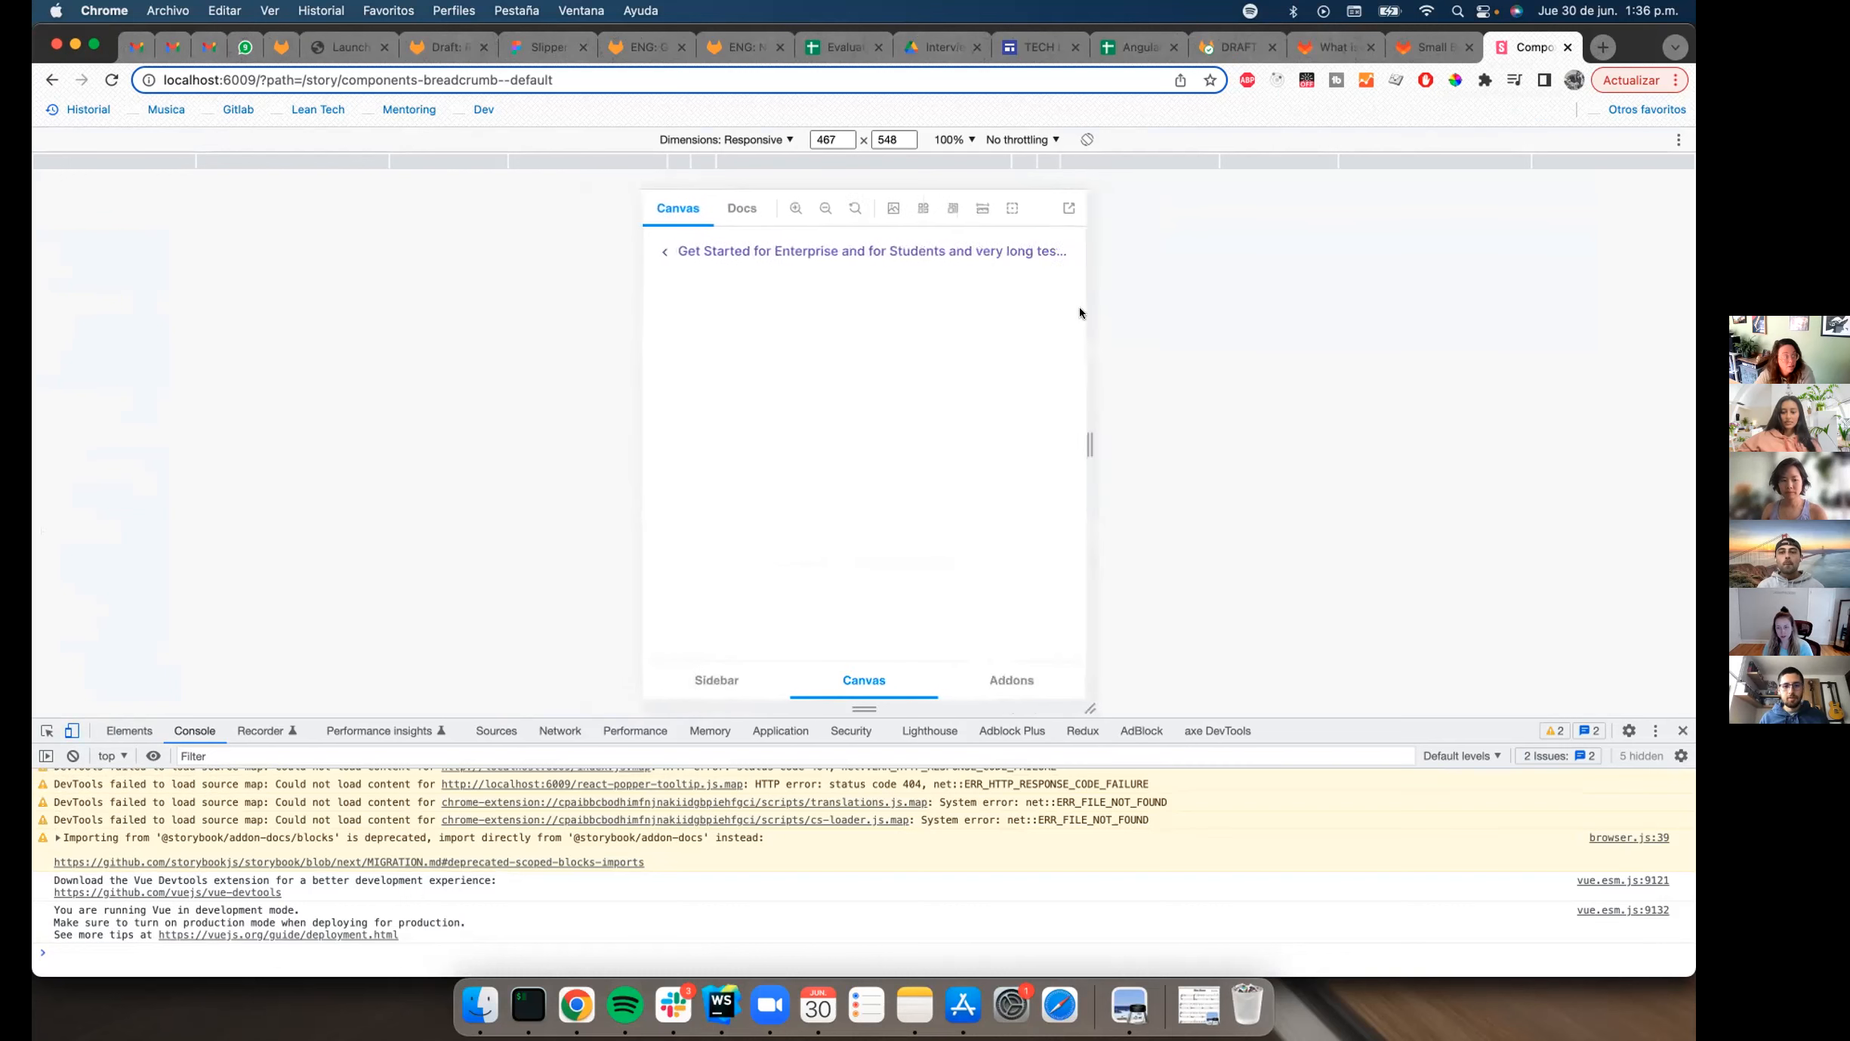
drag(1088, 446, 1017, 446)
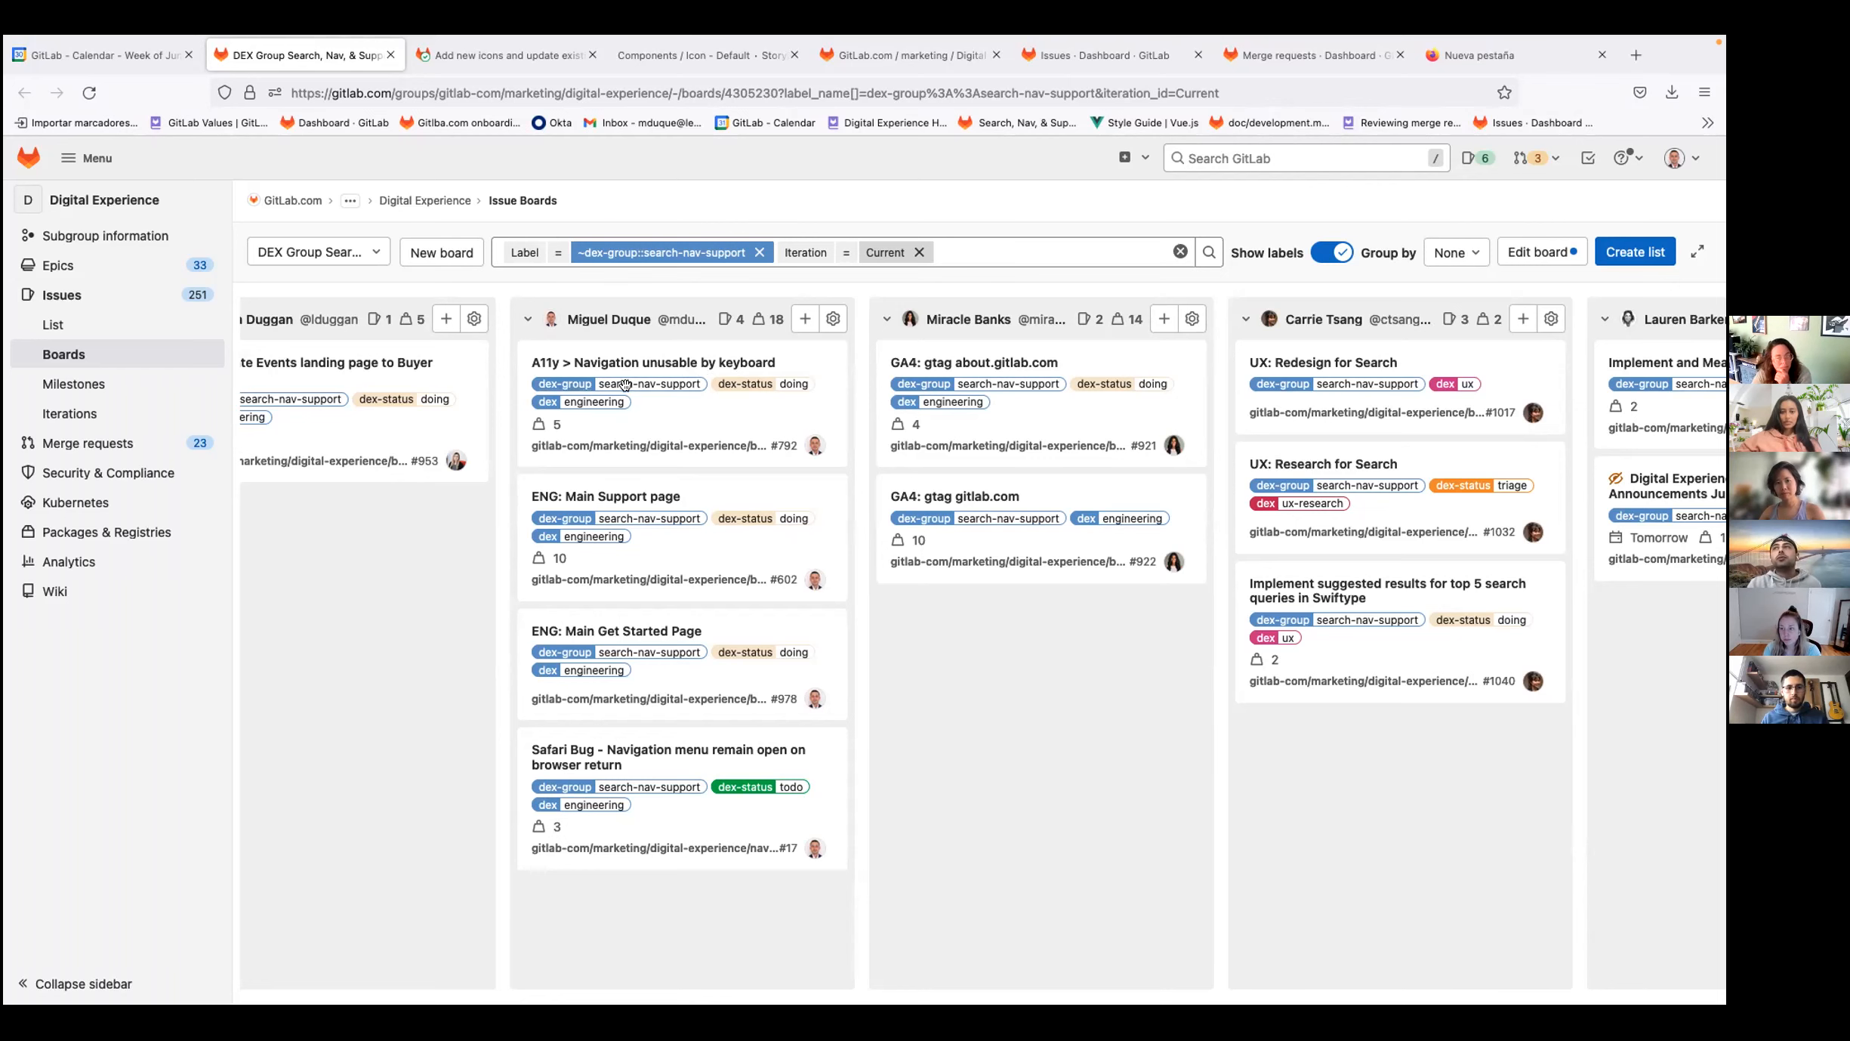
Step: Open the ENG: Main Support page issue from the board and scroll to its review app link
scroll(right, 3)
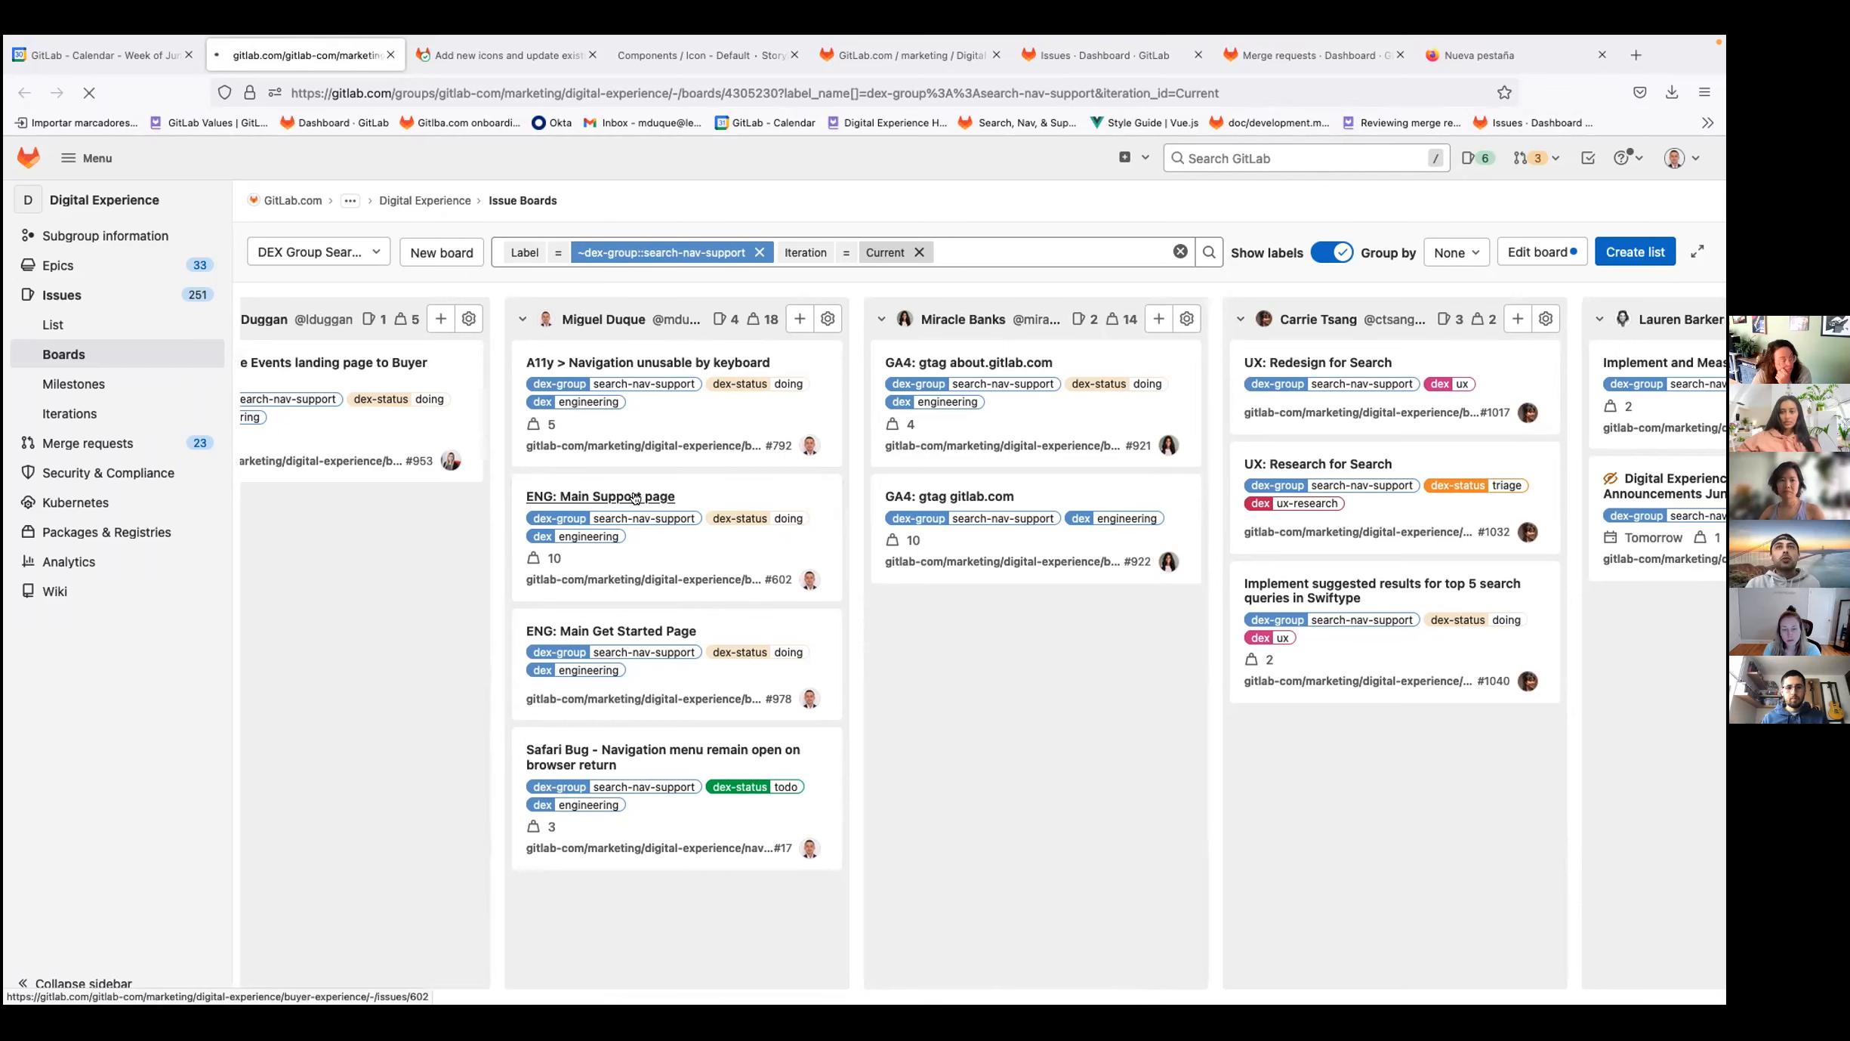
click(600, 496)
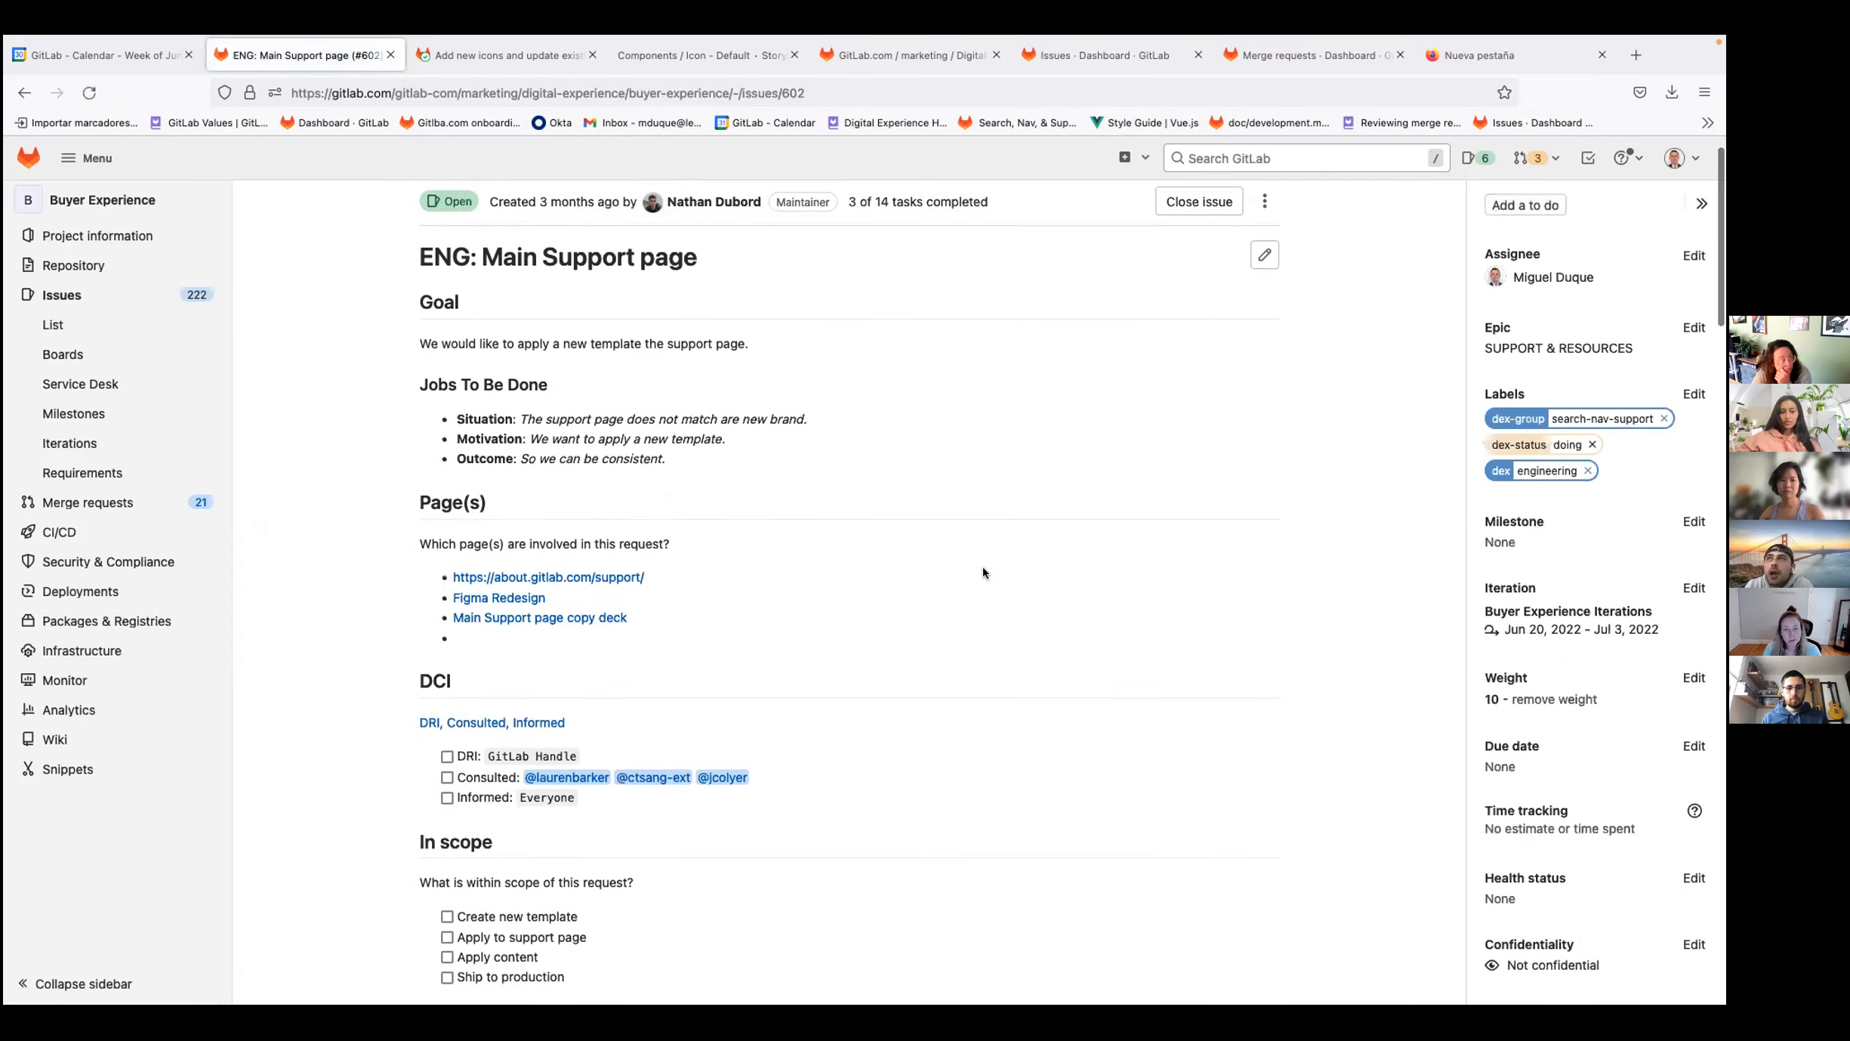
scroll(down, 3)
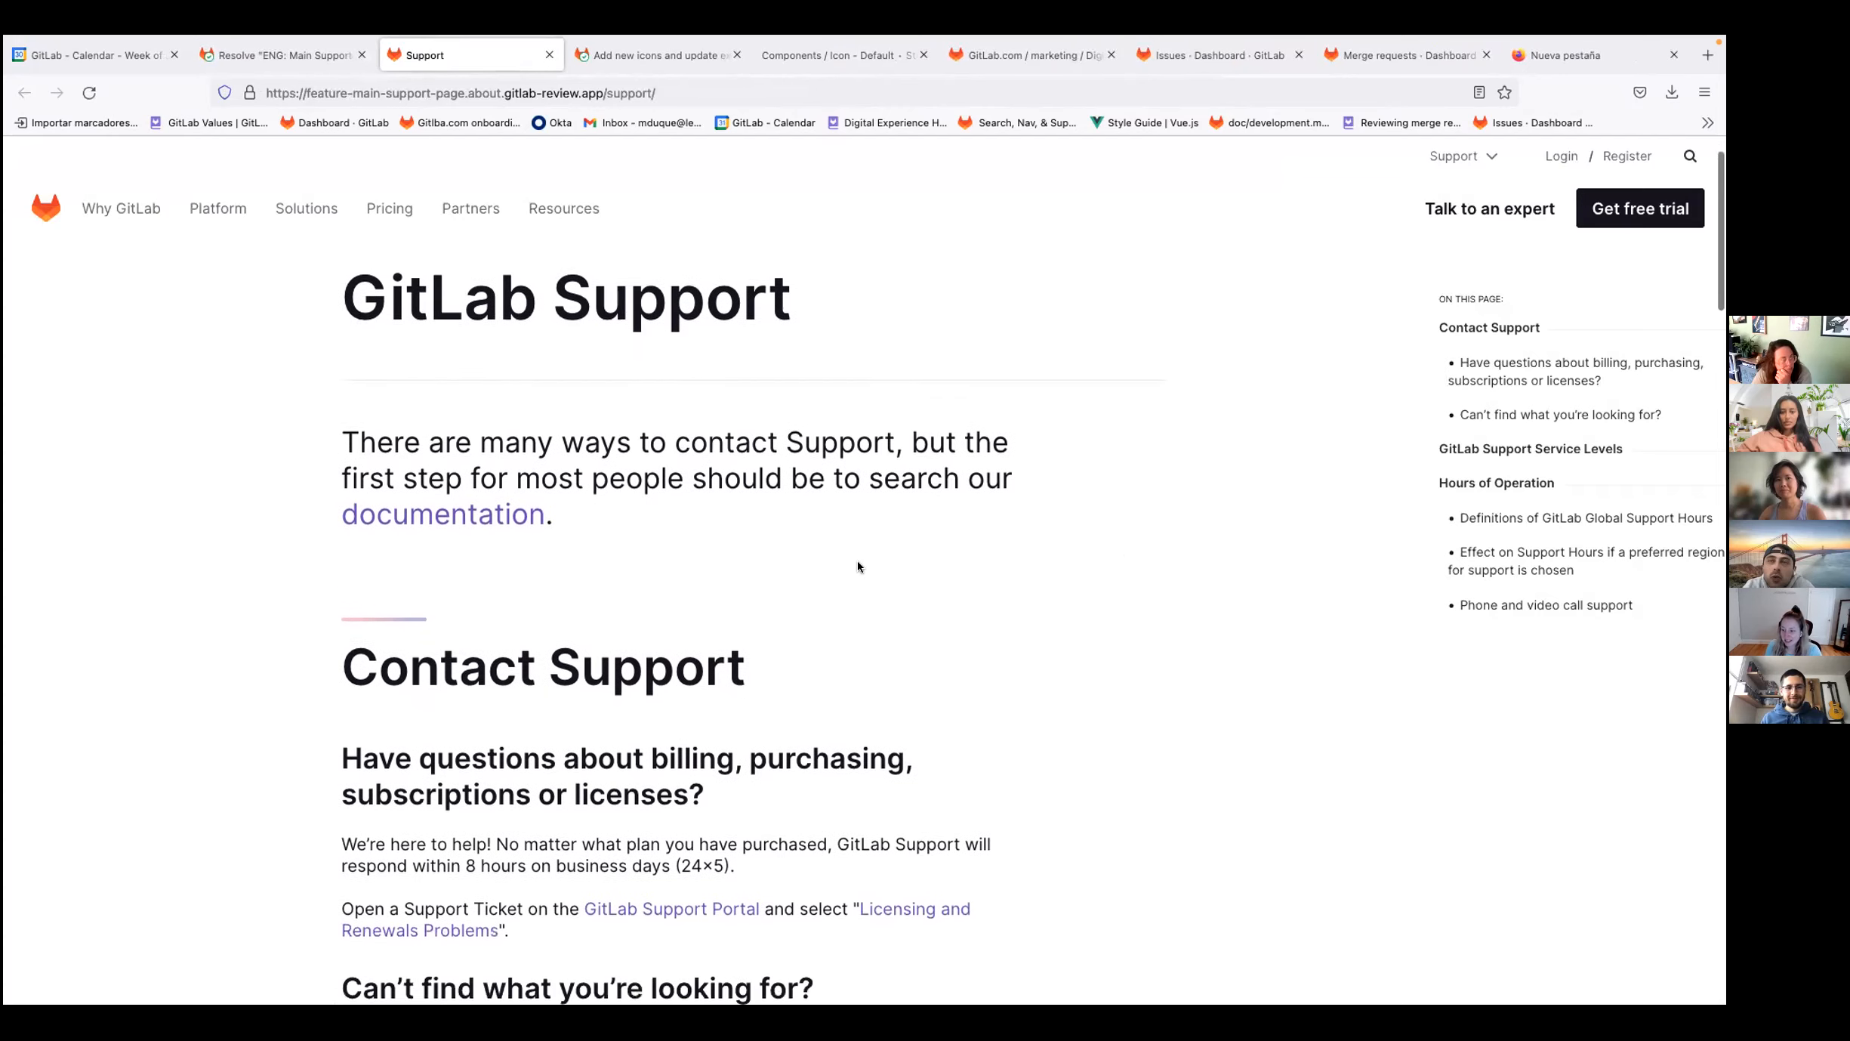
Step: Scroll through the full Support review page, then show its Resolve "ENG: Main Support page" merge request
scroll(down, 3)
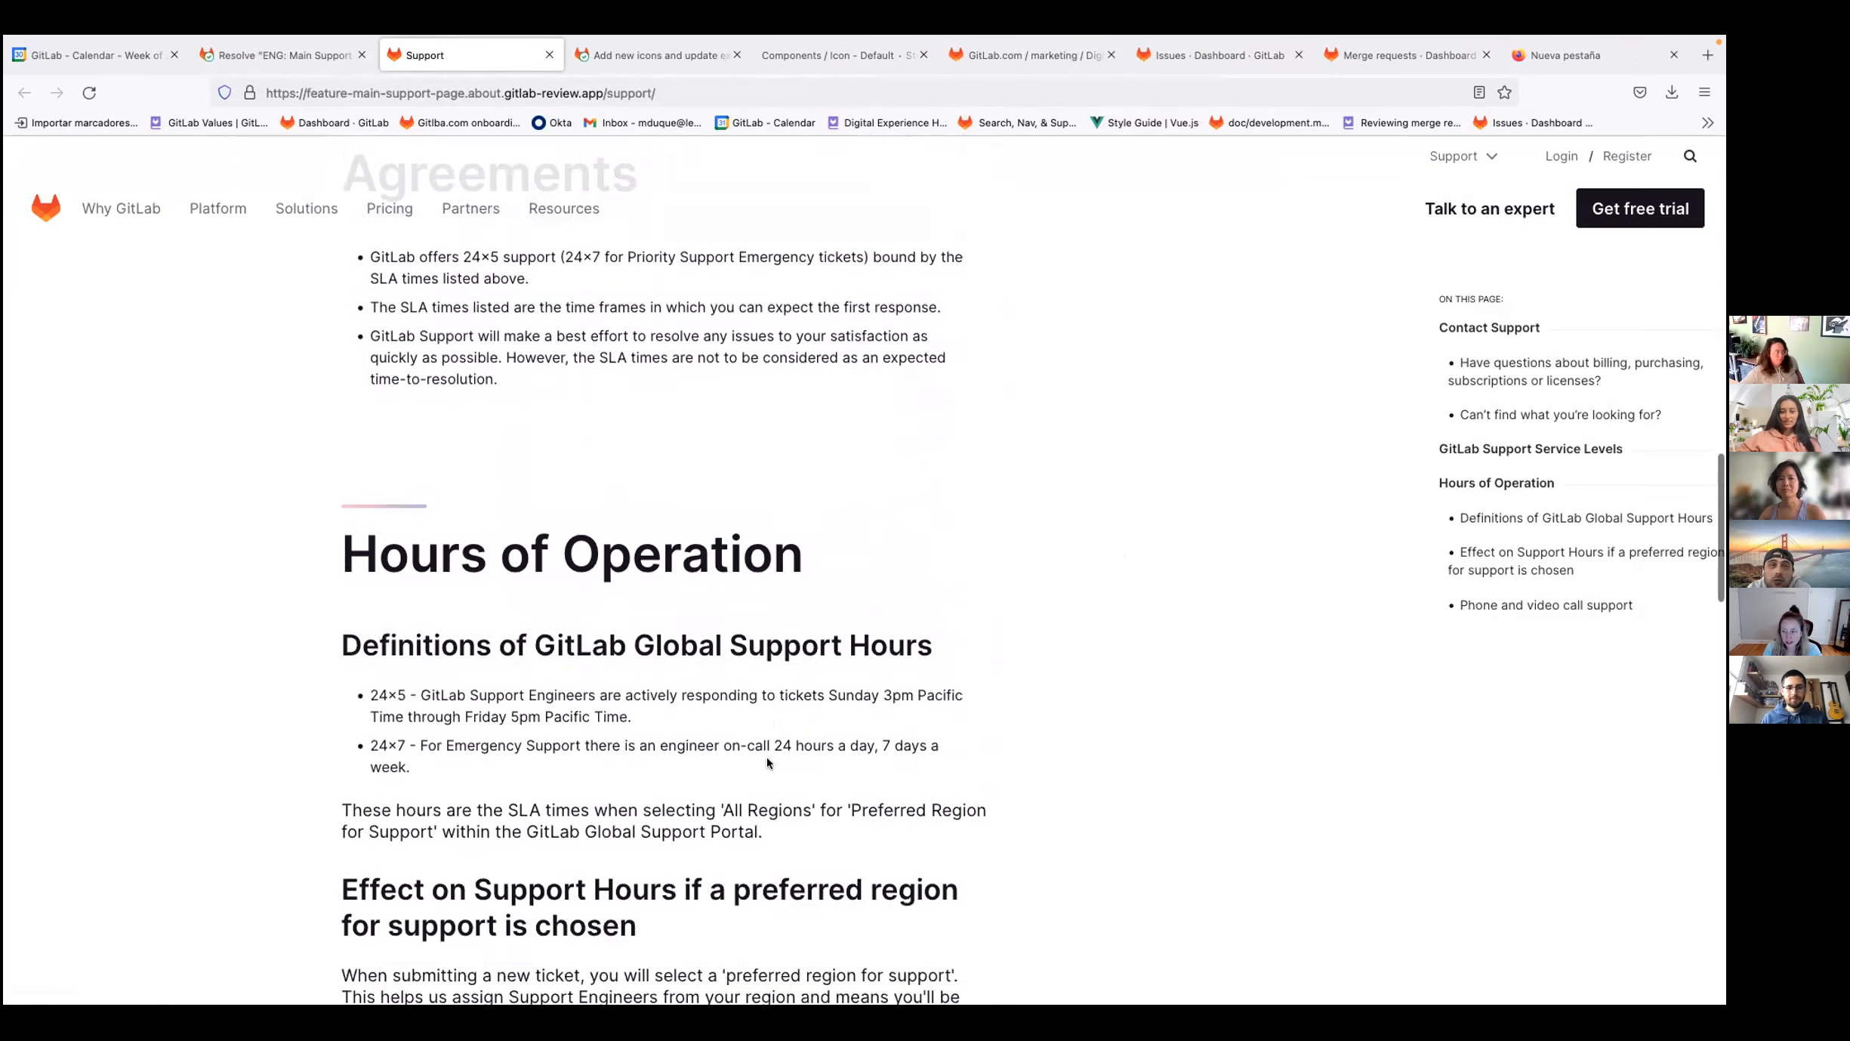
scroll(down, 3)
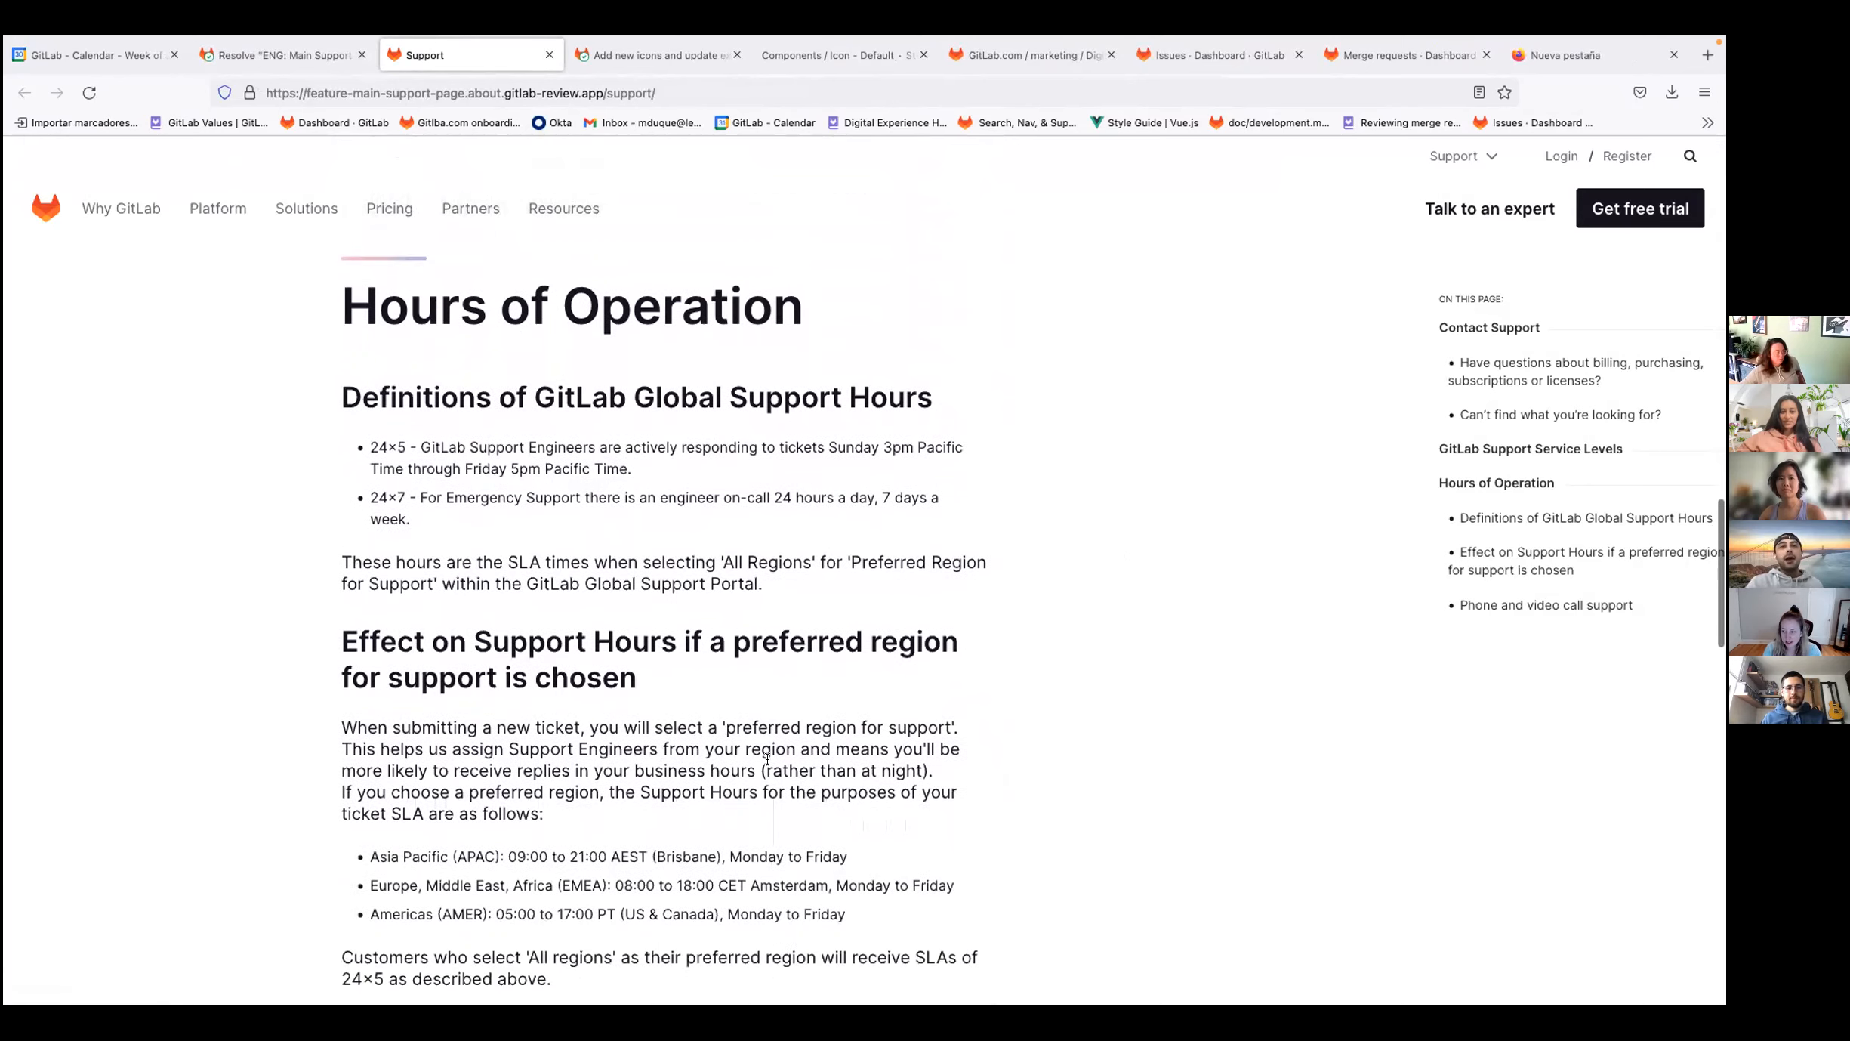
scroll(down, 3)
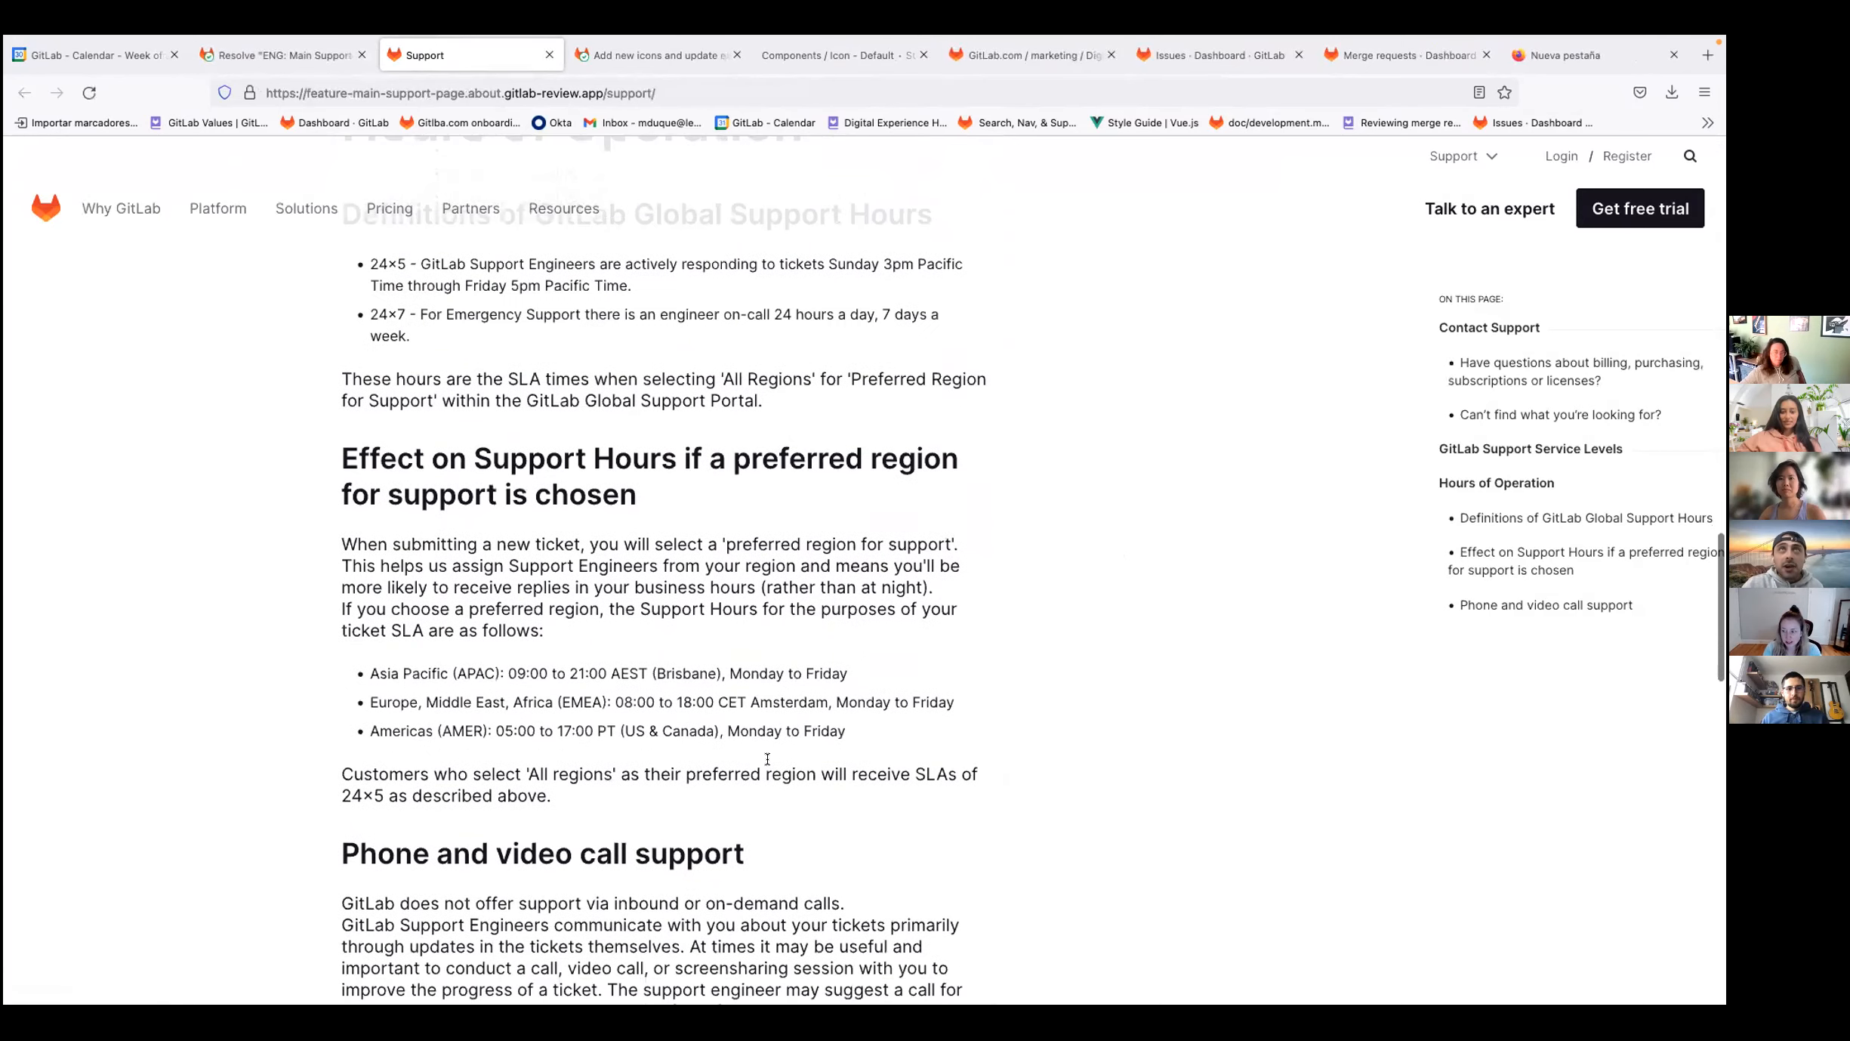
scroll(down, 3)
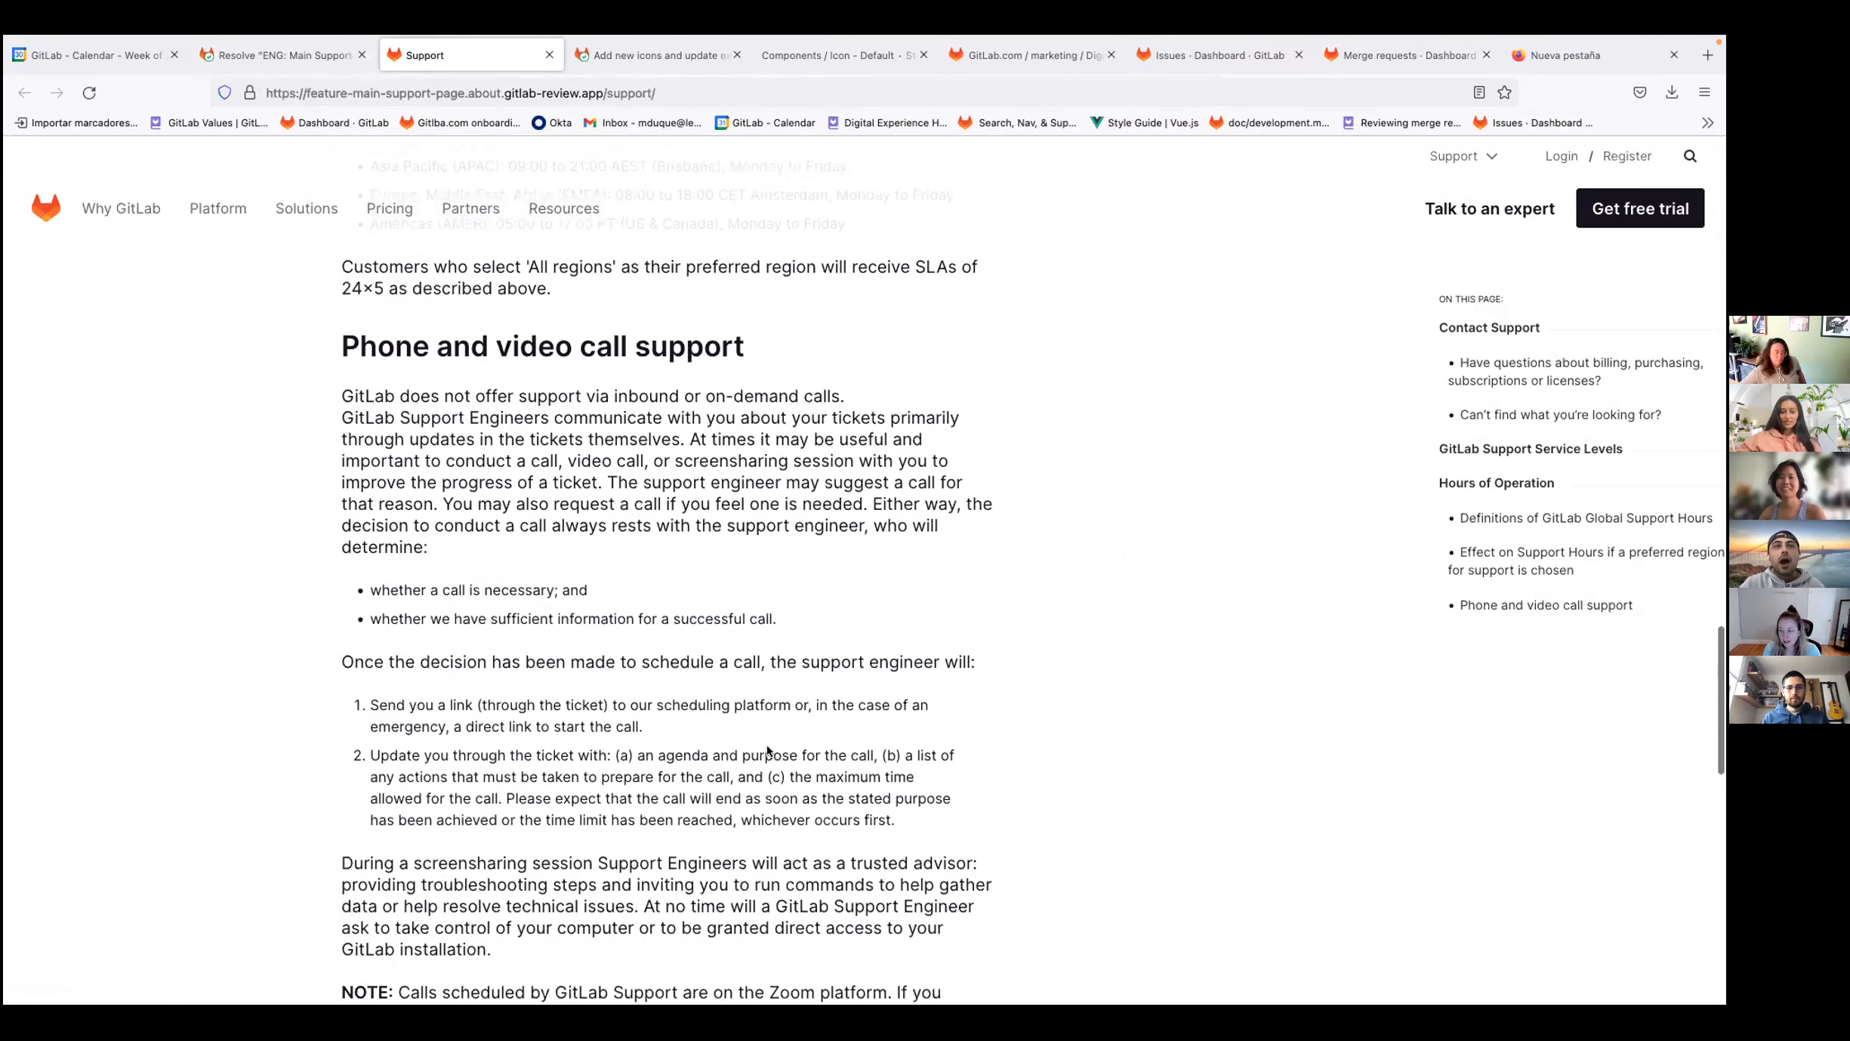
scroll(down, 3)
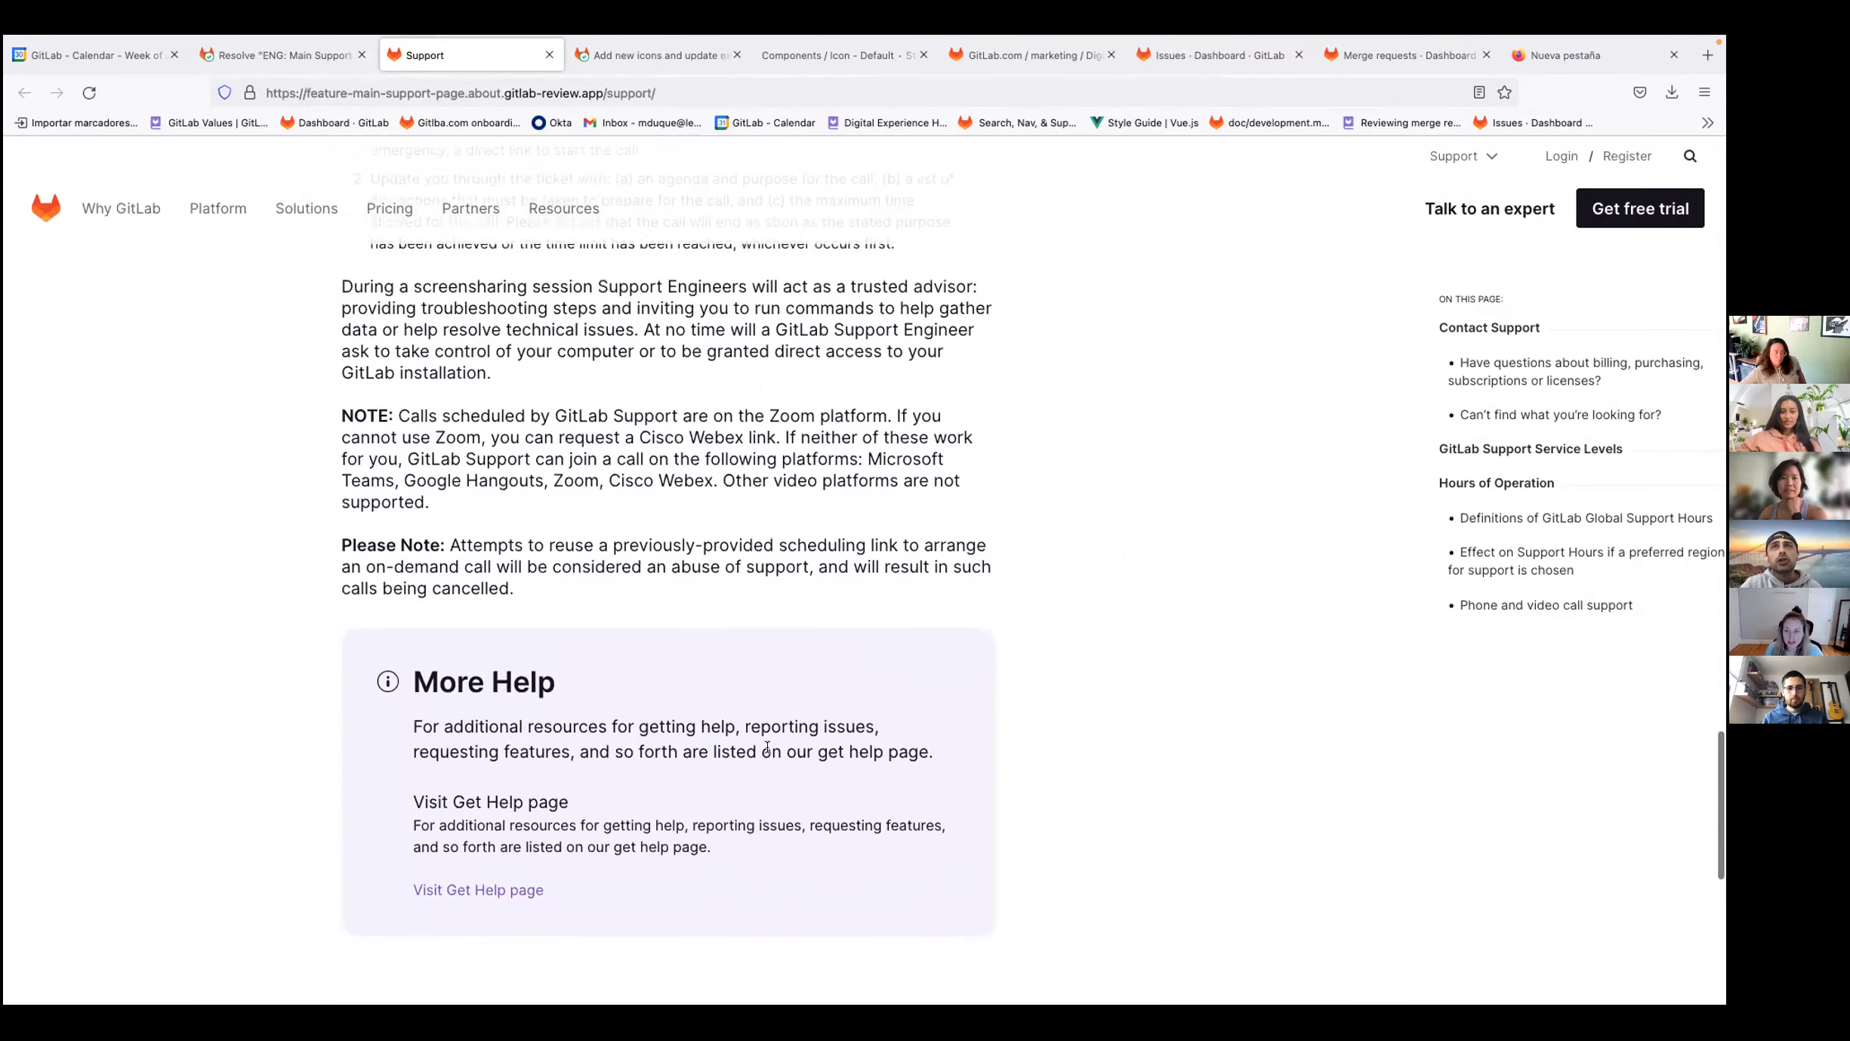
scroll(down, 3)
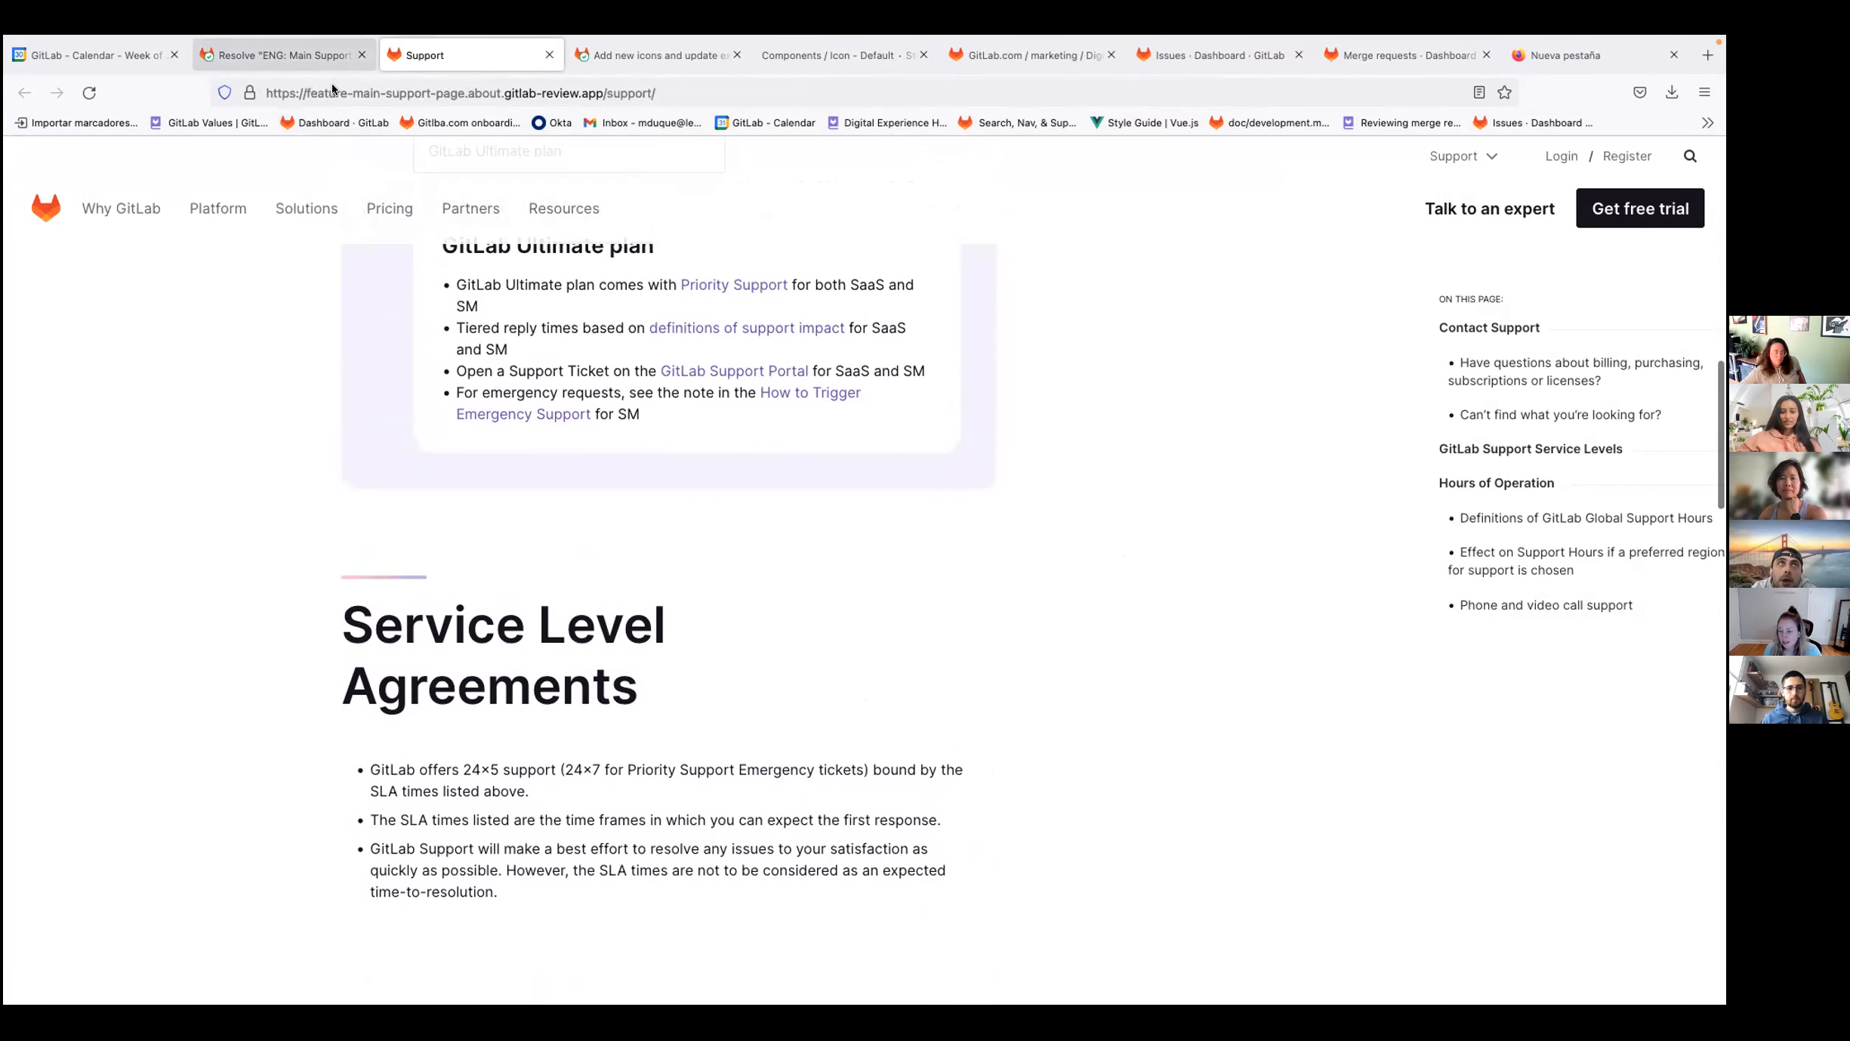
click(284, 54)
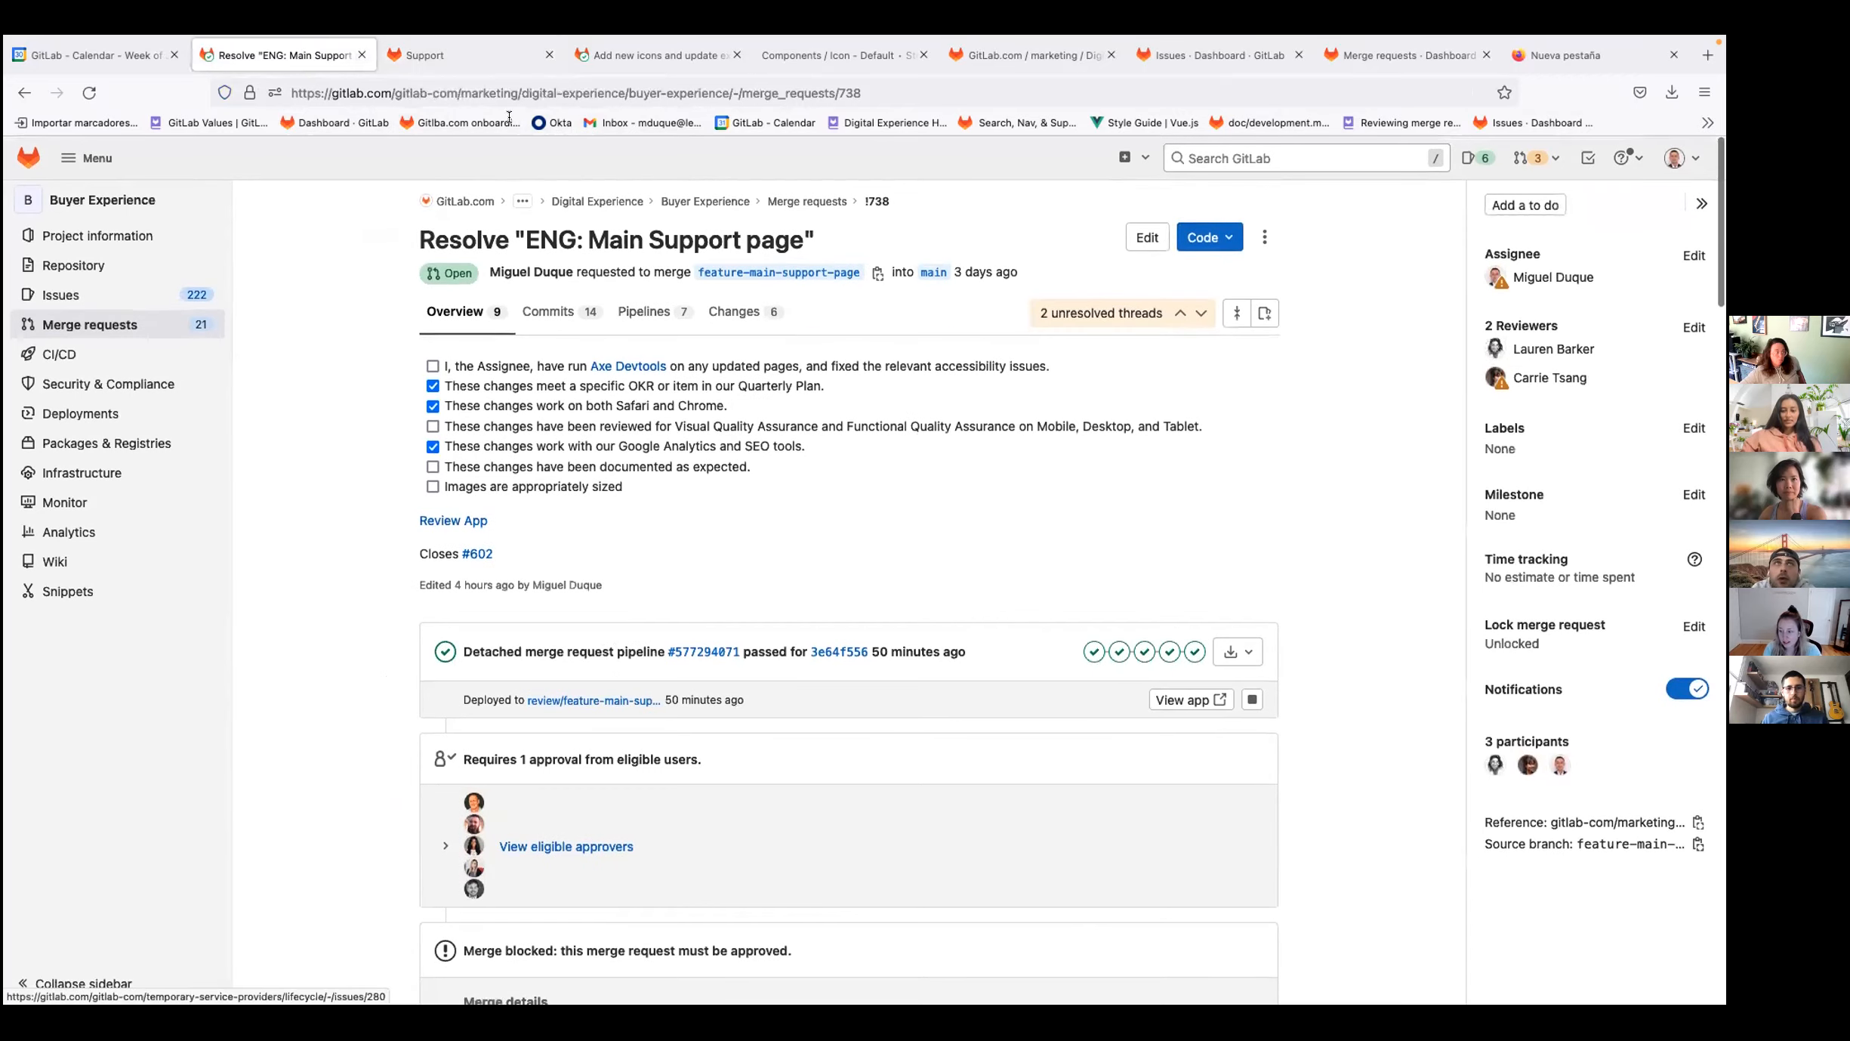
Step: Open the ENG: Main Get Started Page issue from assigned issues and its related draft merge request
click(422, 54)
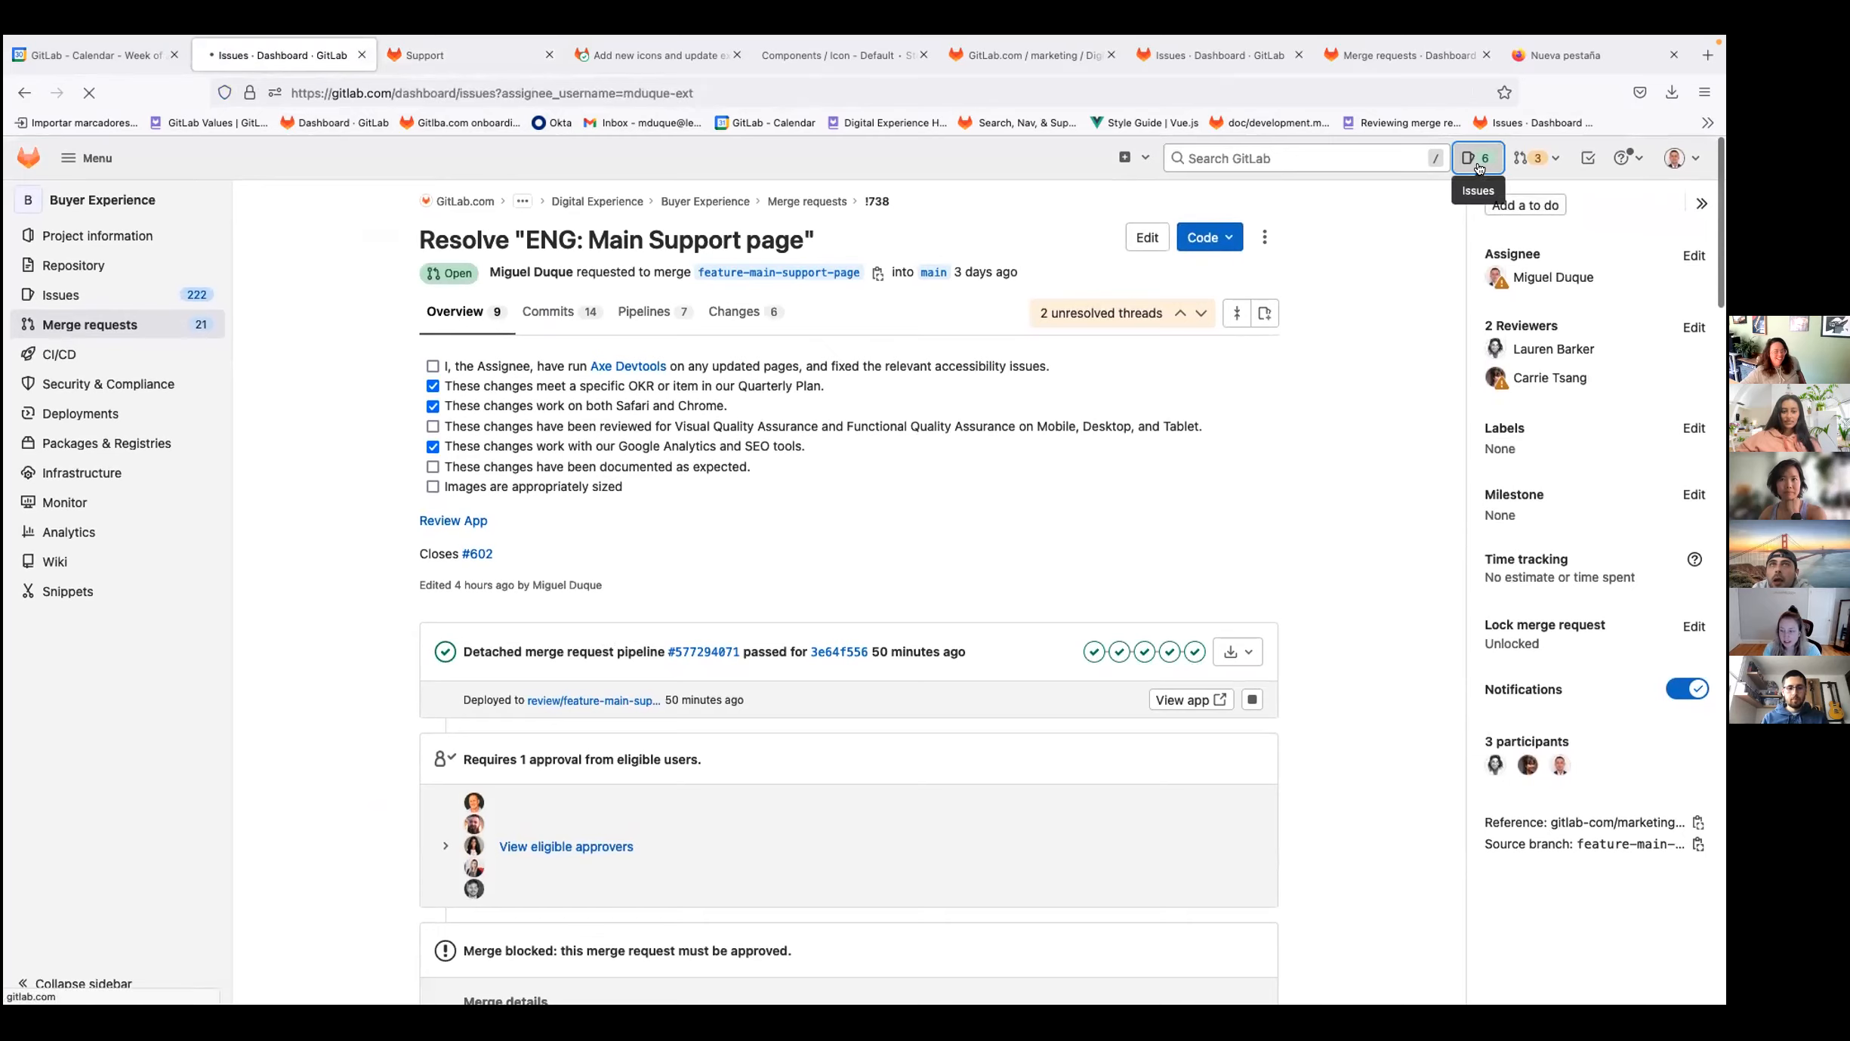
click(1477, 157)
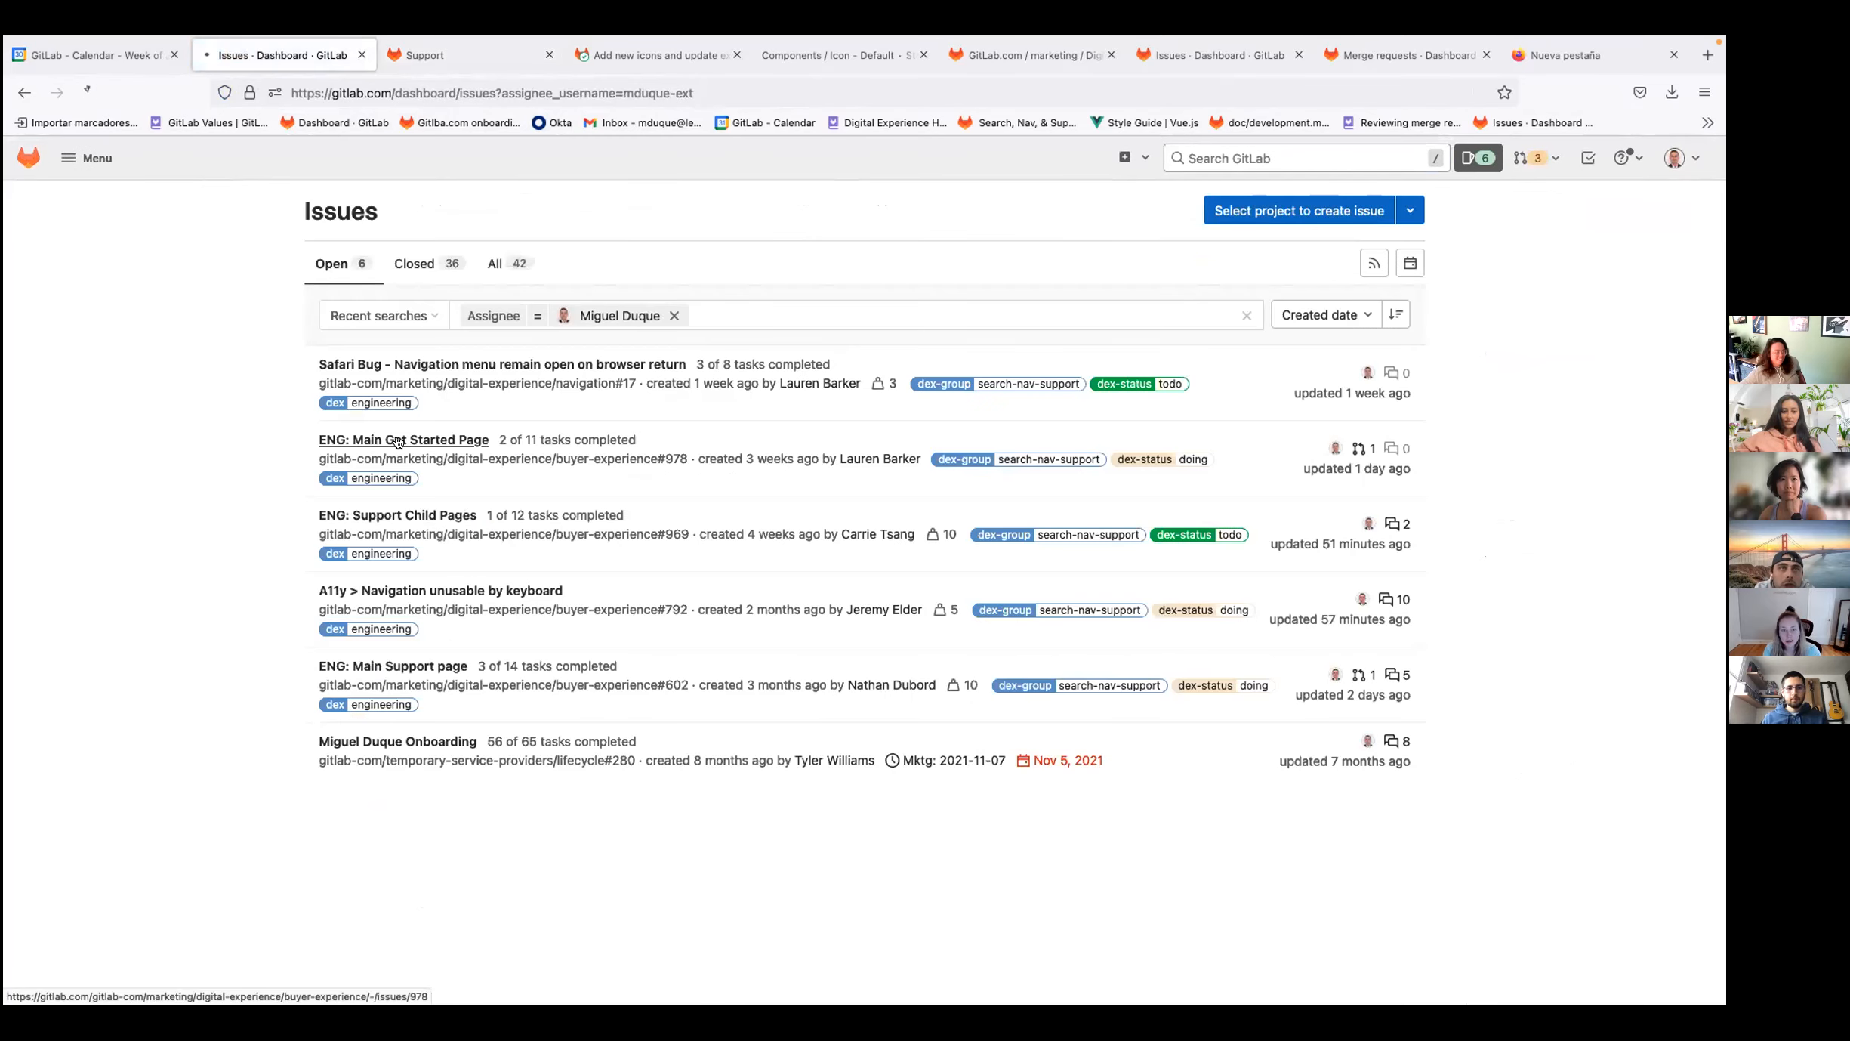
click(402, 439)
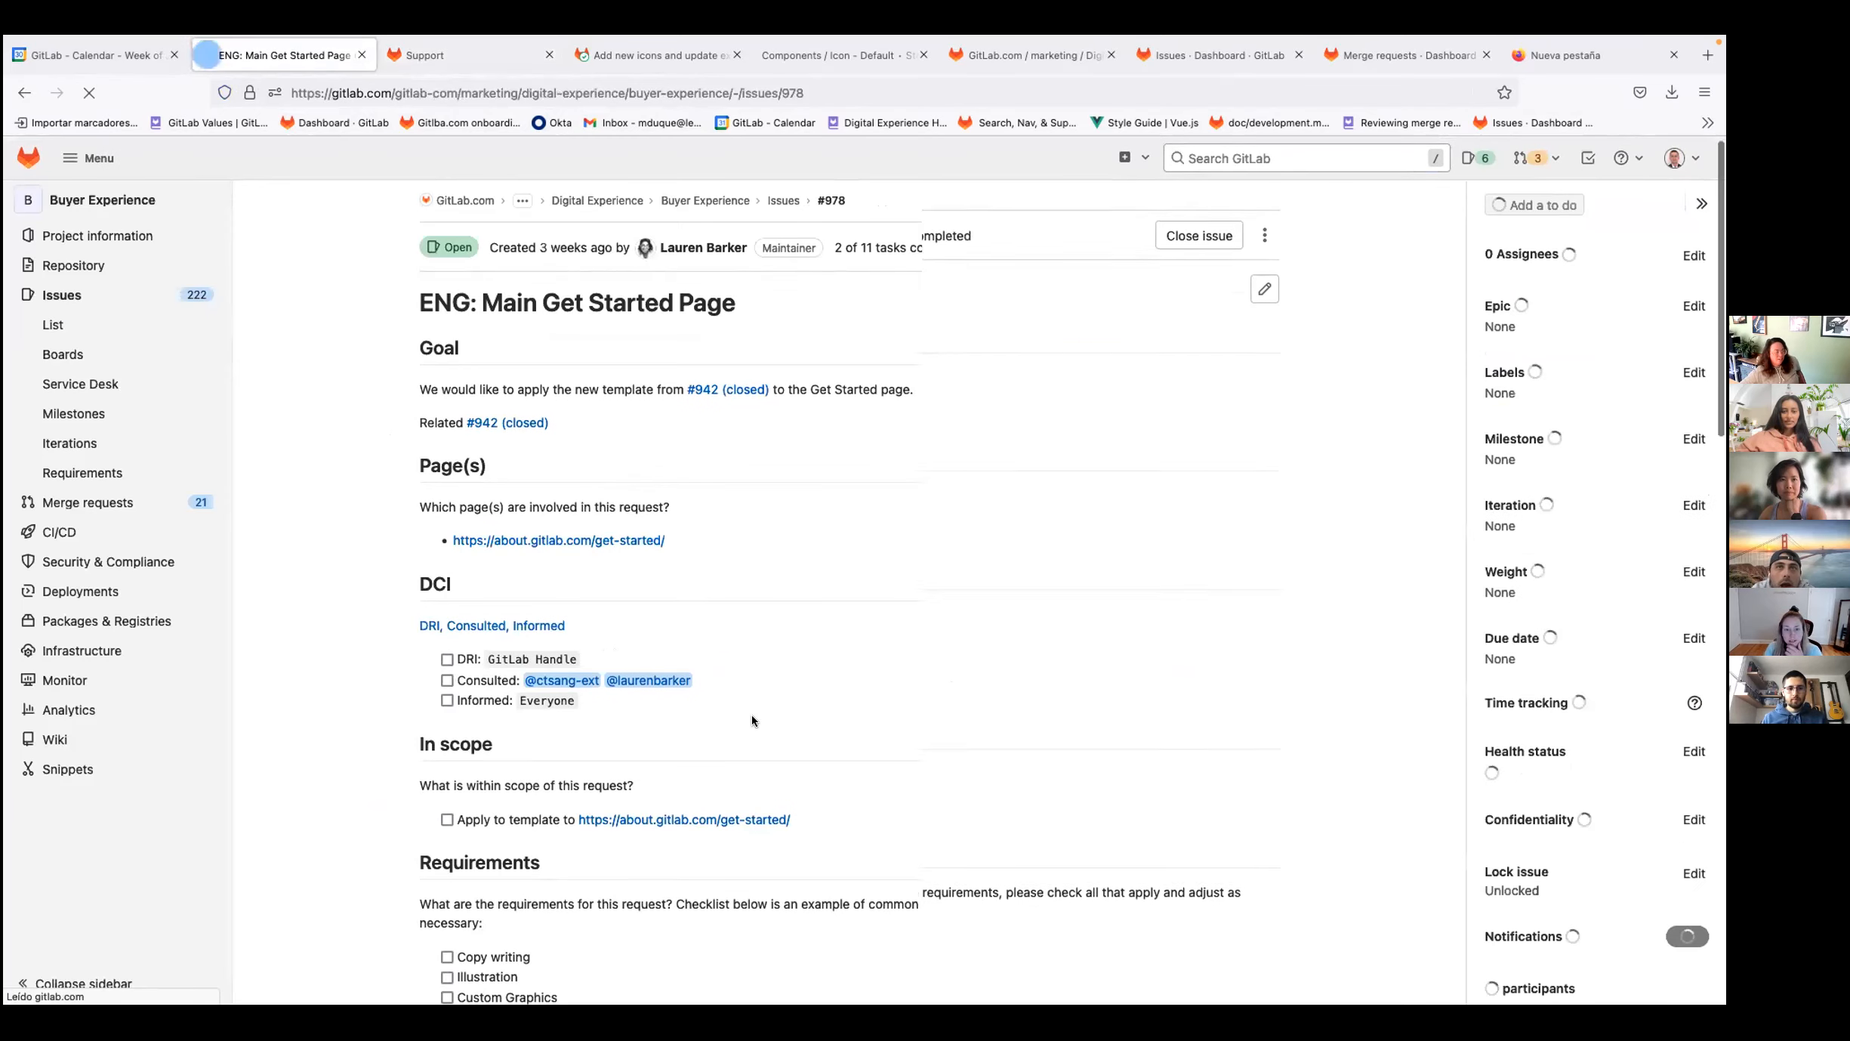
scroll(down, 3)
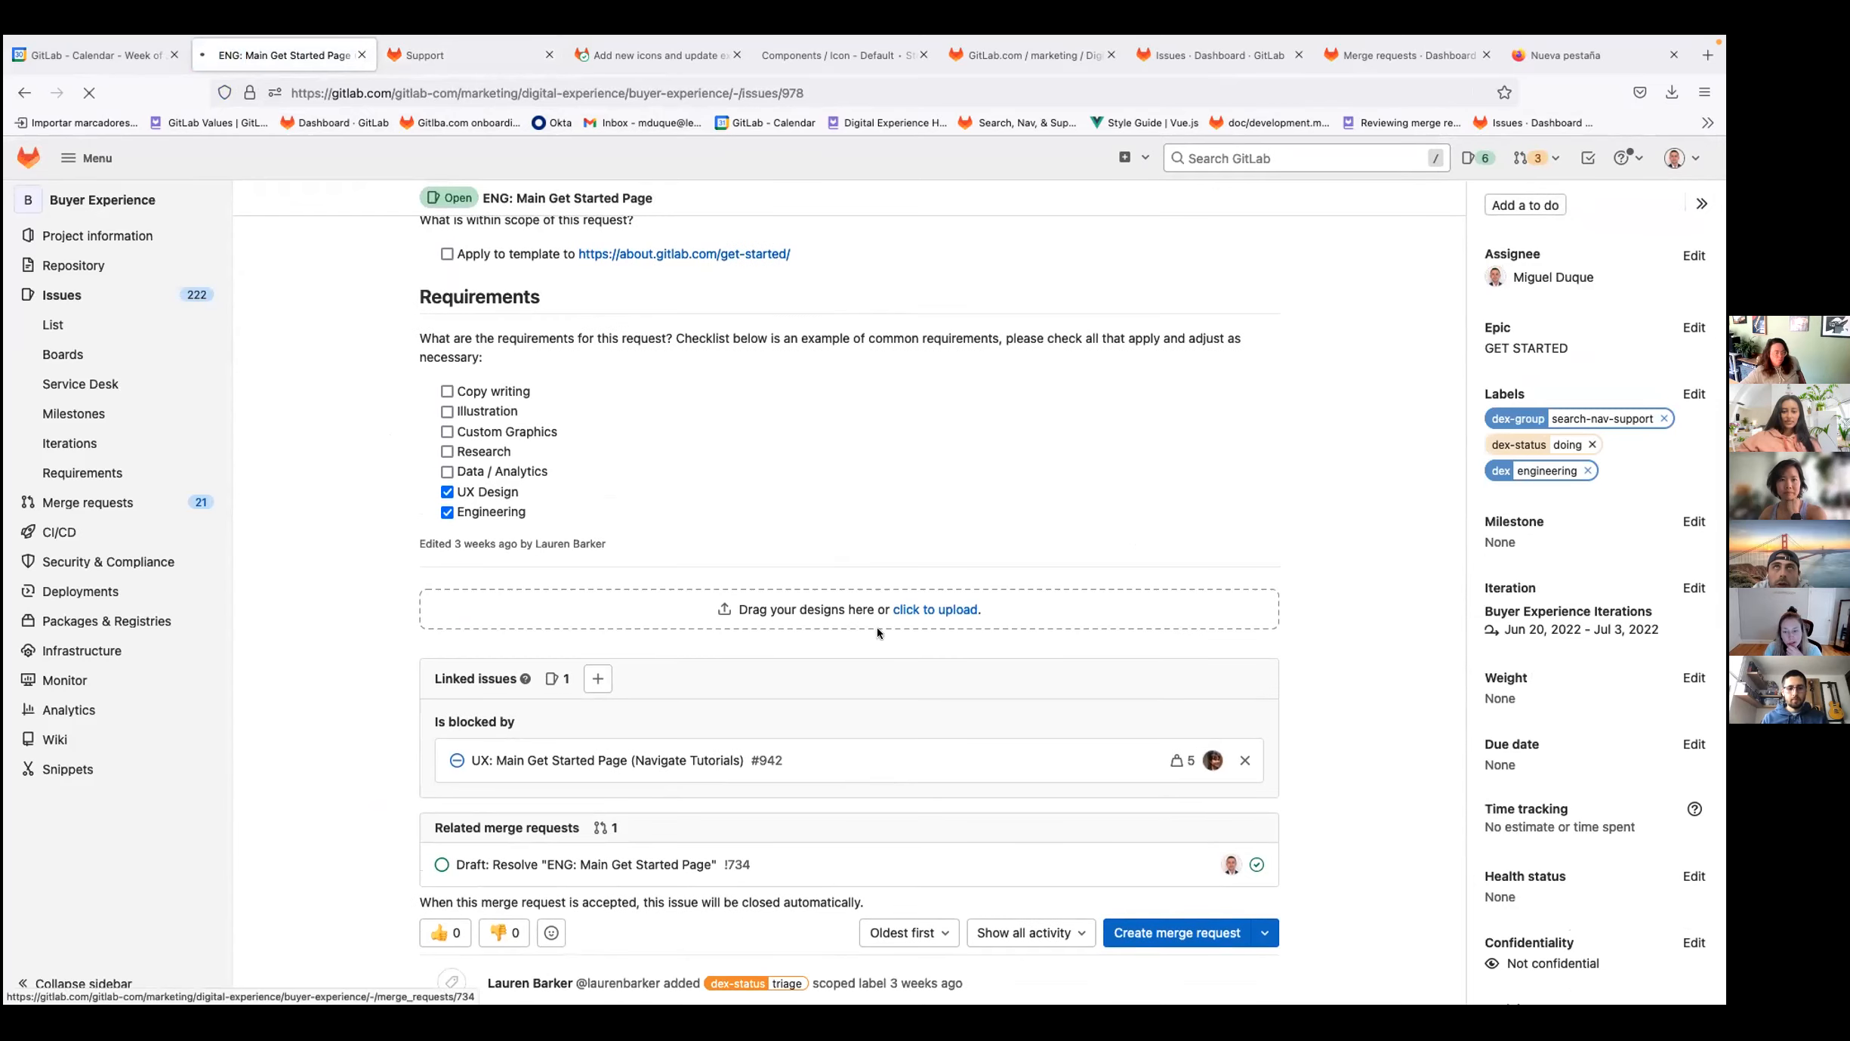
click(591, 864)
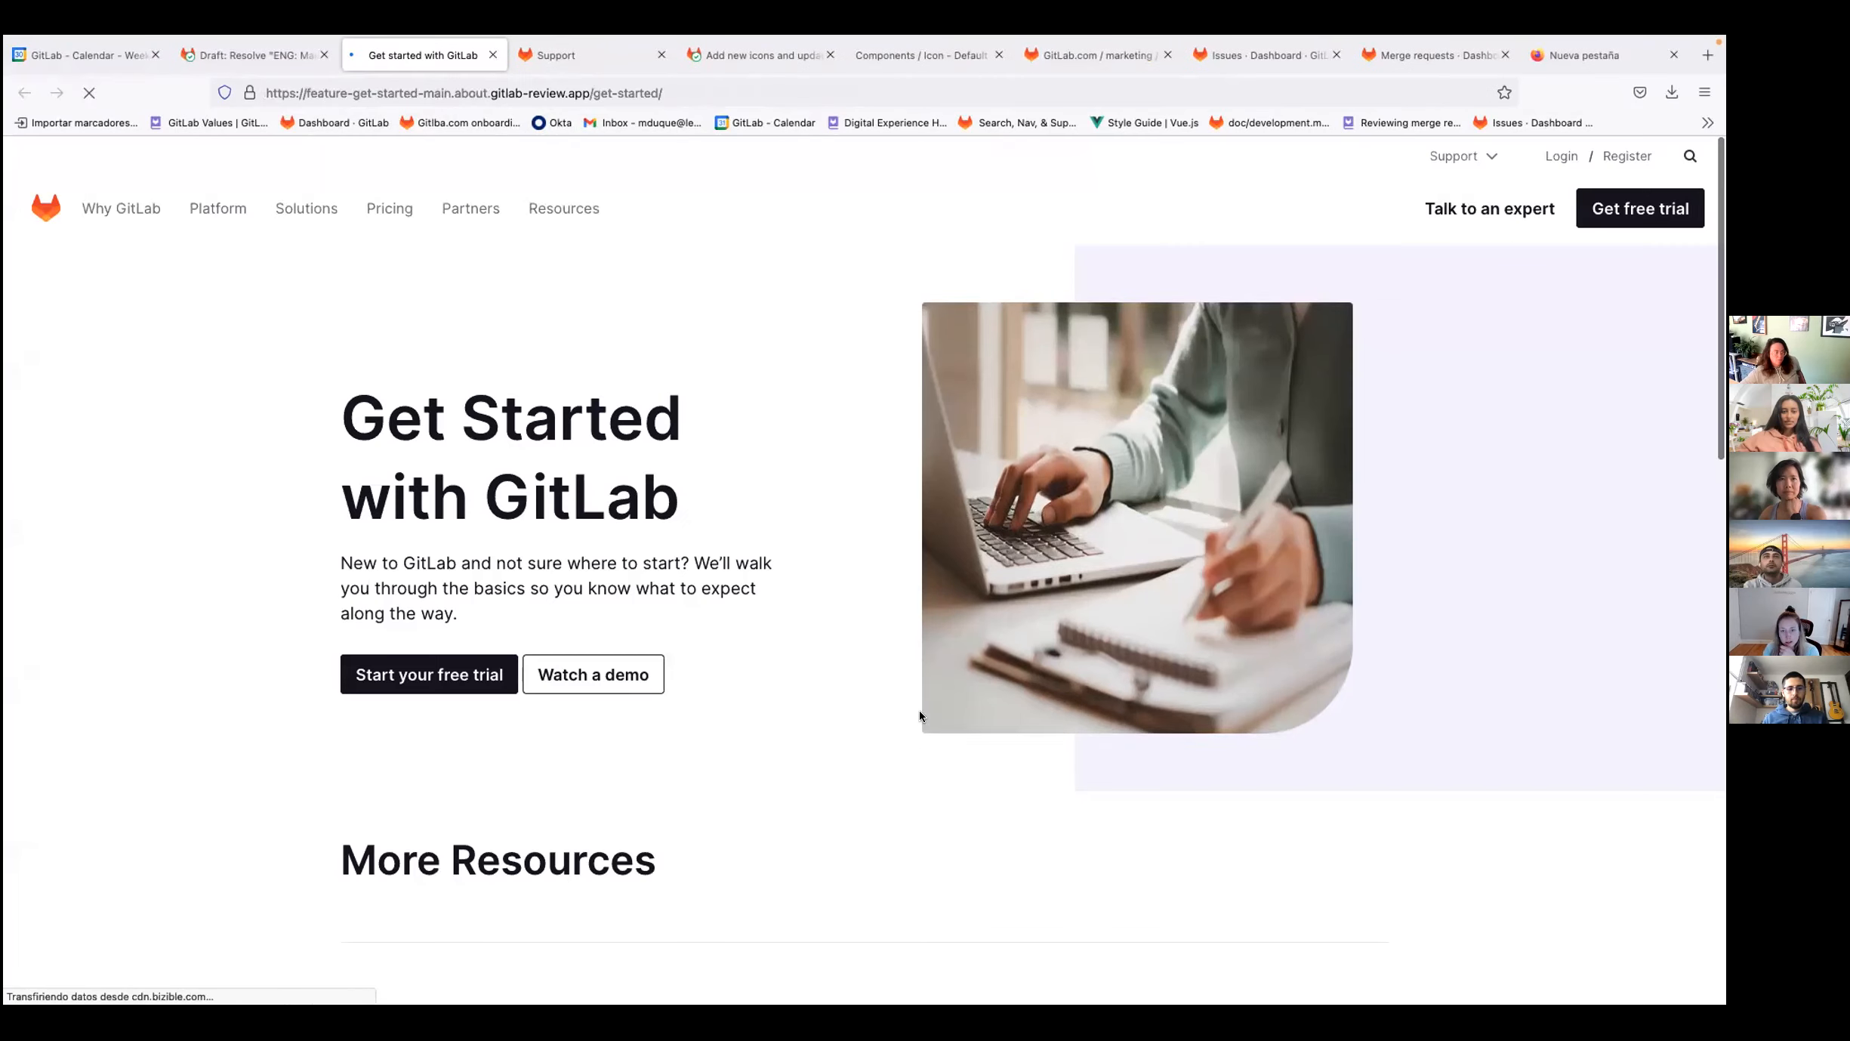
scroll(down, 3)
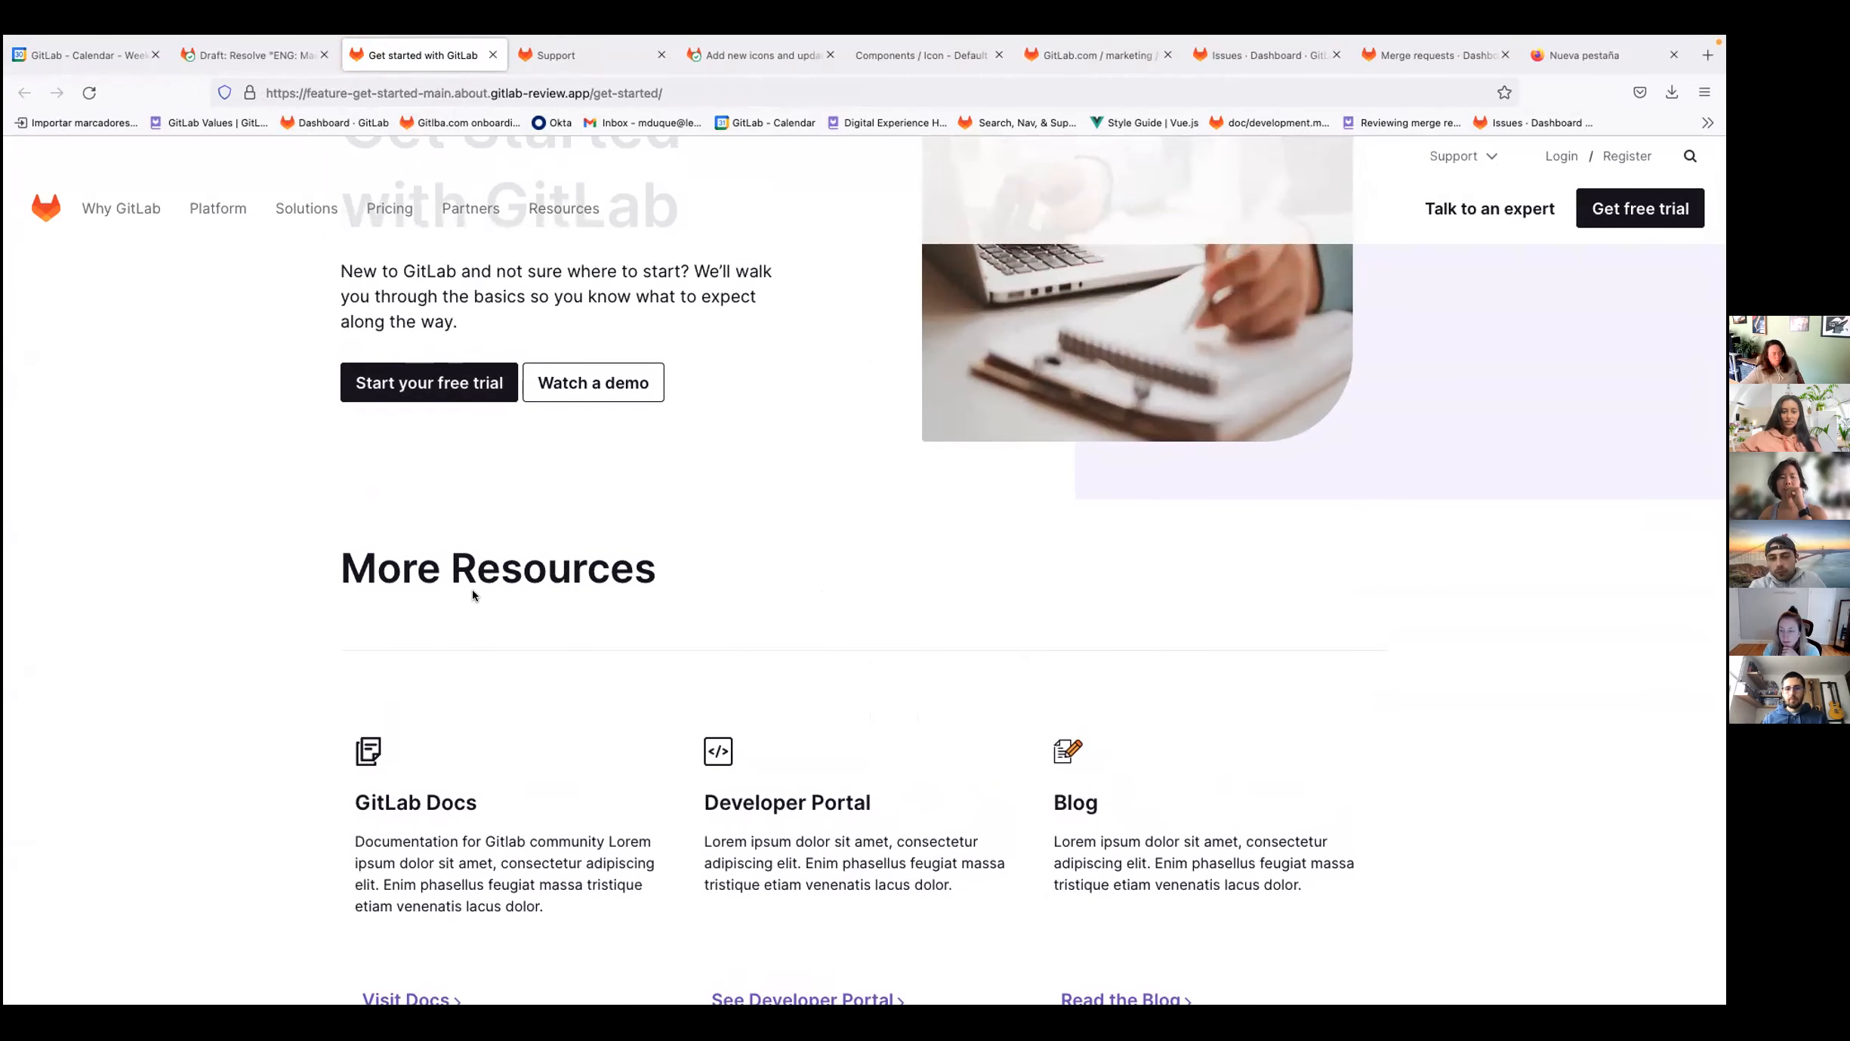
mouse_move(512, 440)
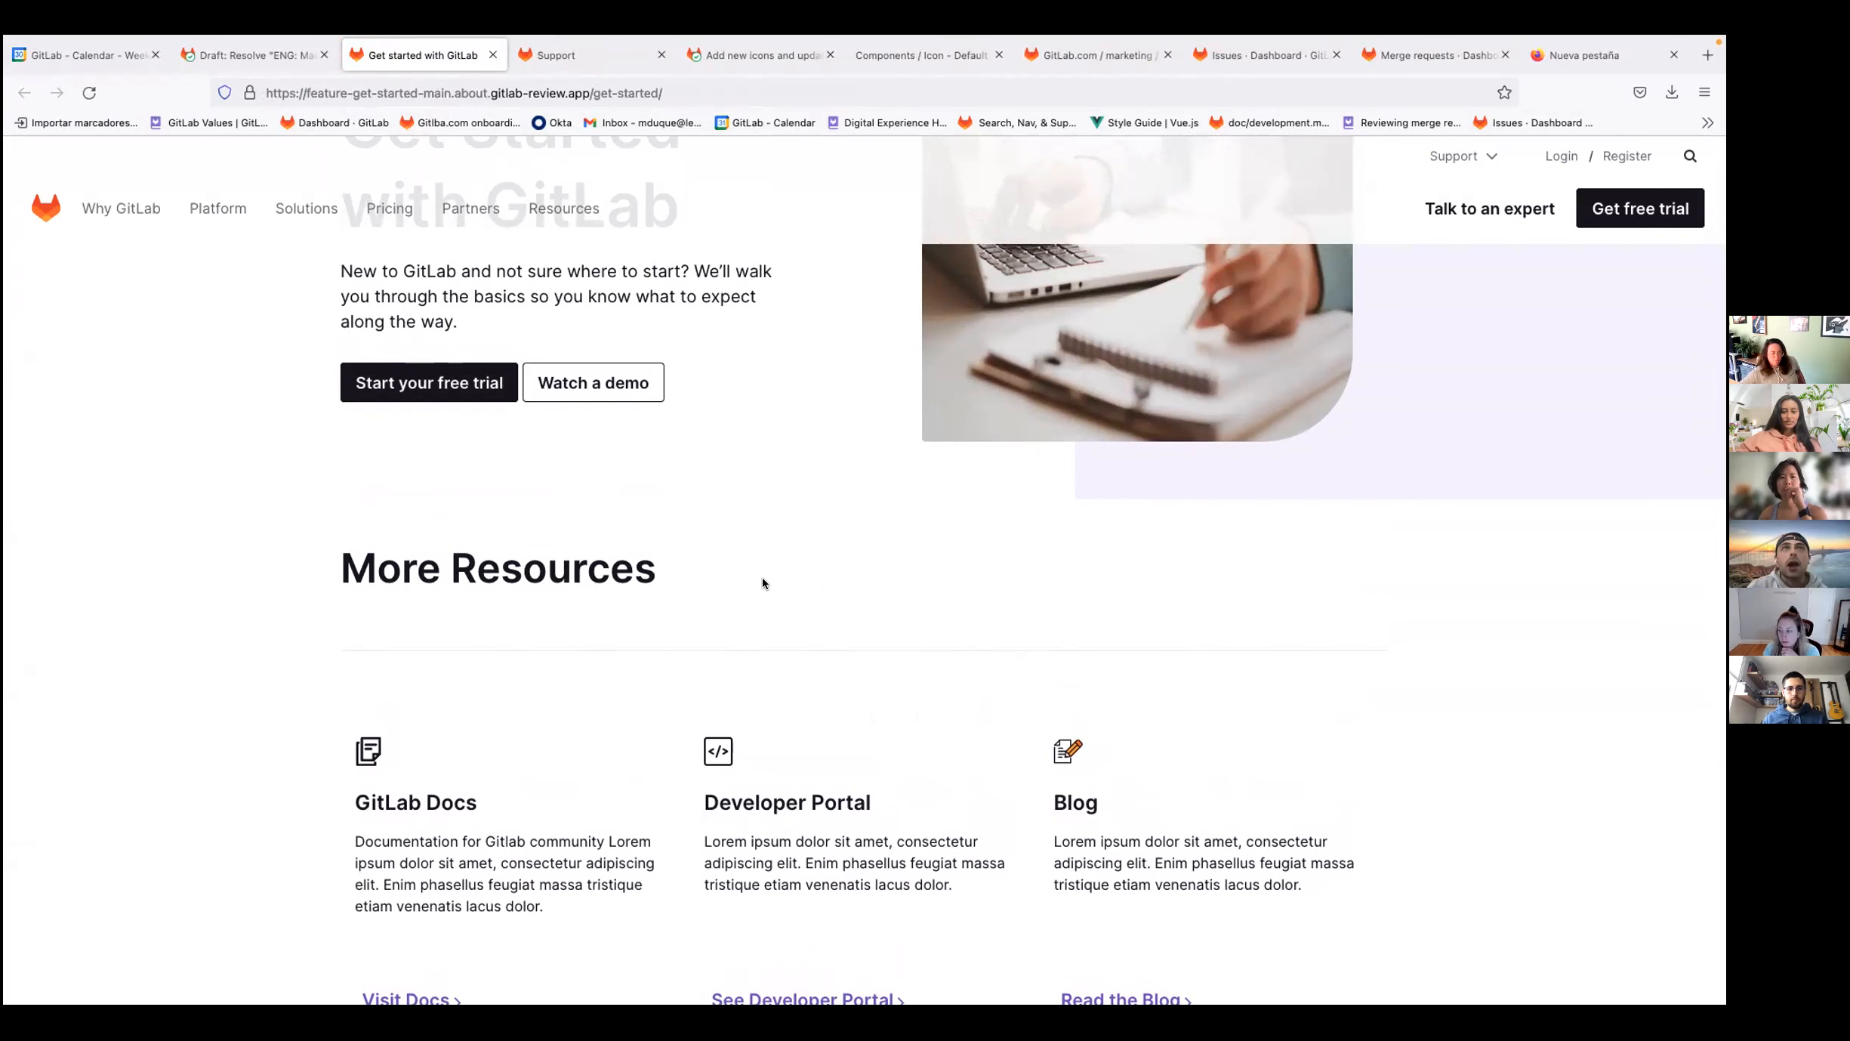
mouse_move(618, 632)
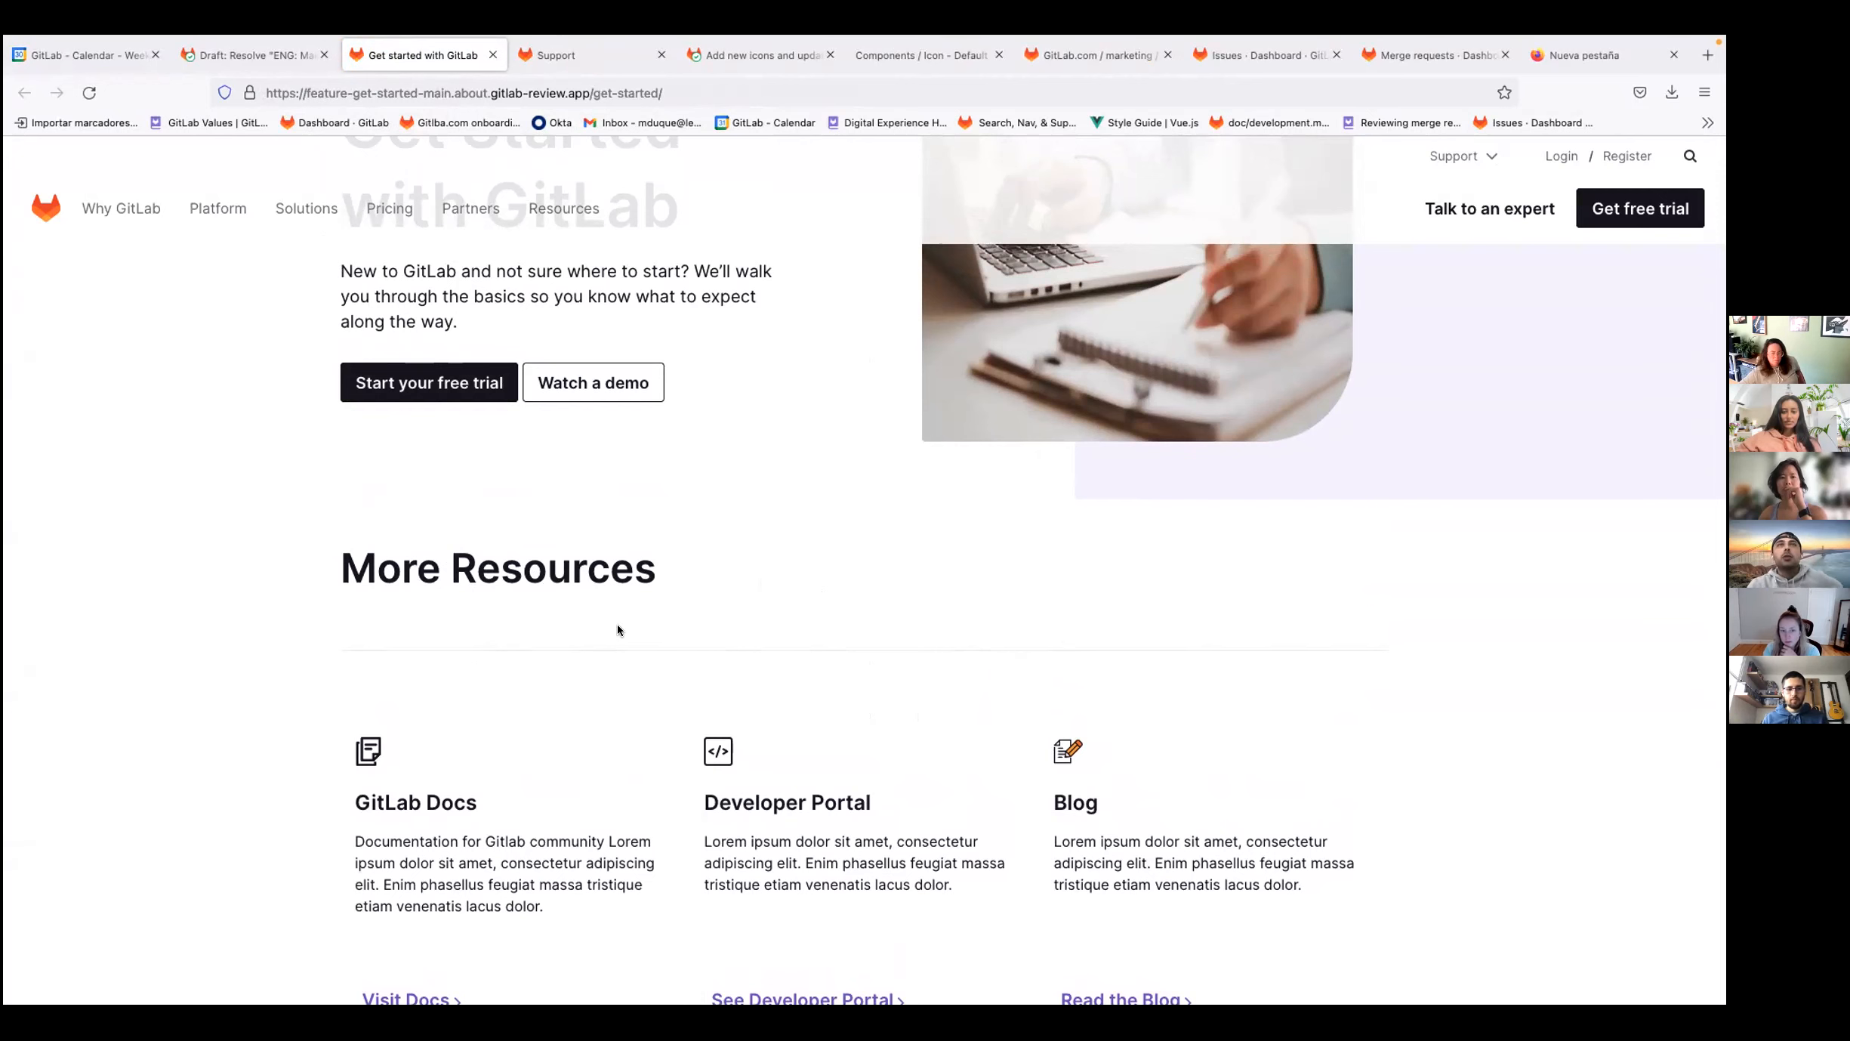
scroll(down, 3)
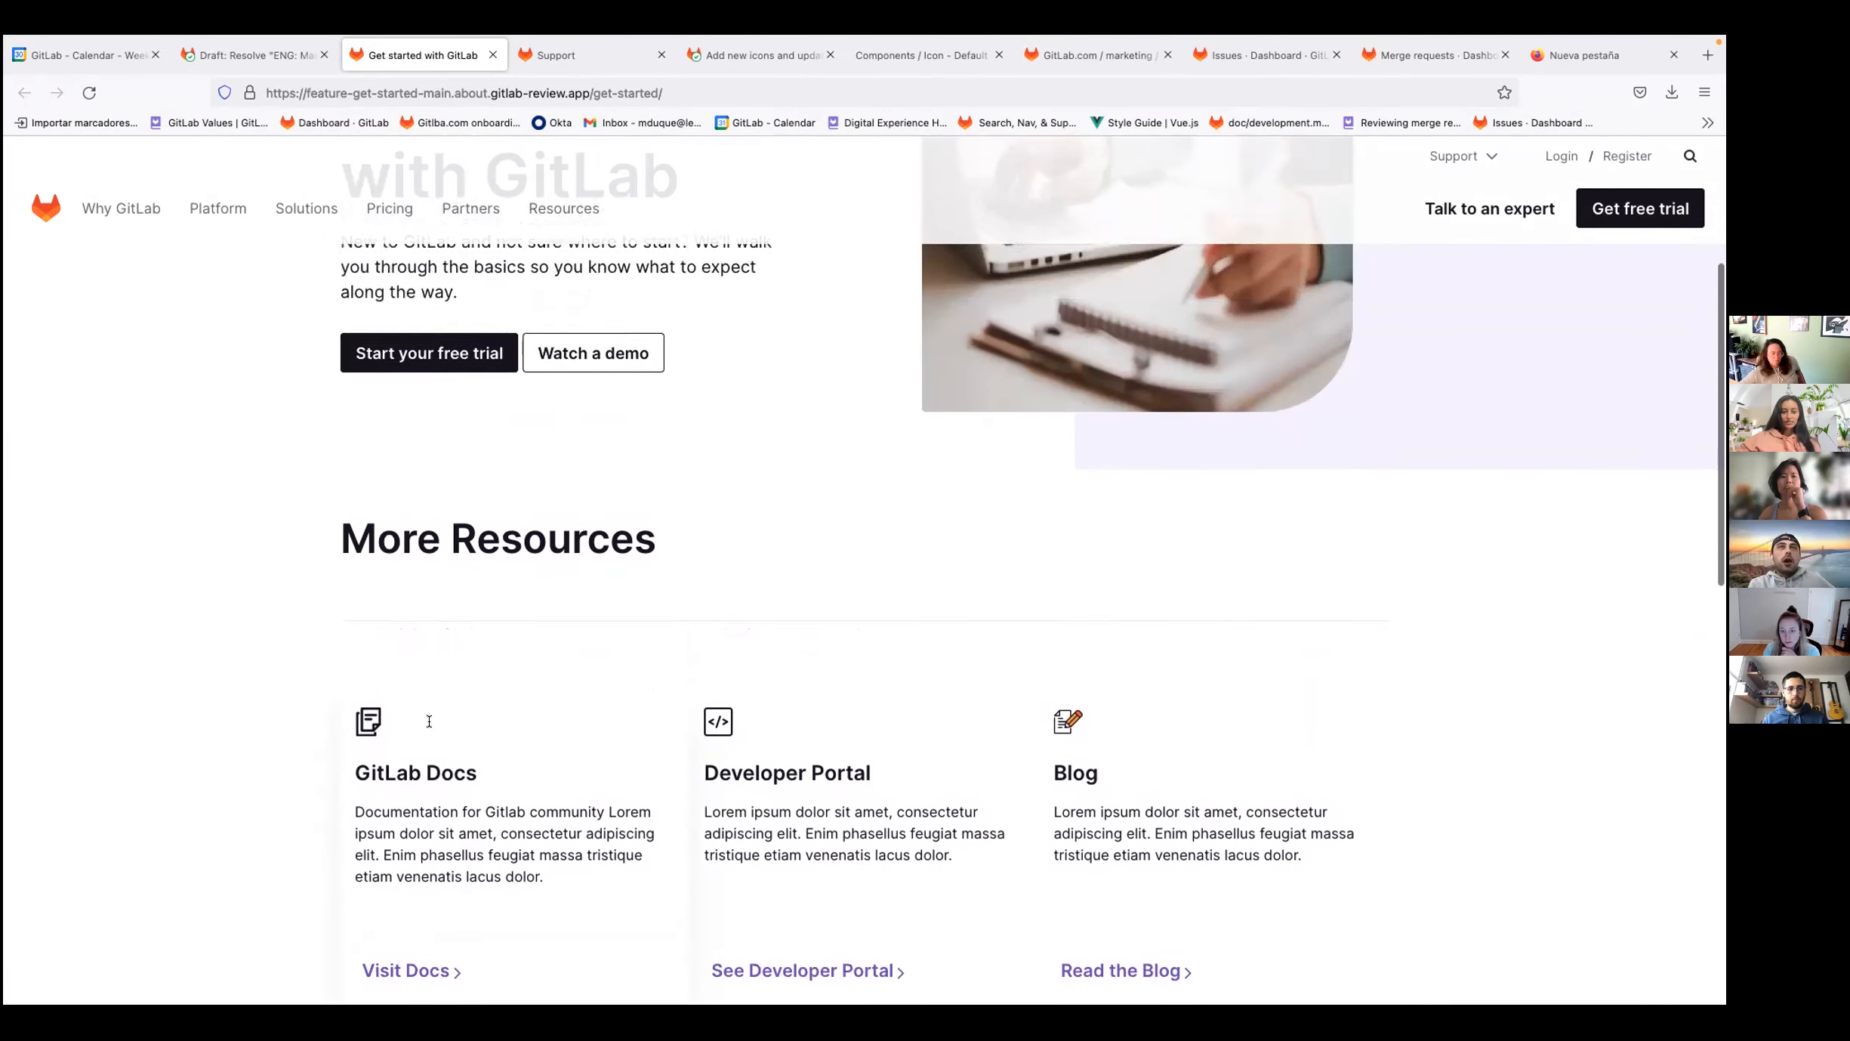
scroll(down, 3)
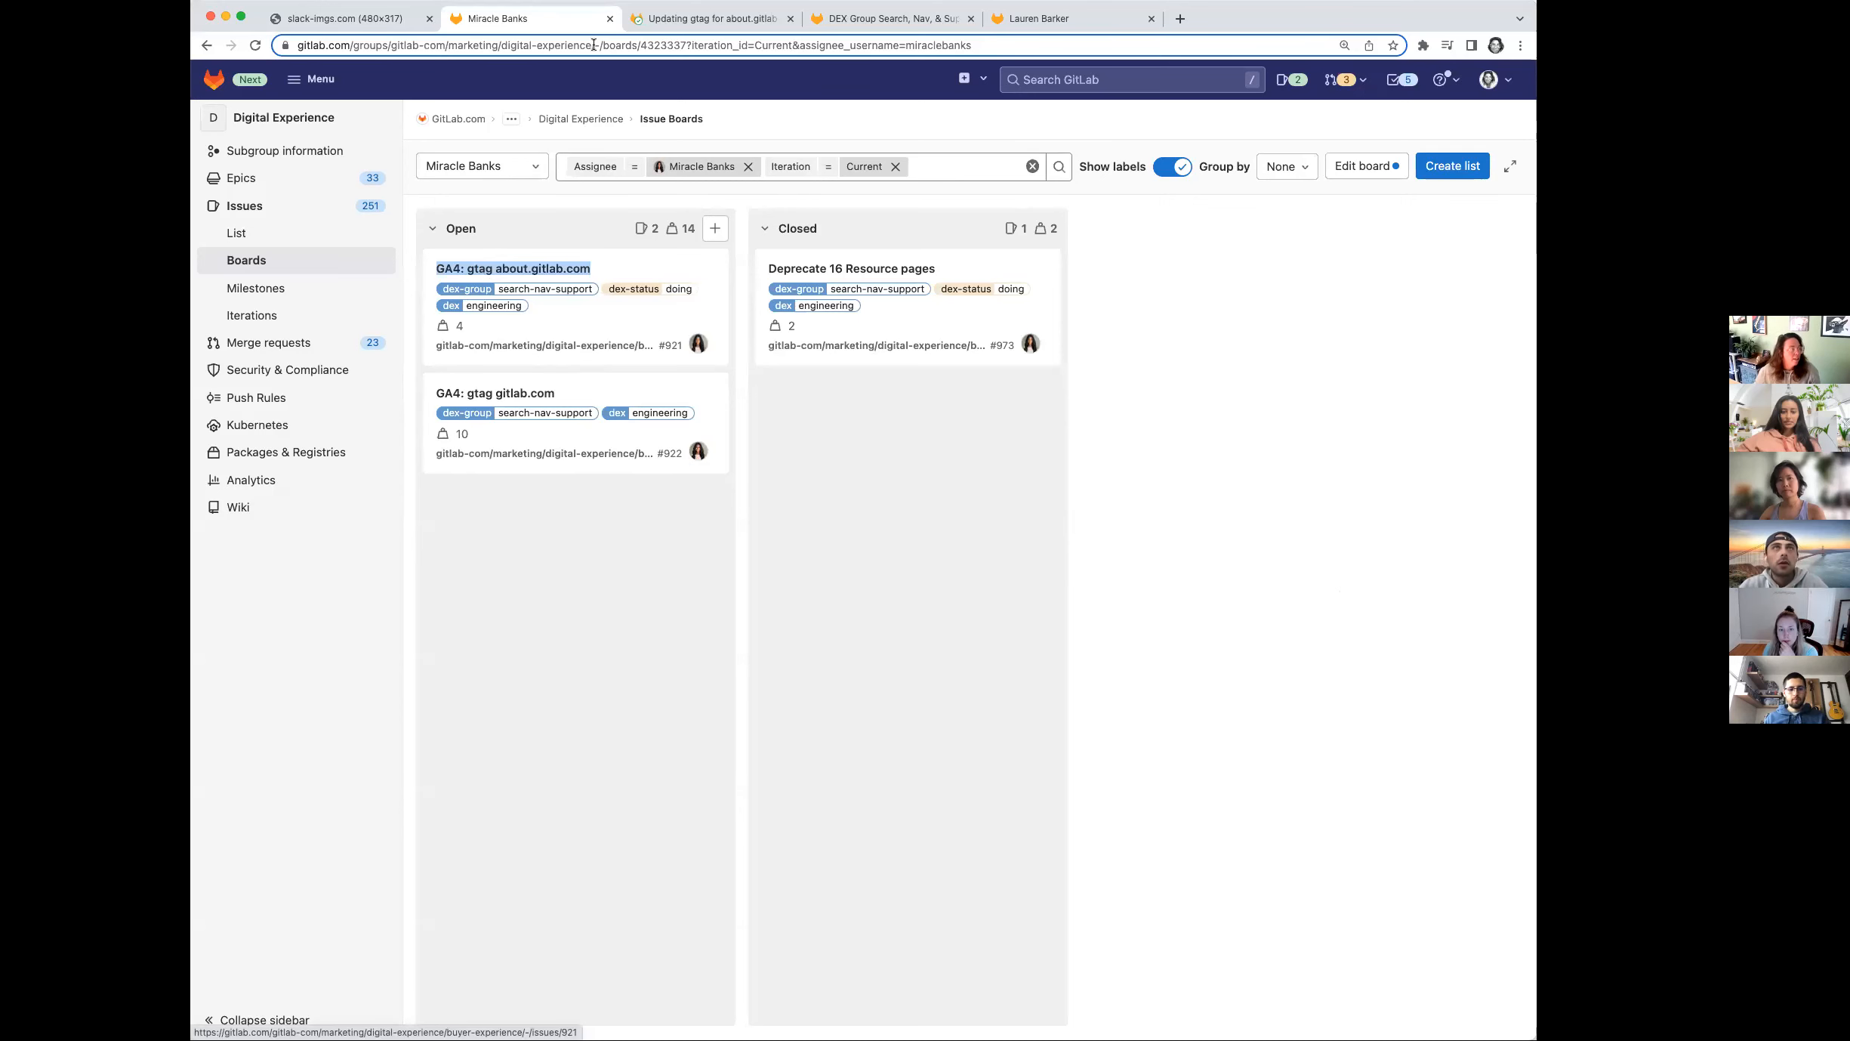
Step: Show the merged Updating gtag for about.gitlab merge request's changes to head.html.haml
click(708, 18)
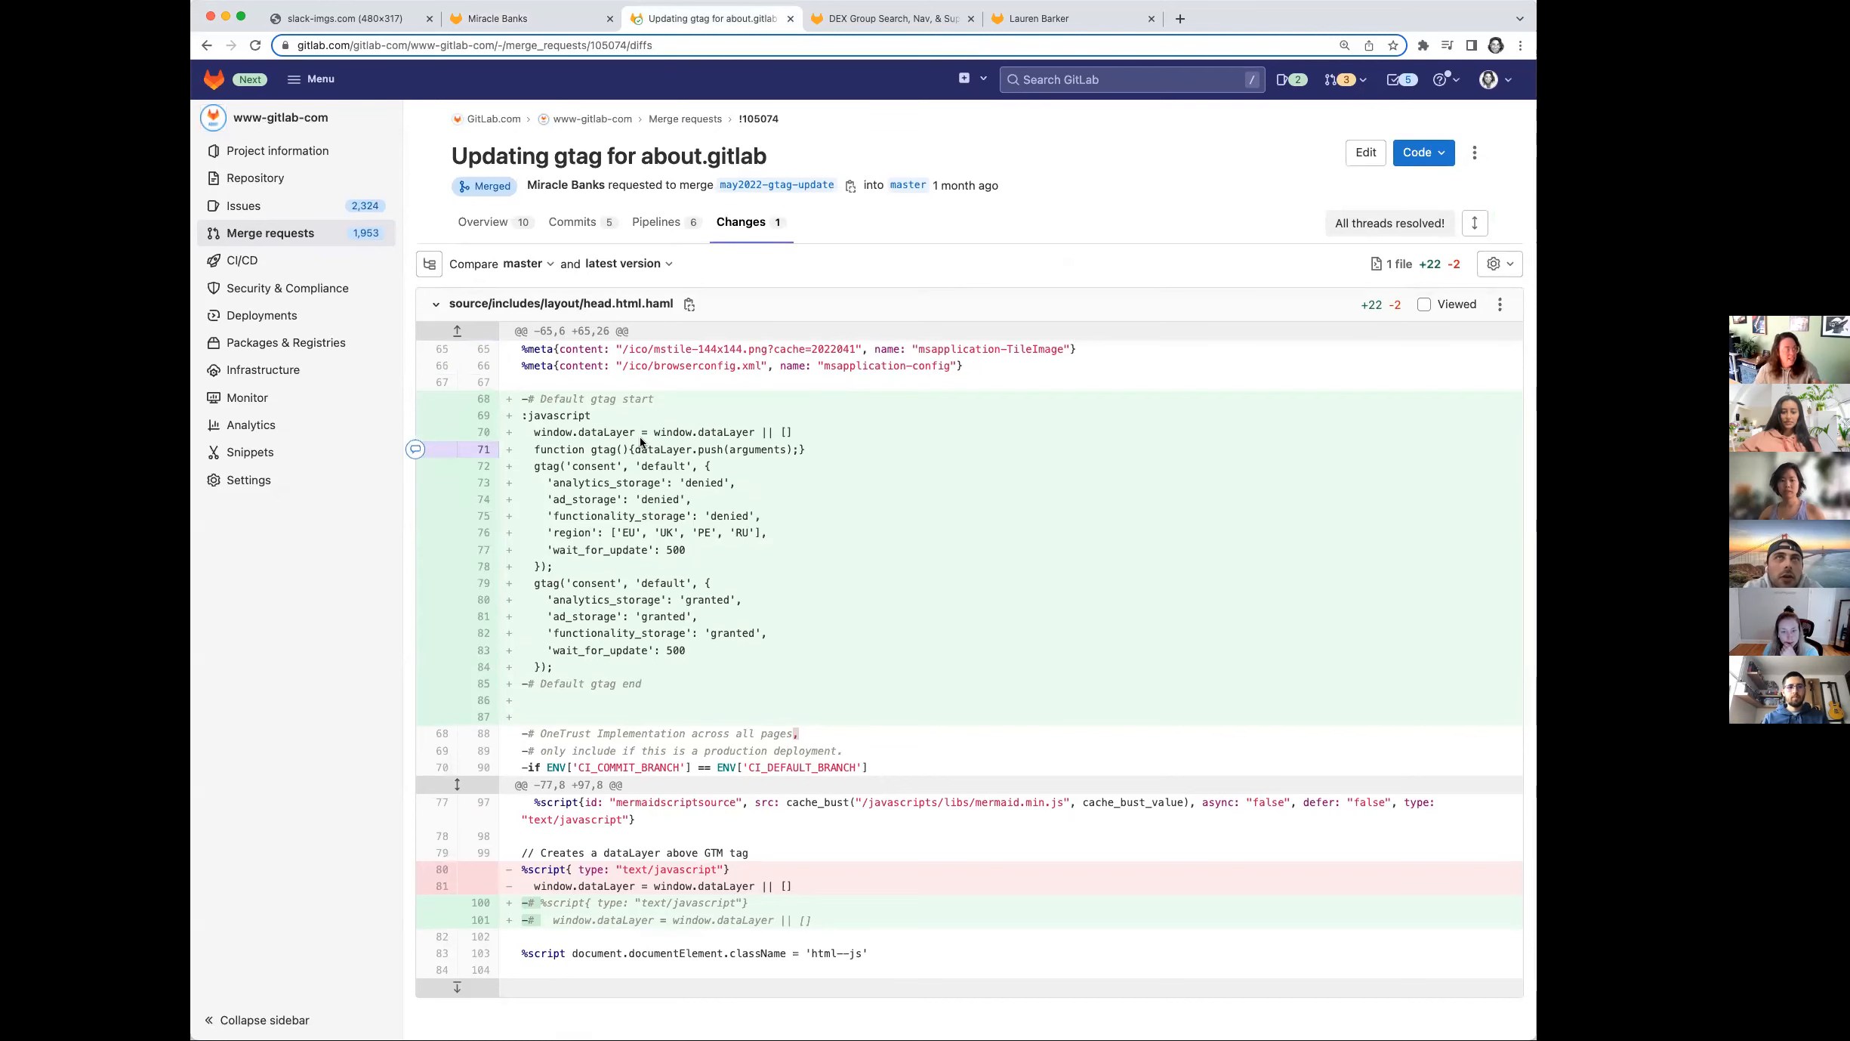
Step: Scroll through the head.html.haml diff showing the added default gtag consent script
scroll(down, 3)
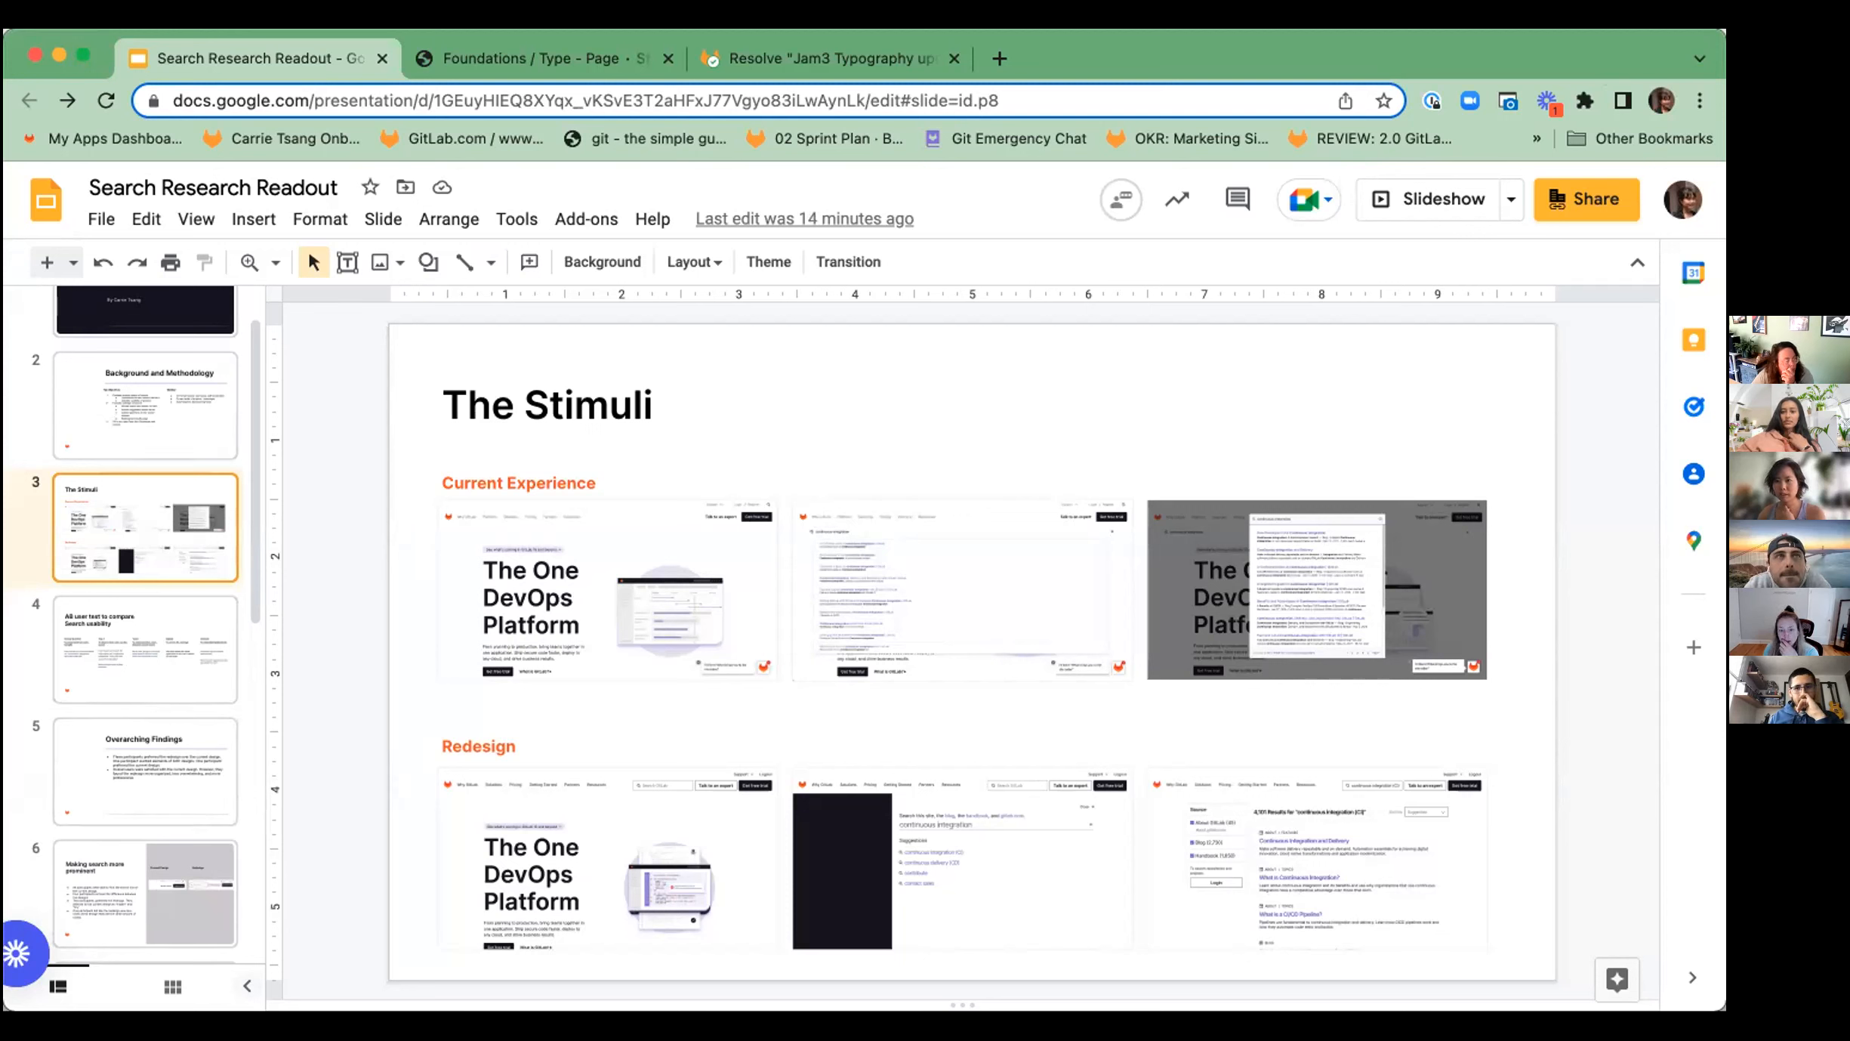
mouse_move(790, 600)
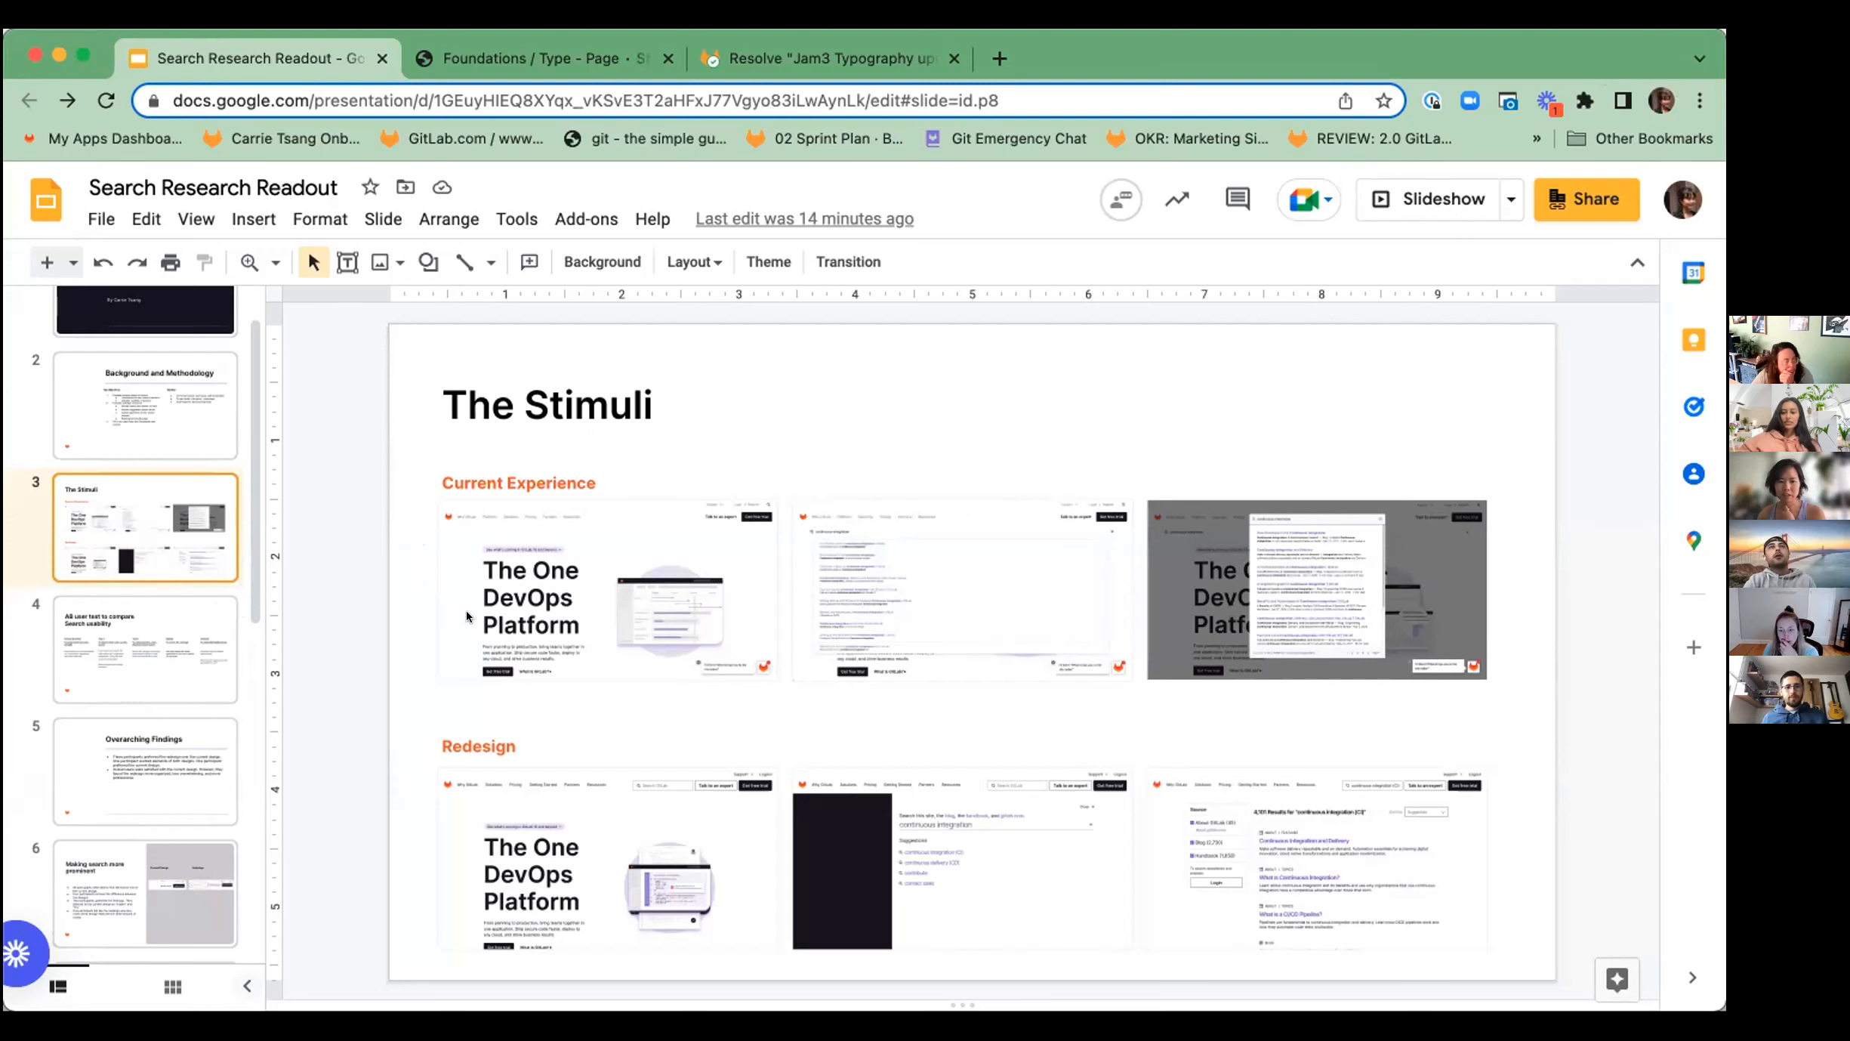
mouse_move(1233, 607)
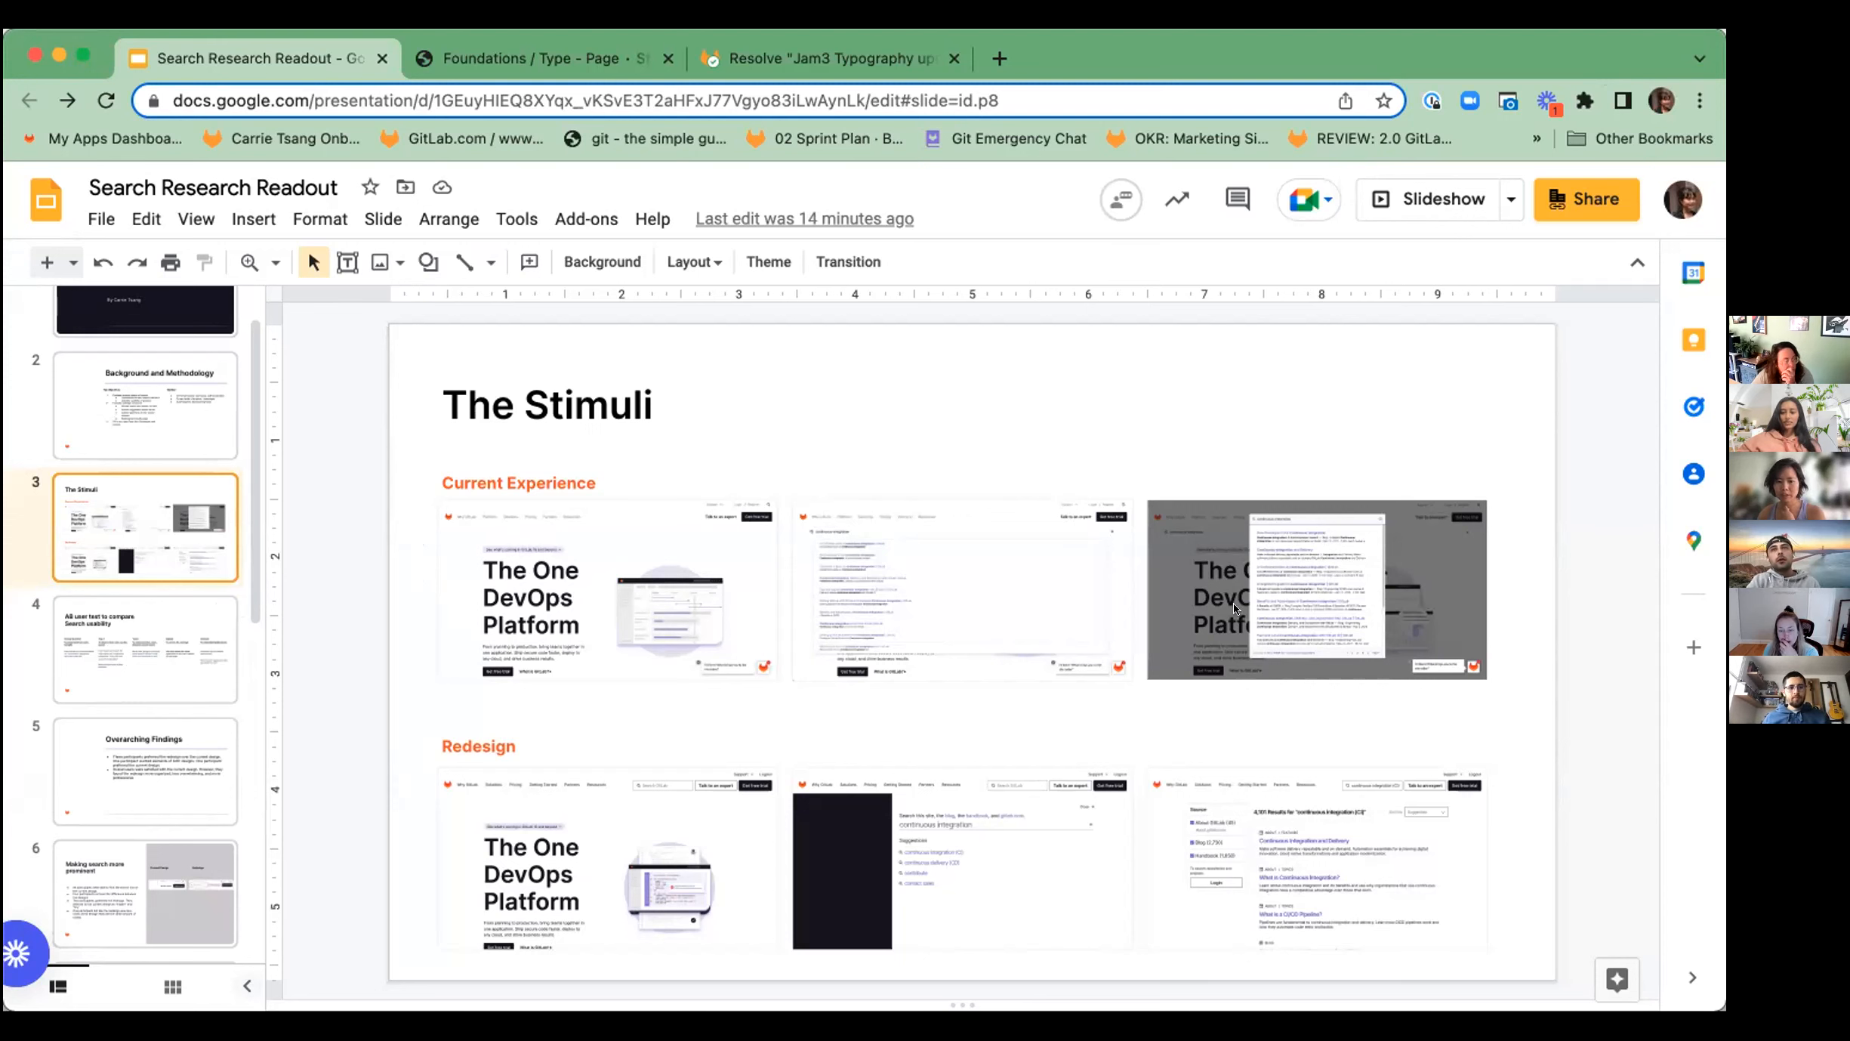
mouse_move(1353, 957)
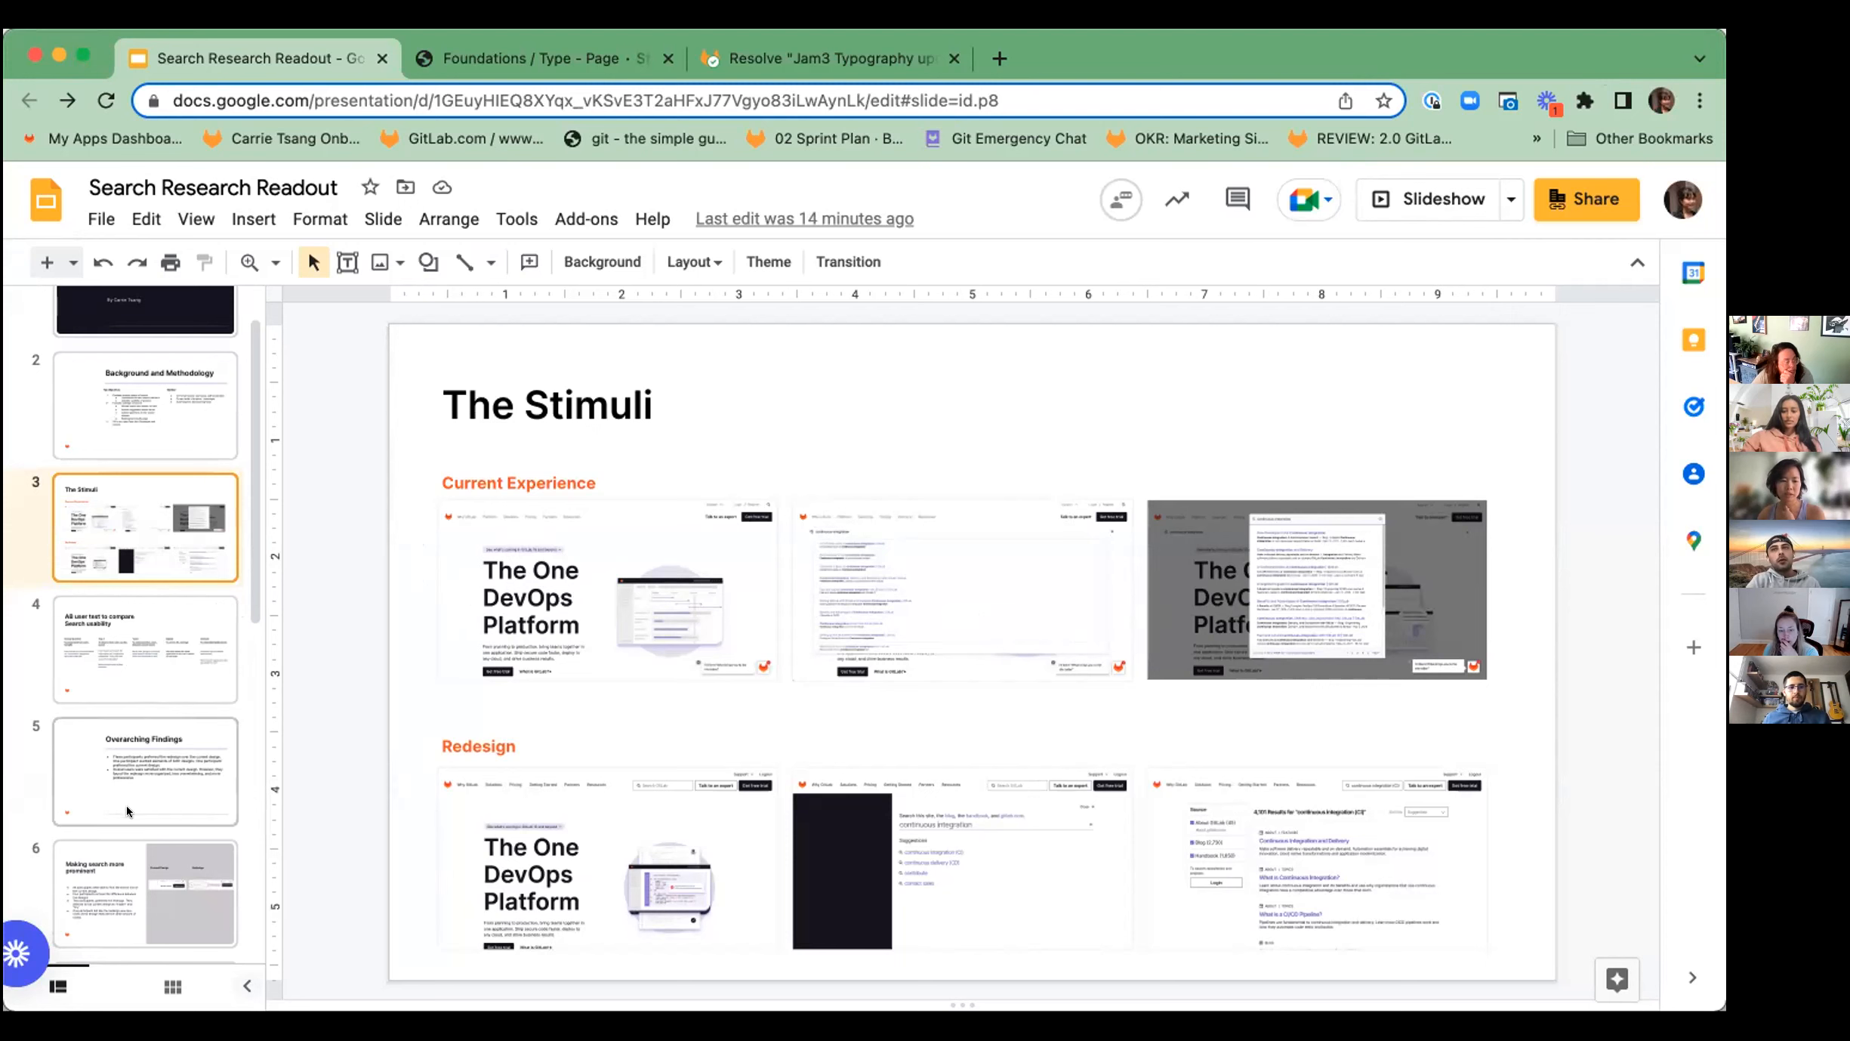
Step: Go to the Making search more prominent slide comparing current and redesigned search
scroll(down, 3)
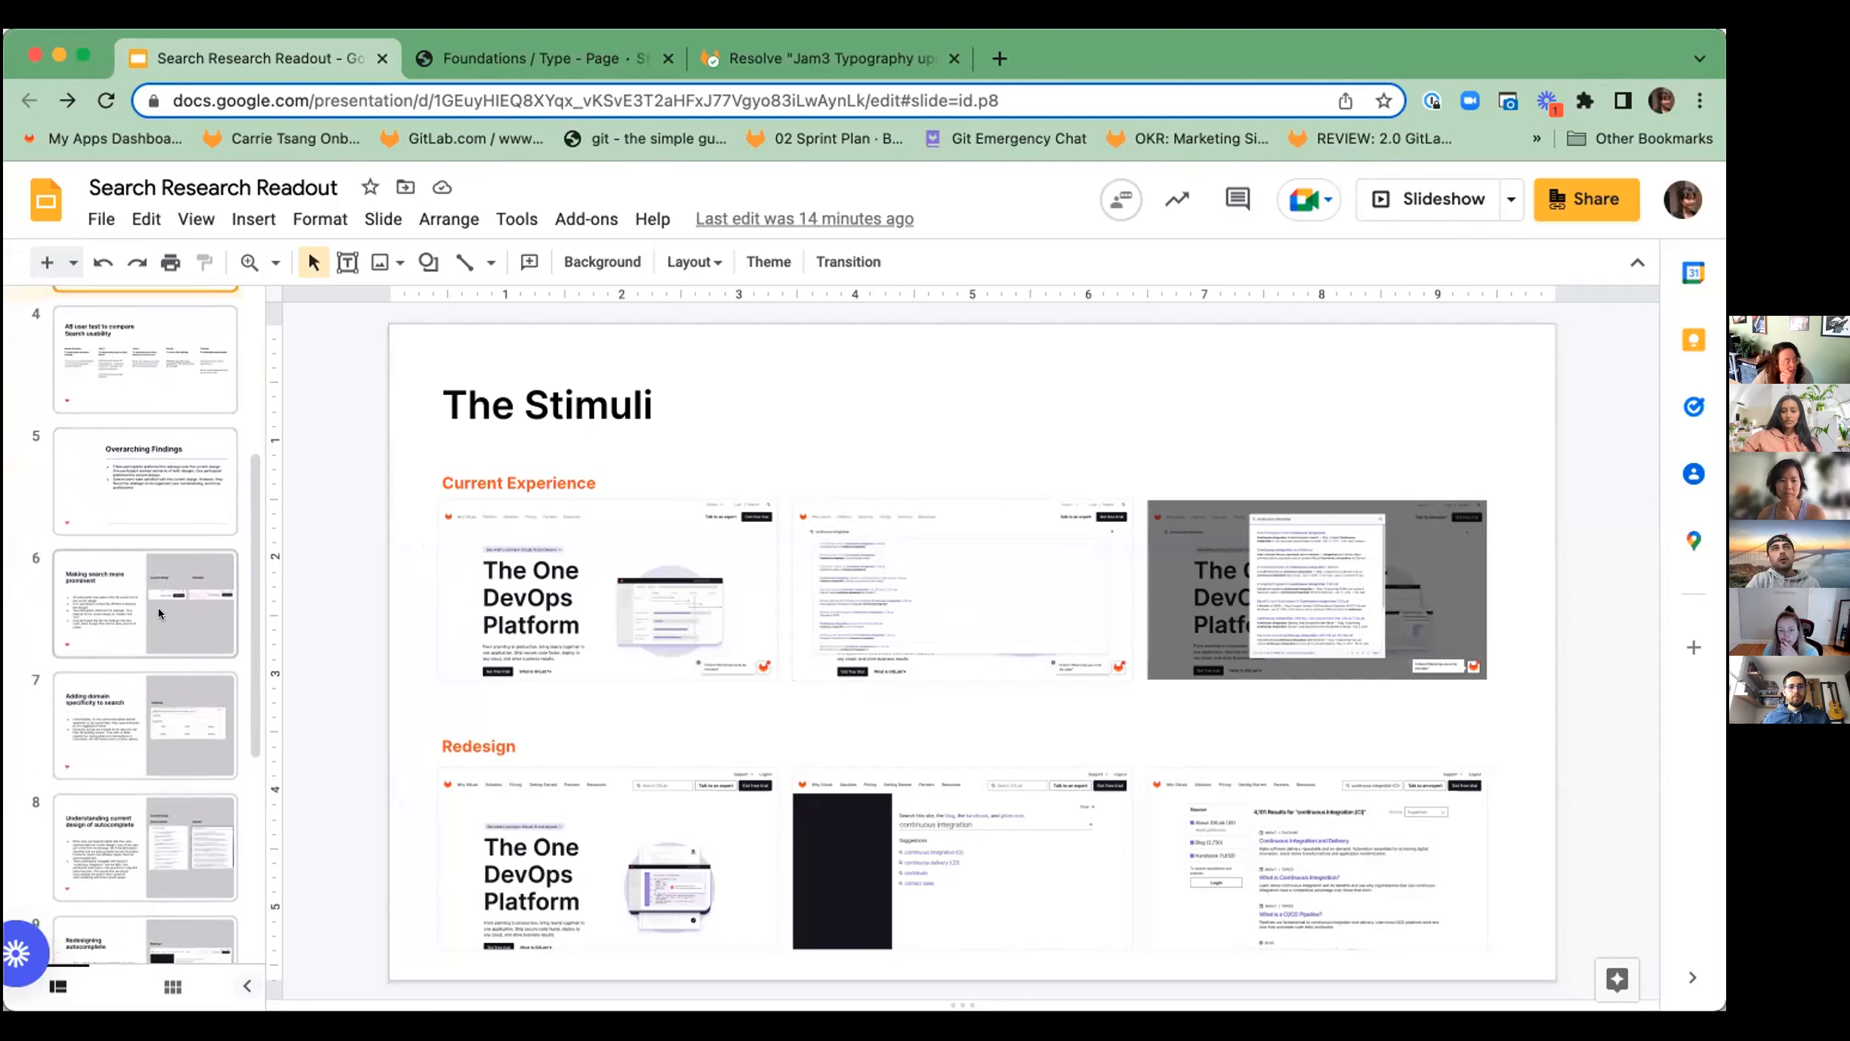
click(145, 603)
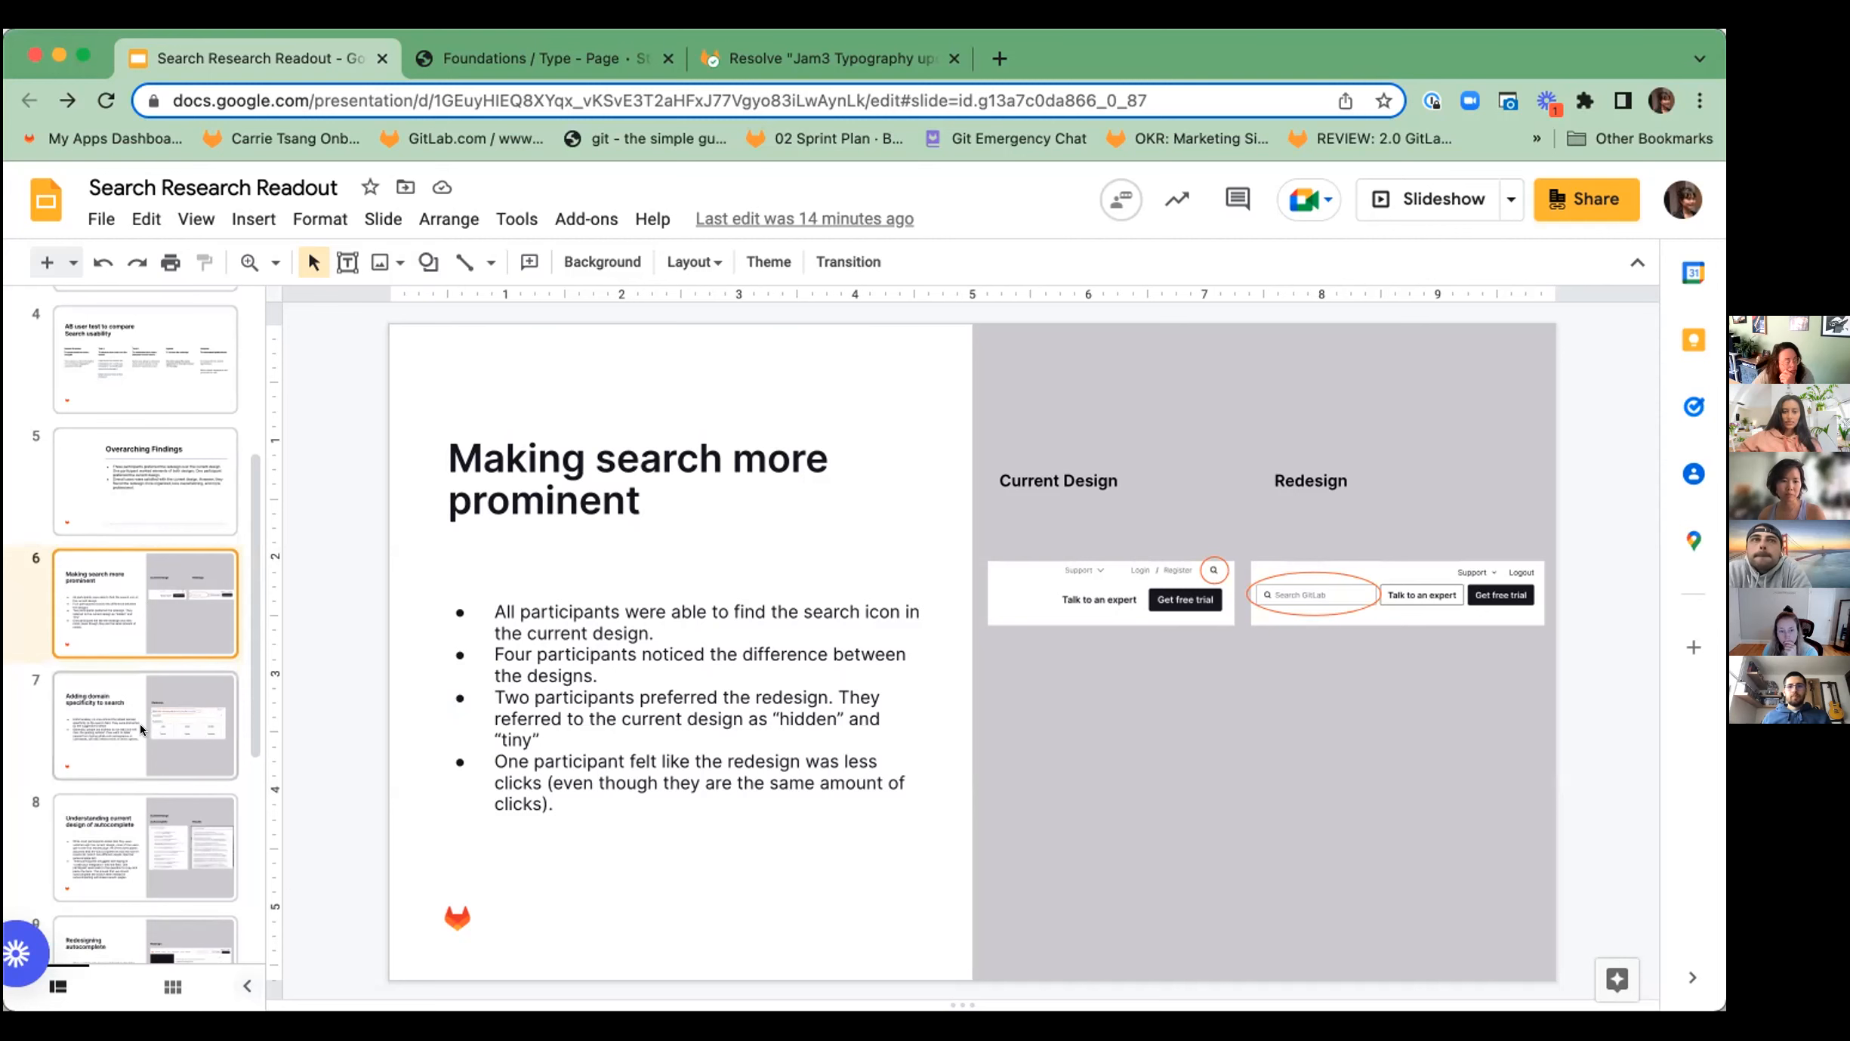
Step: Walk through the domain specificity, autocomplete and Redesigning search results slides in turn
click(143, 723)
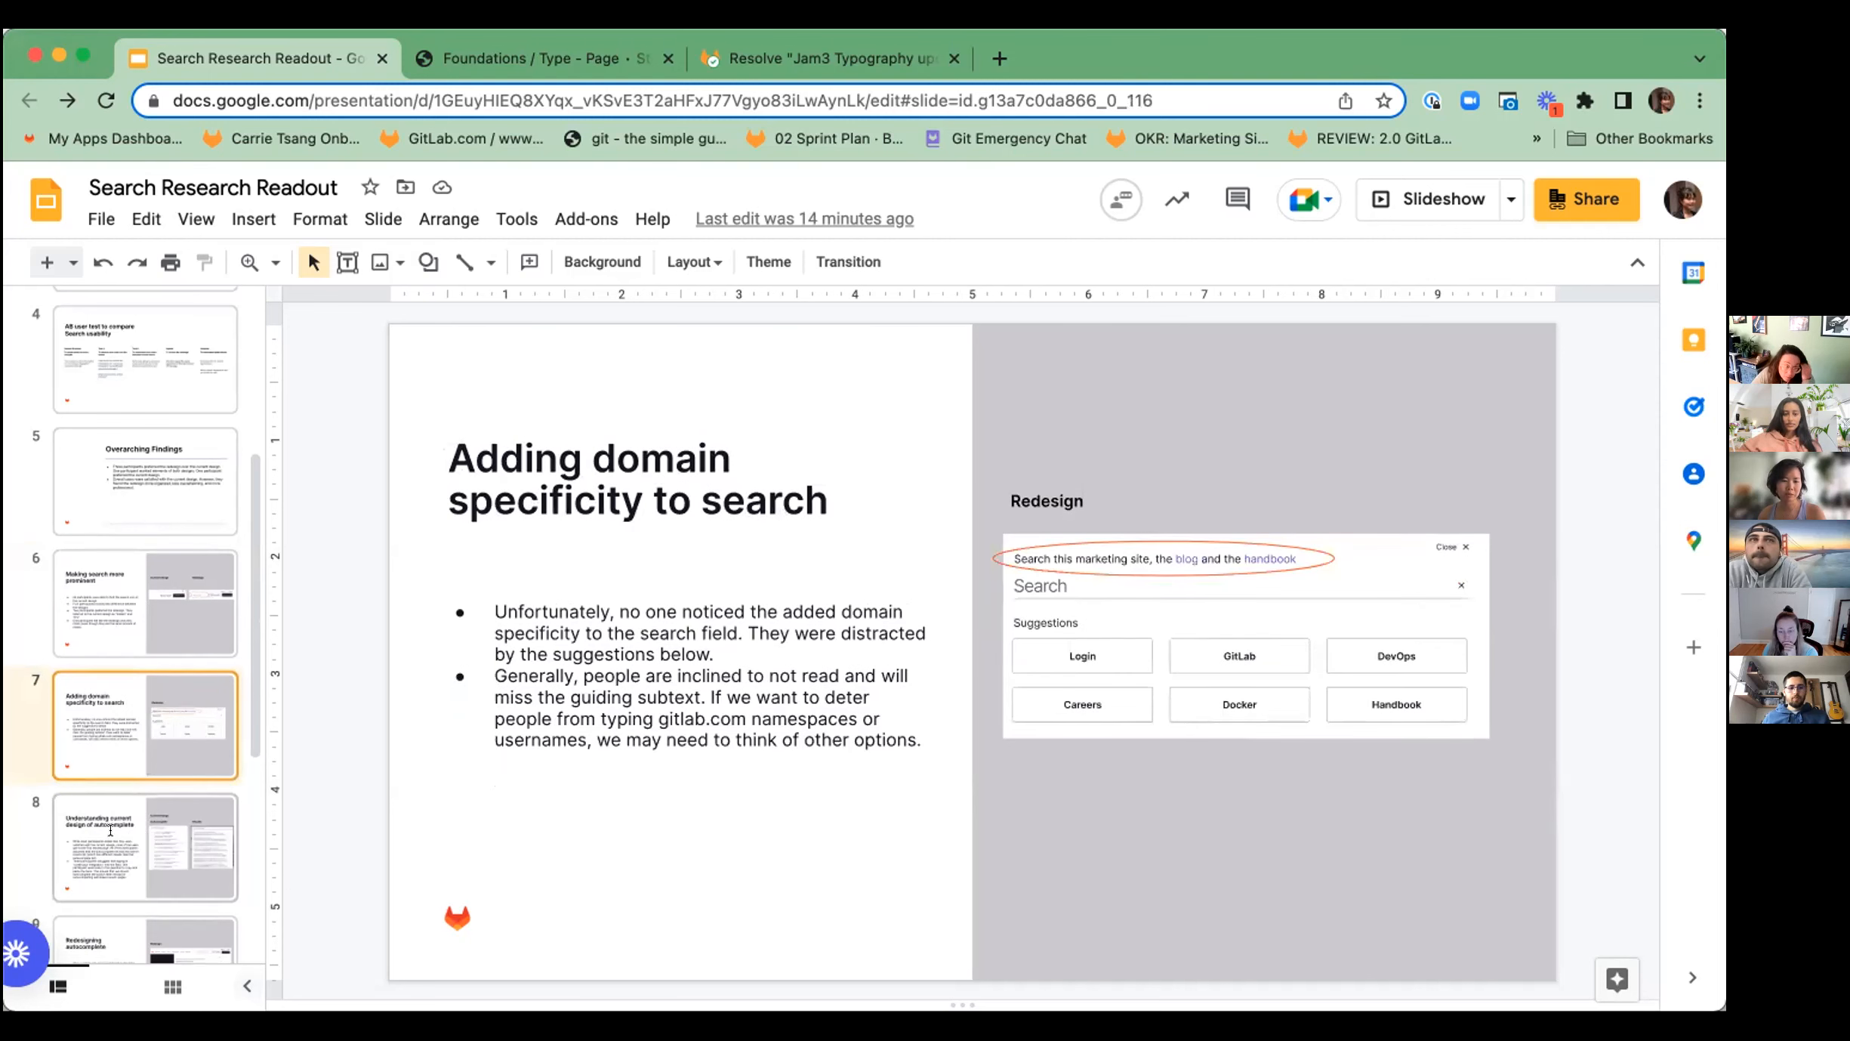
click(143, 847)
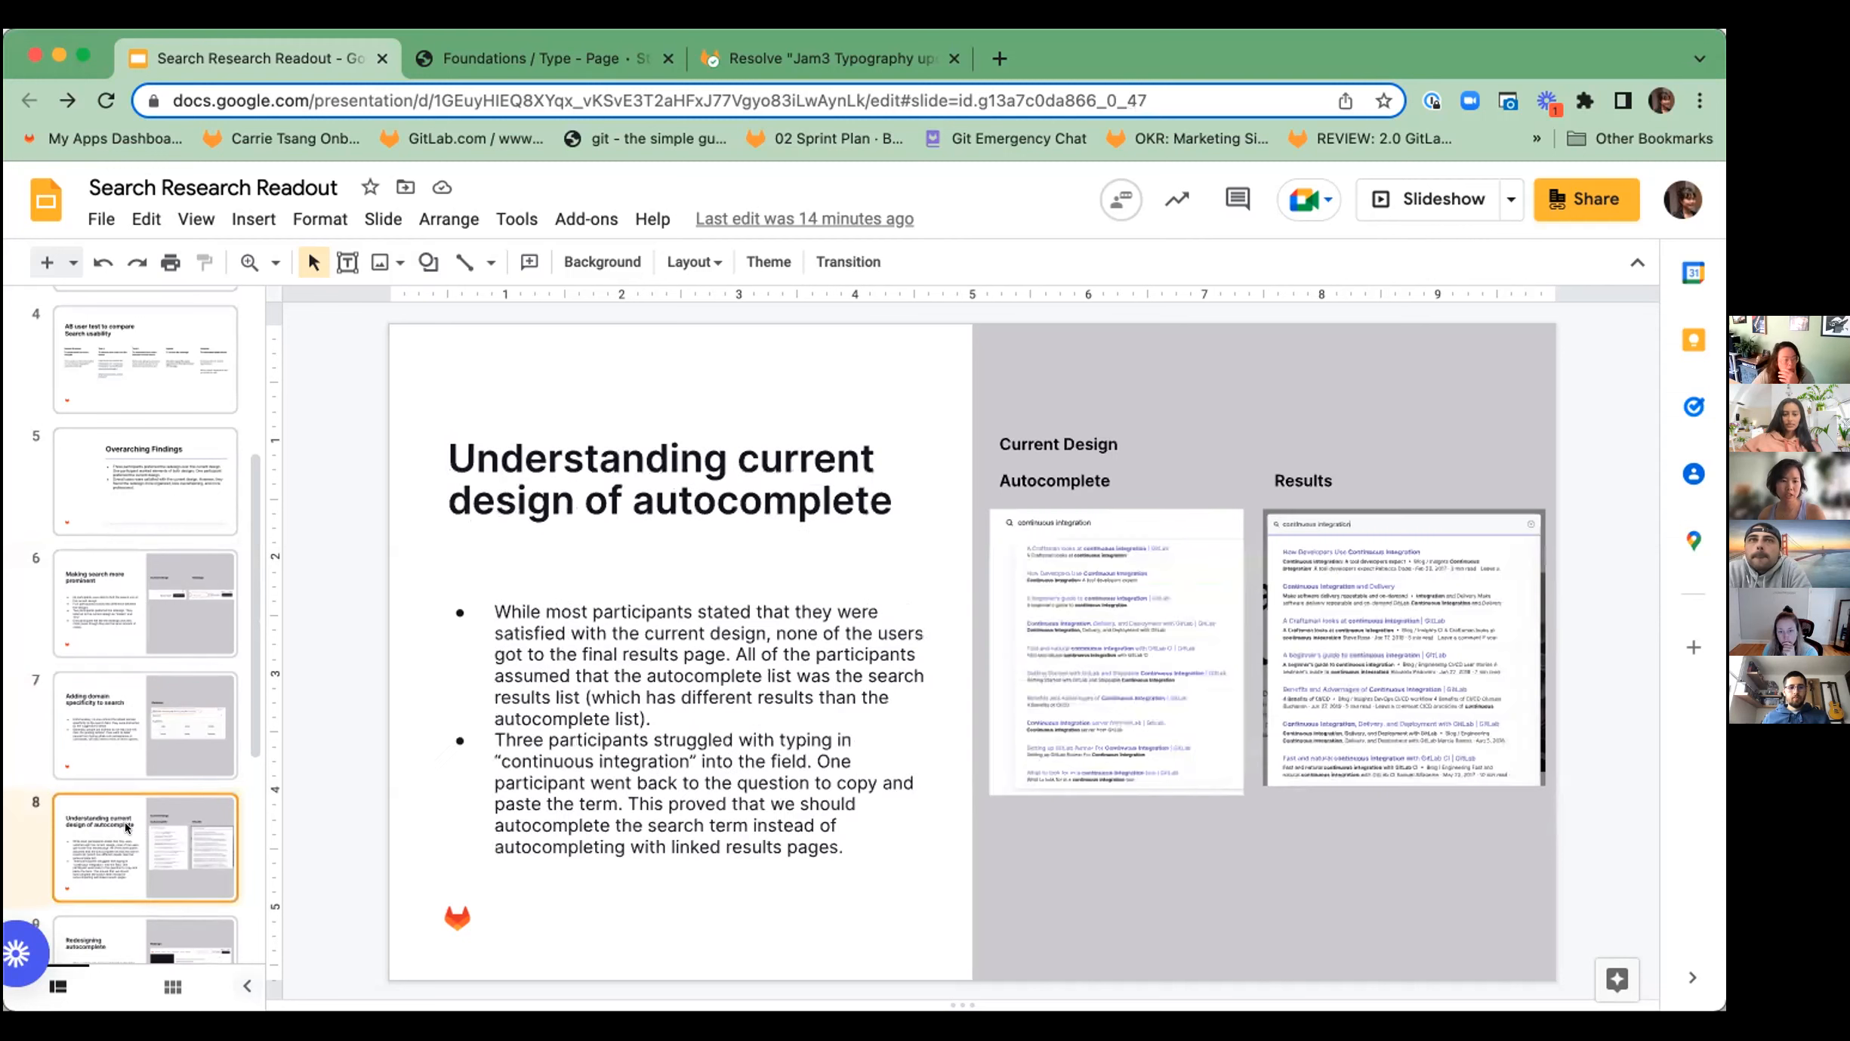
scroll(down, 3)
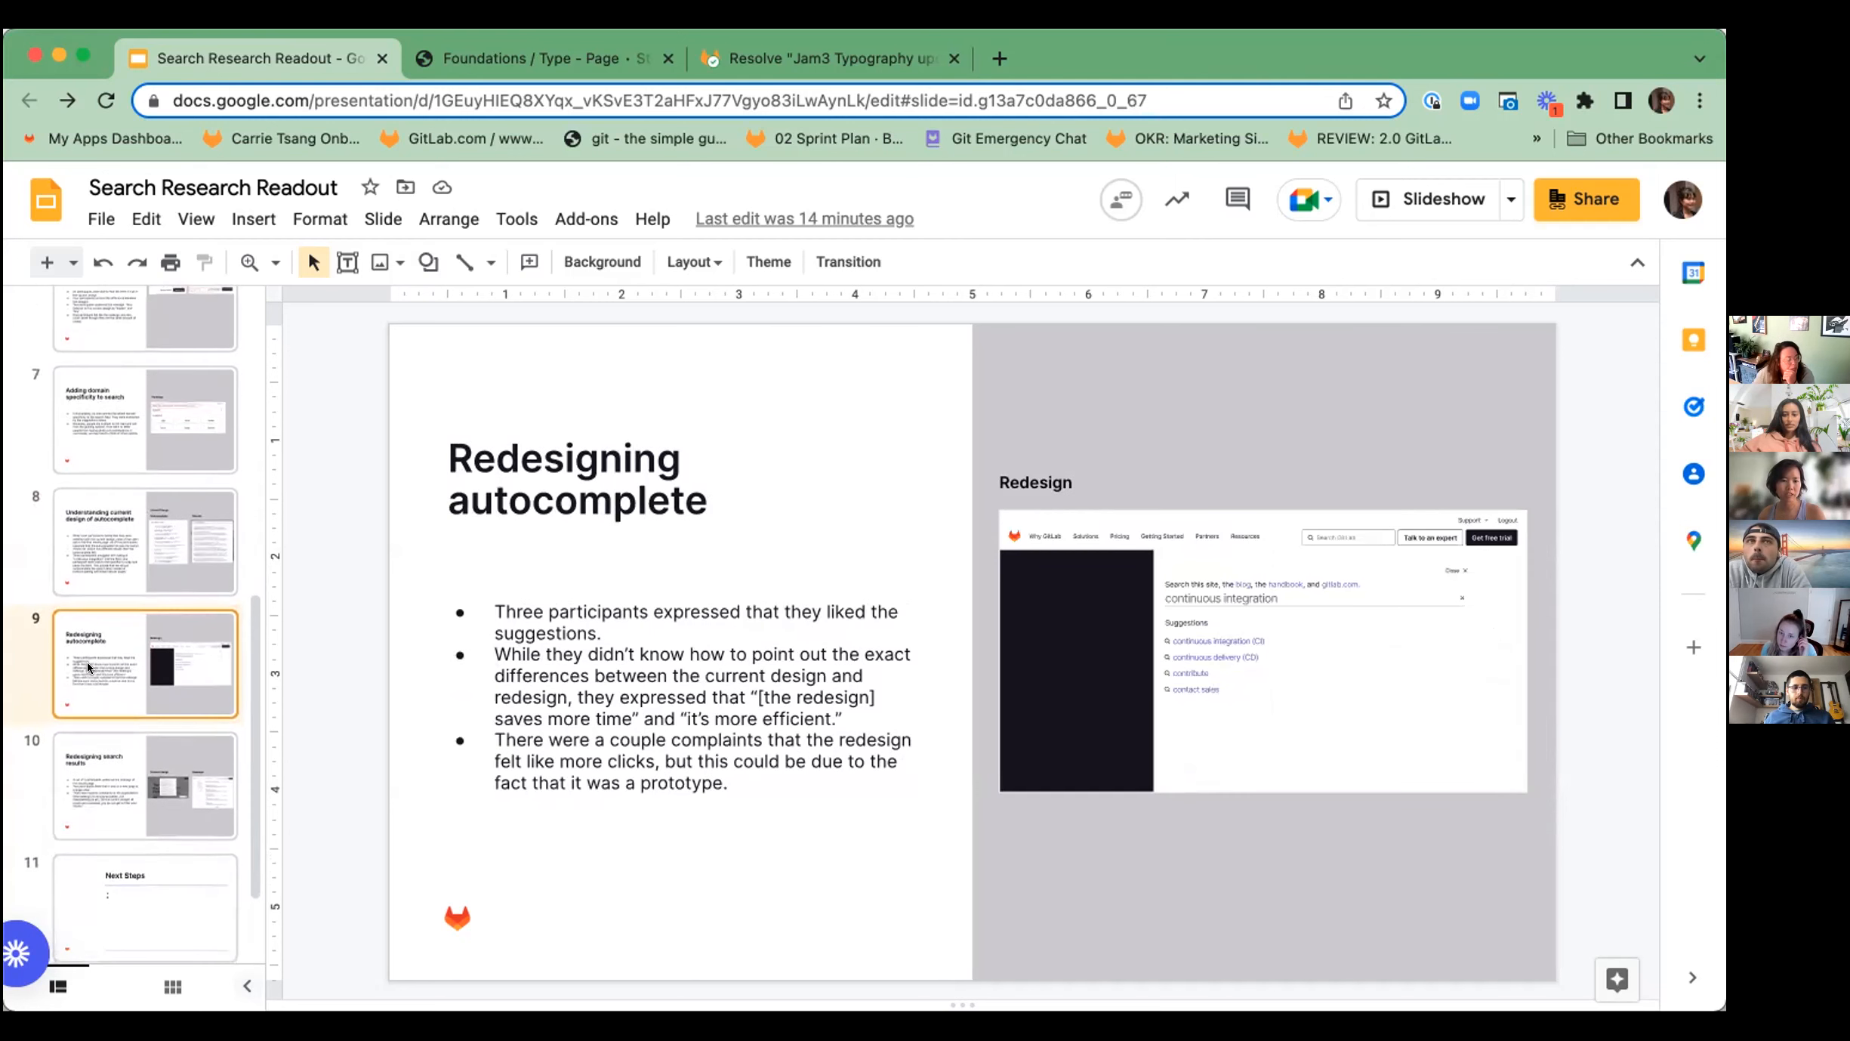
mouse_move(133, 771)
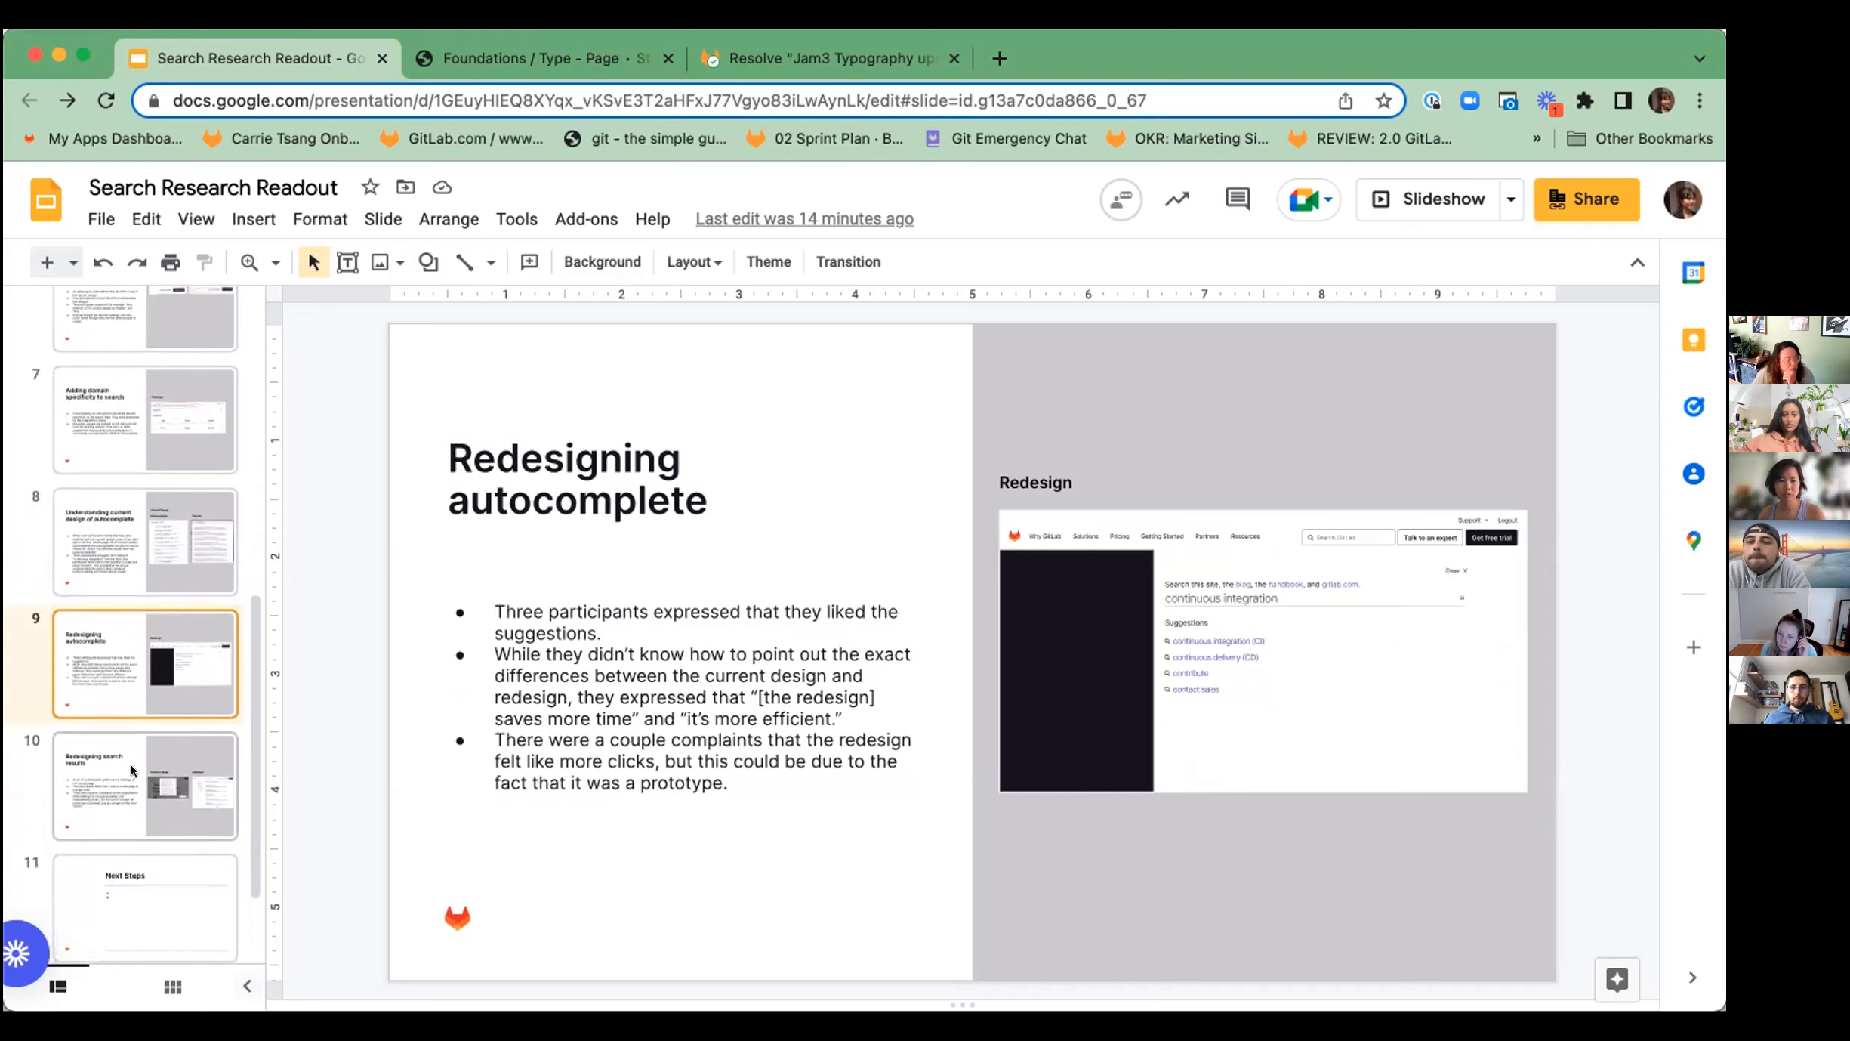
click(145, 784)
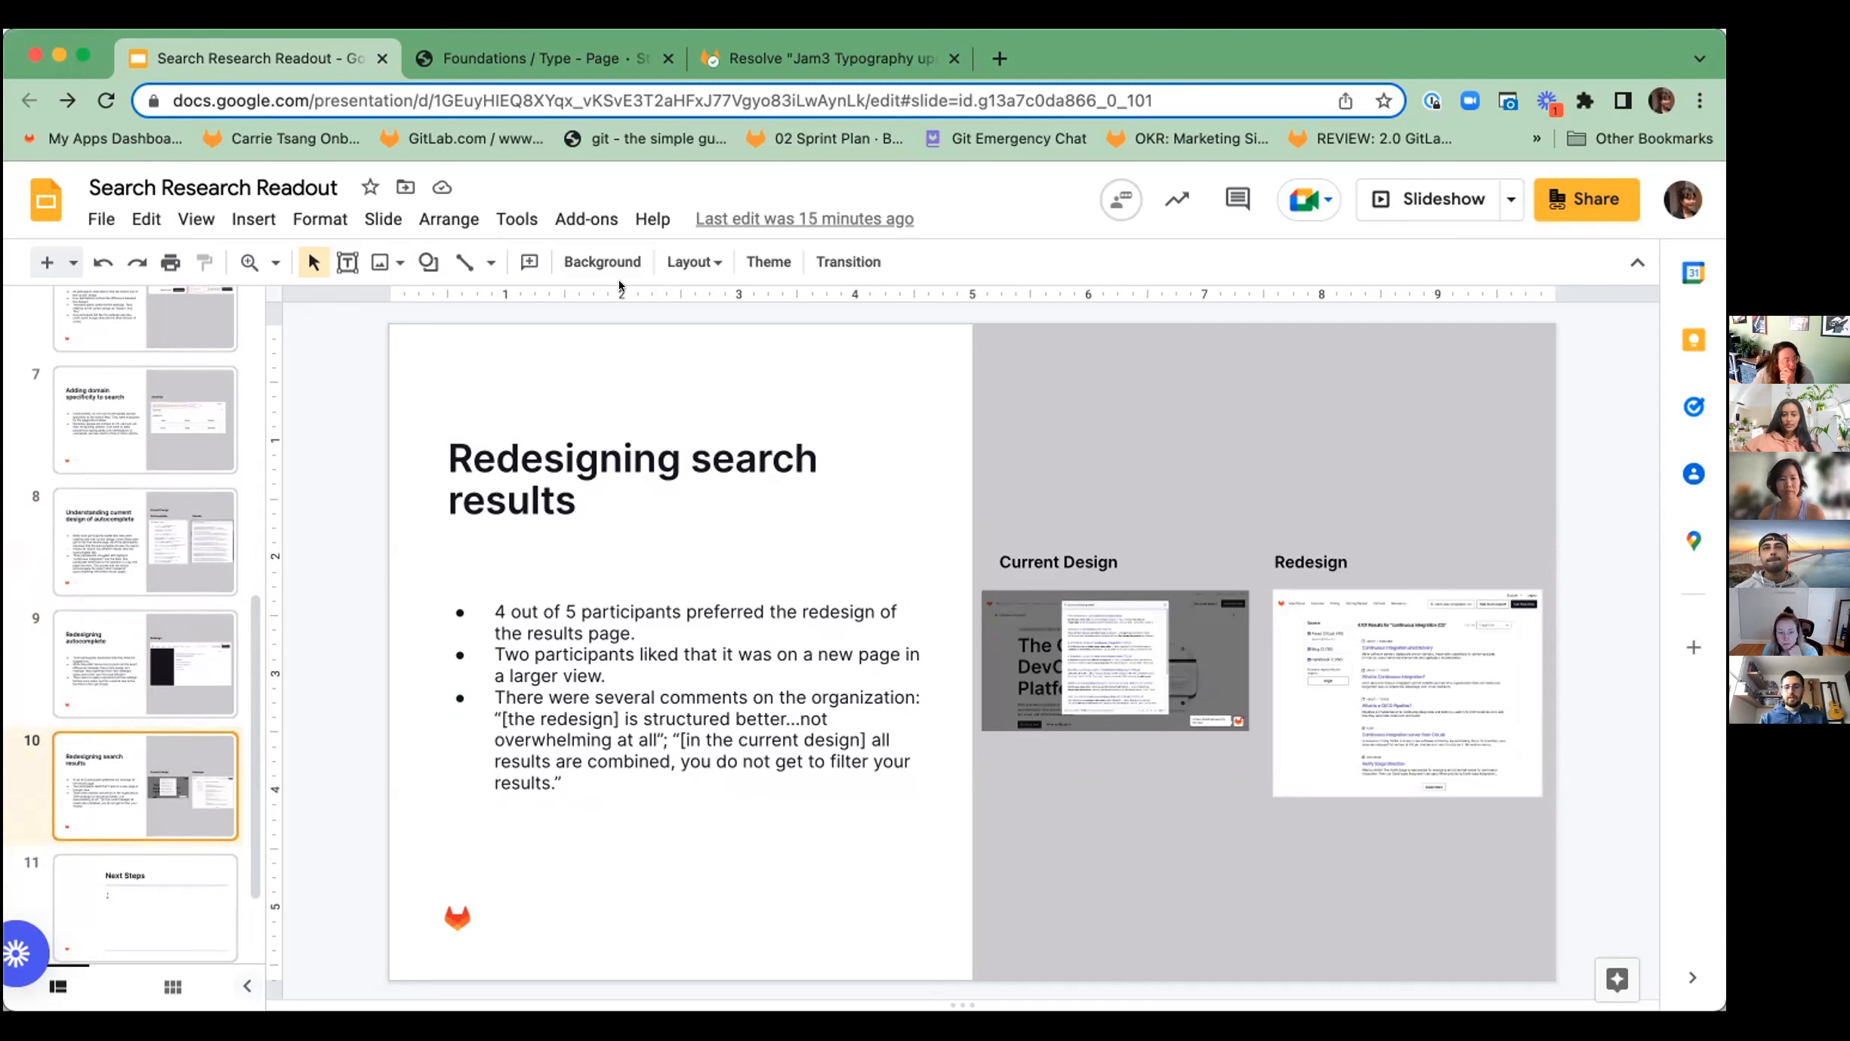
mouse_move(609, 343)
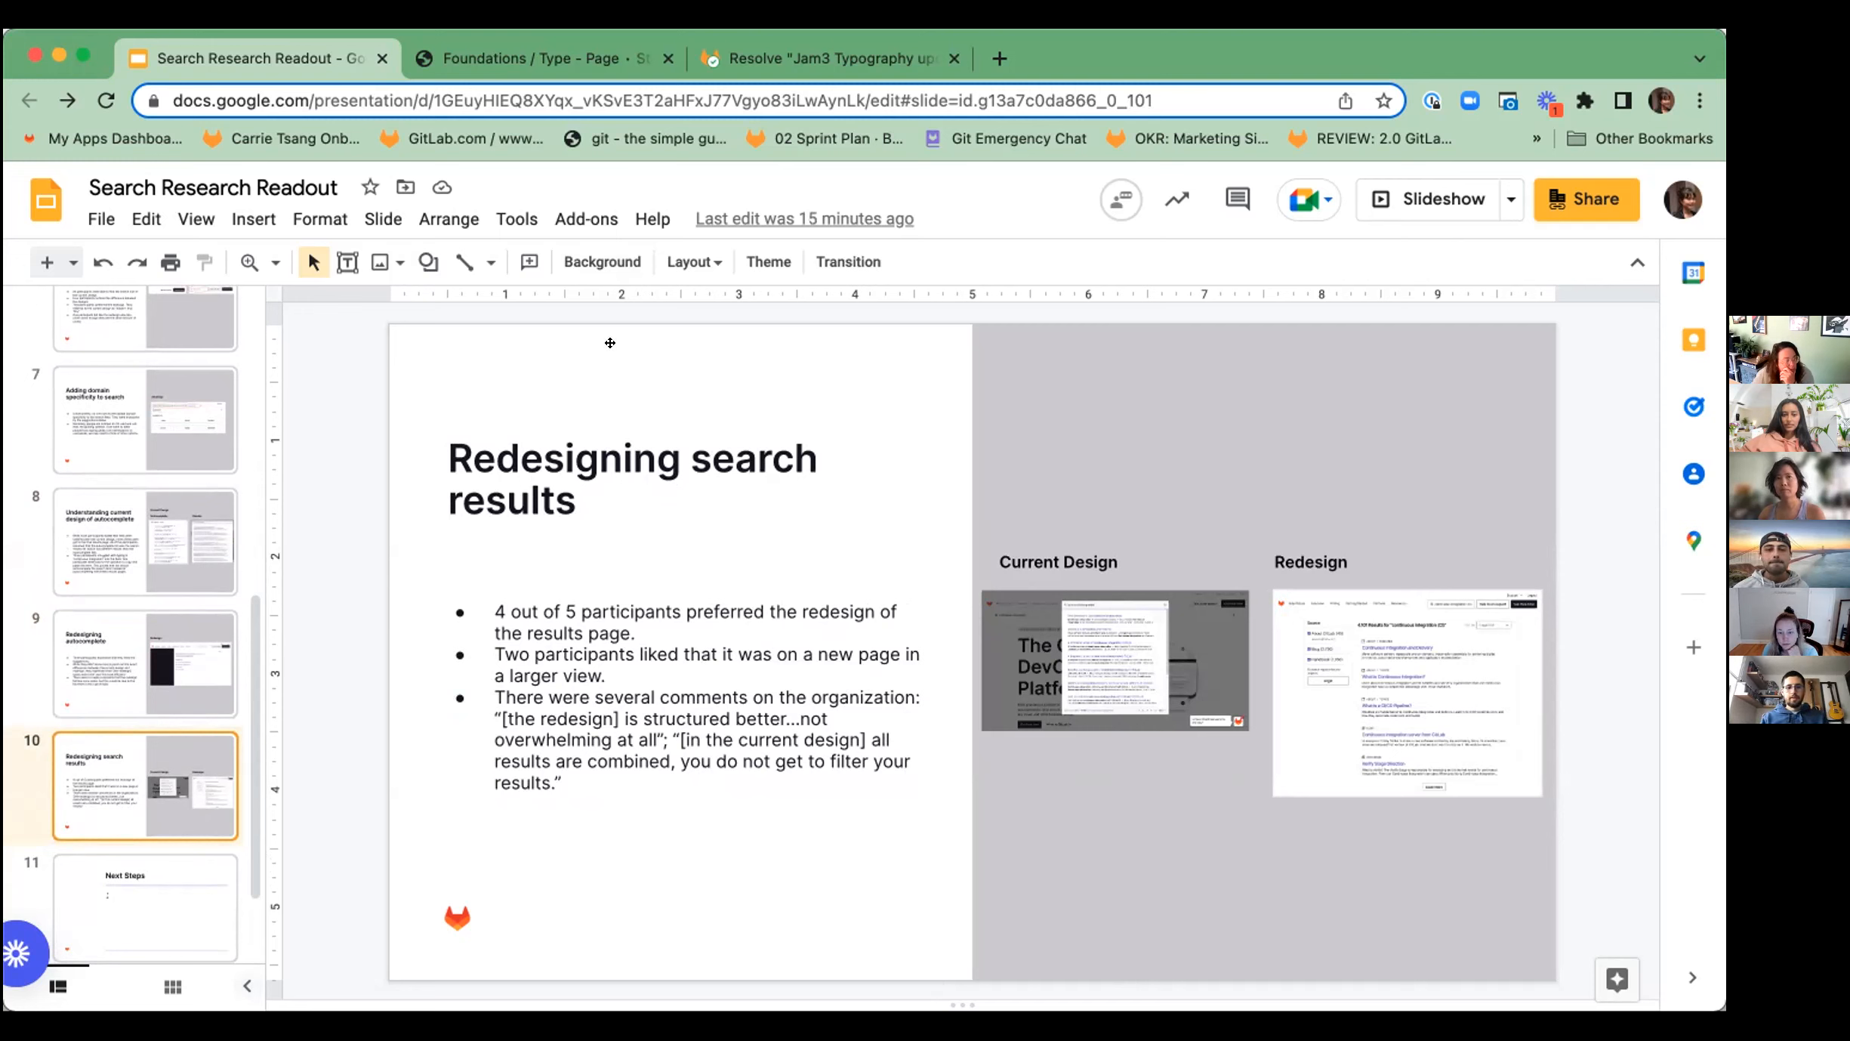
mouse_move(774, 325)
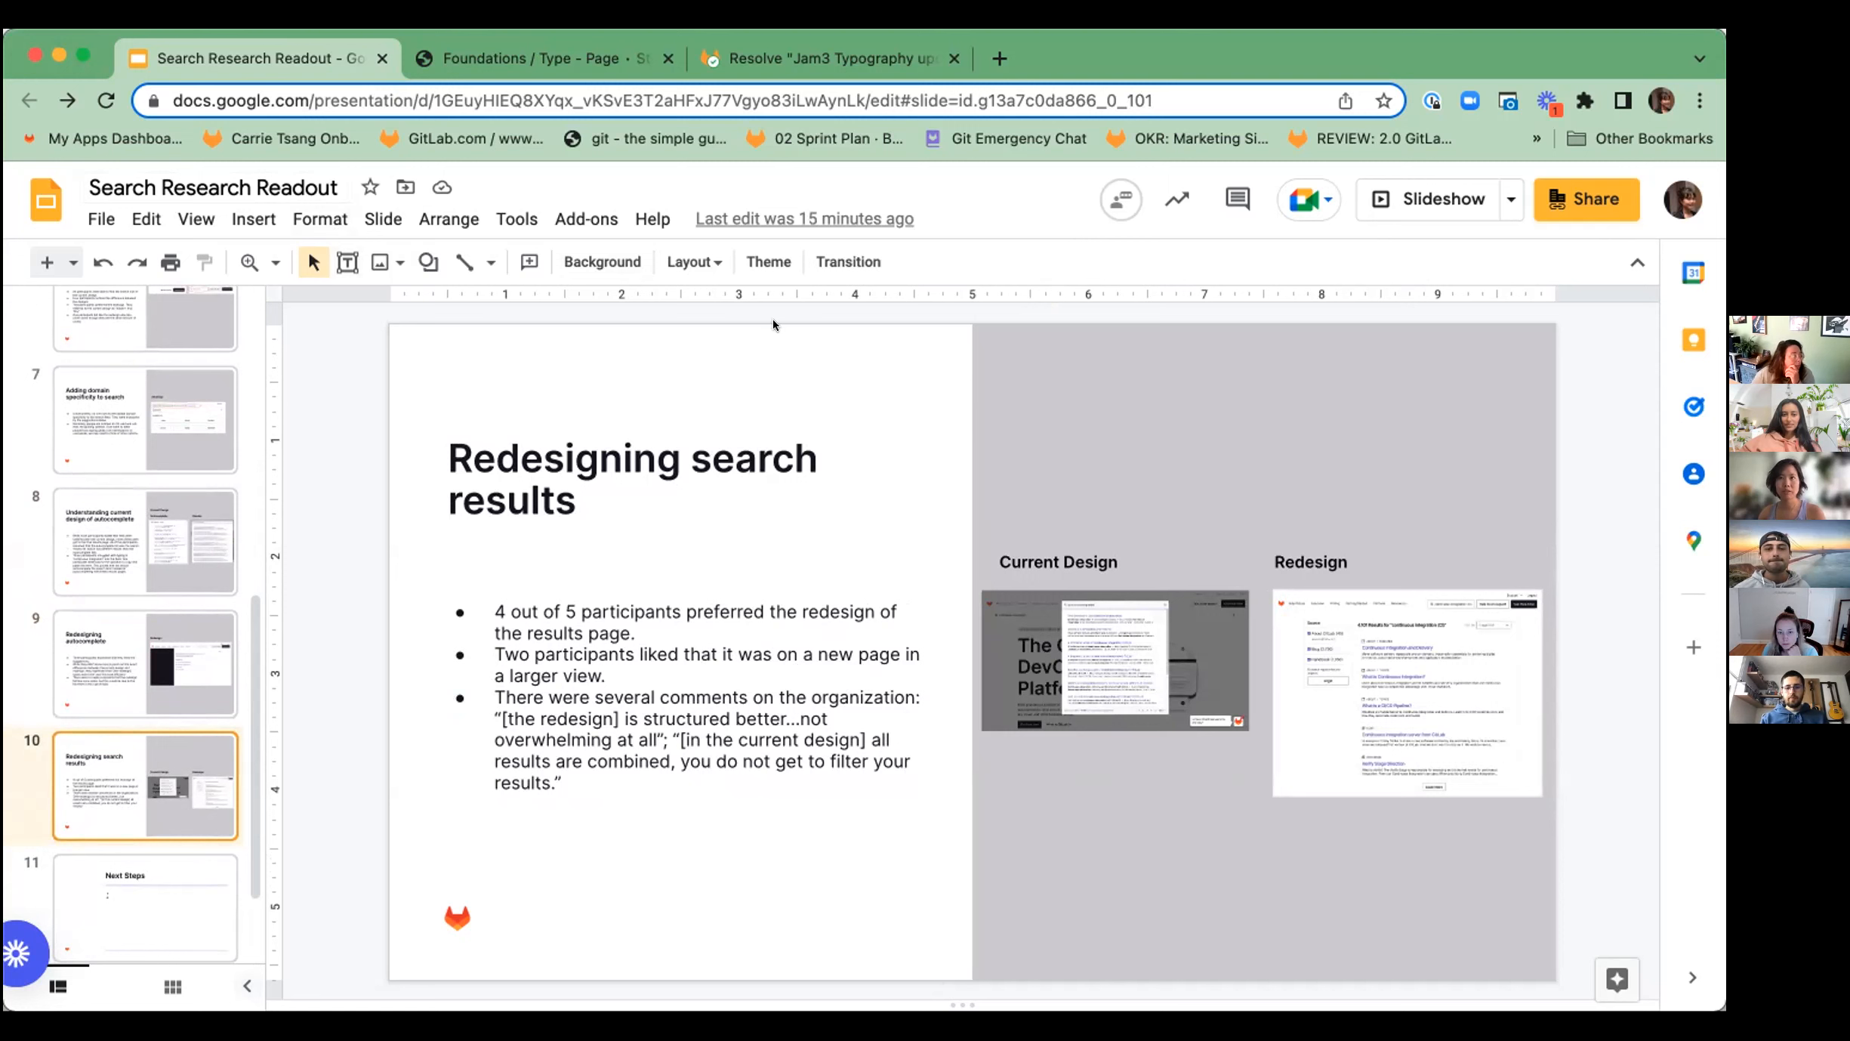